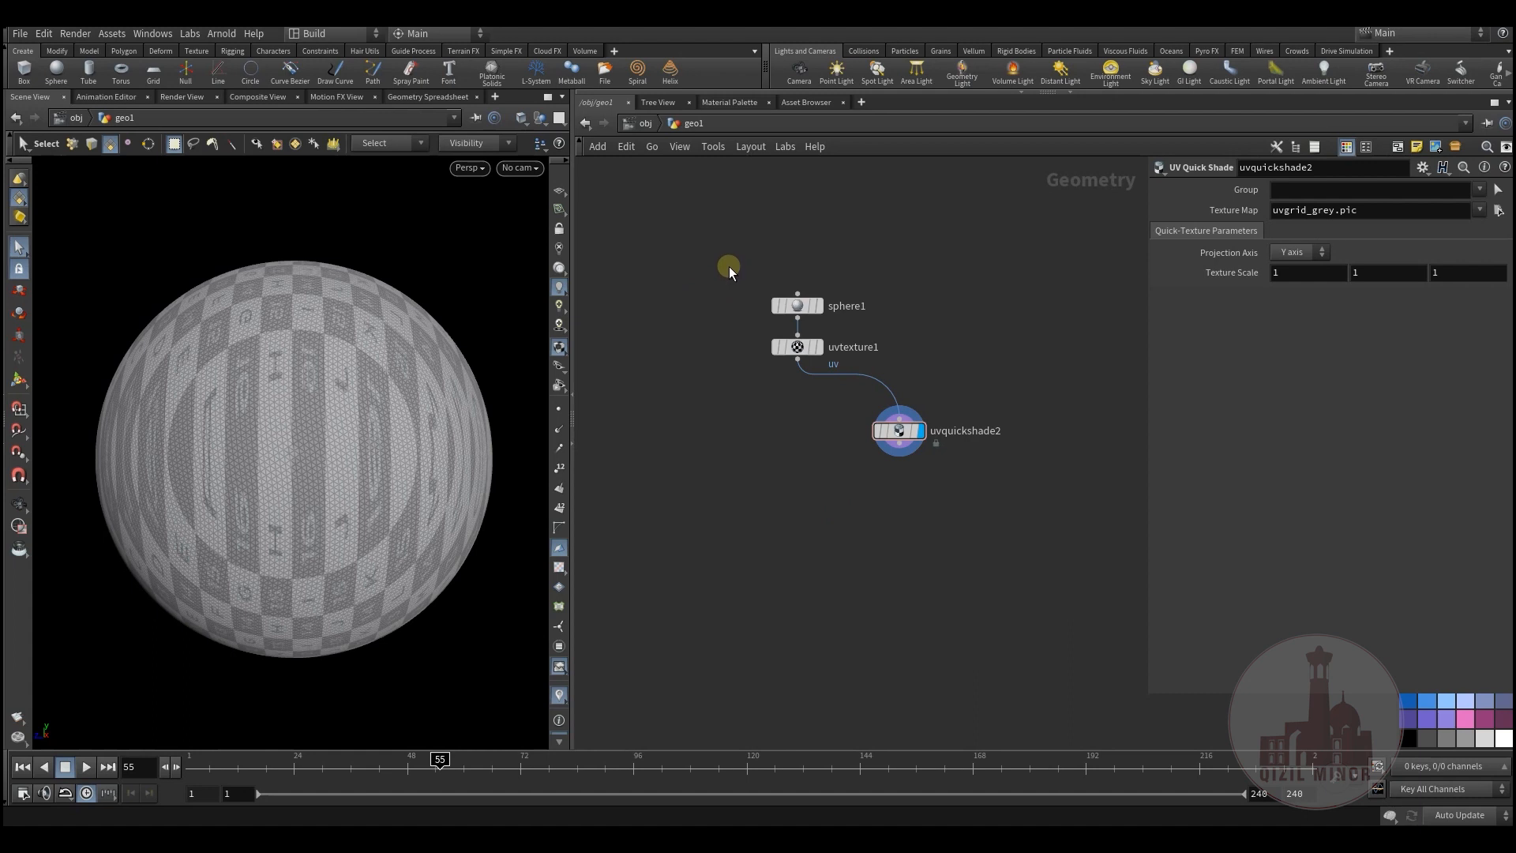
Step: Pan the sphere's geometry network and bring up the TAB menu for adding a node
left_click_drag(729, 266, 806, 466)
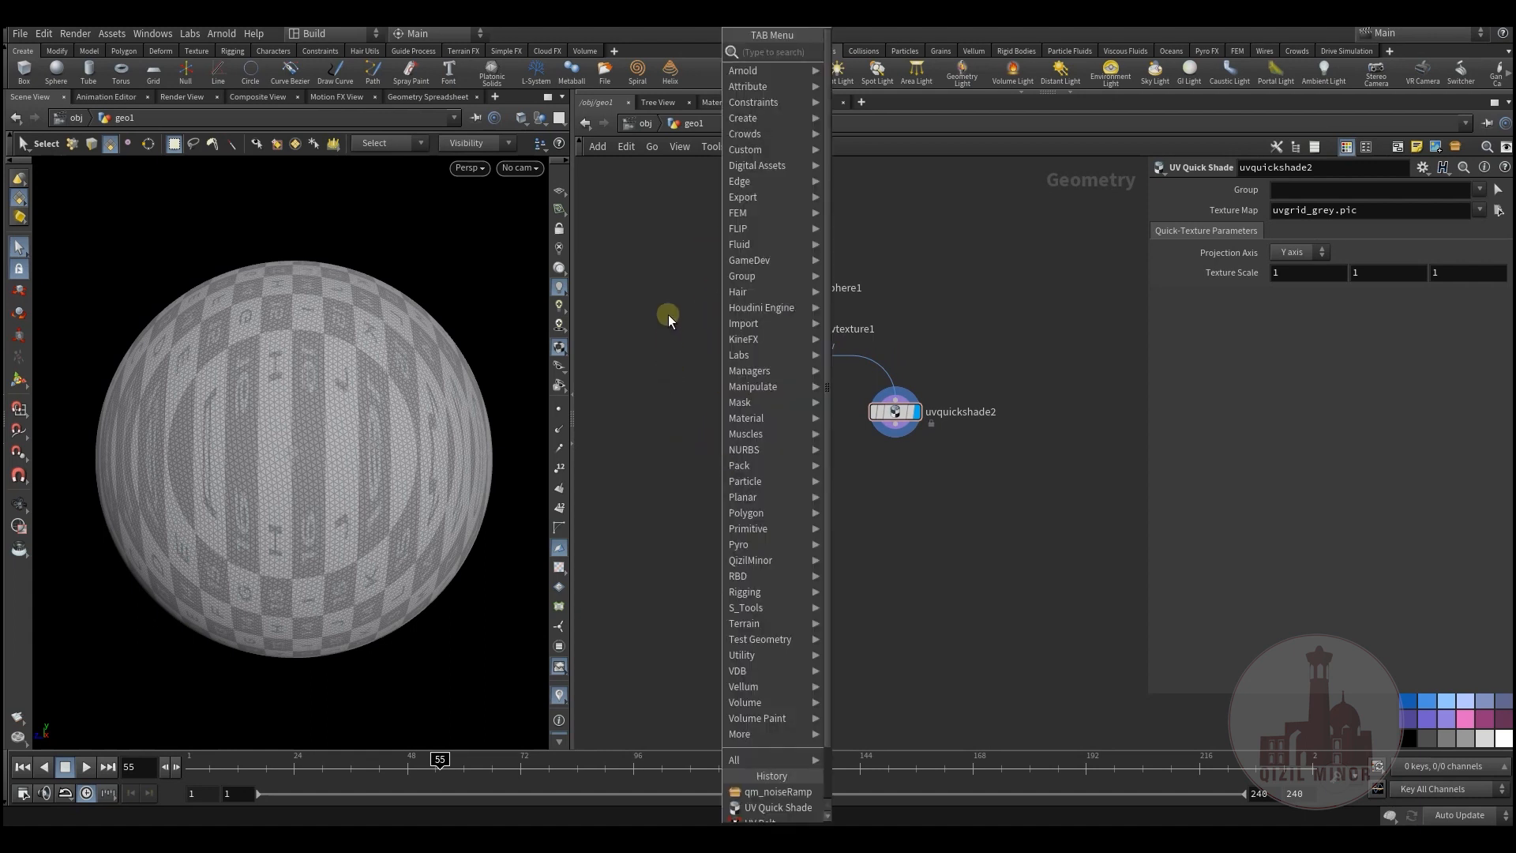
left_click(756, 165)
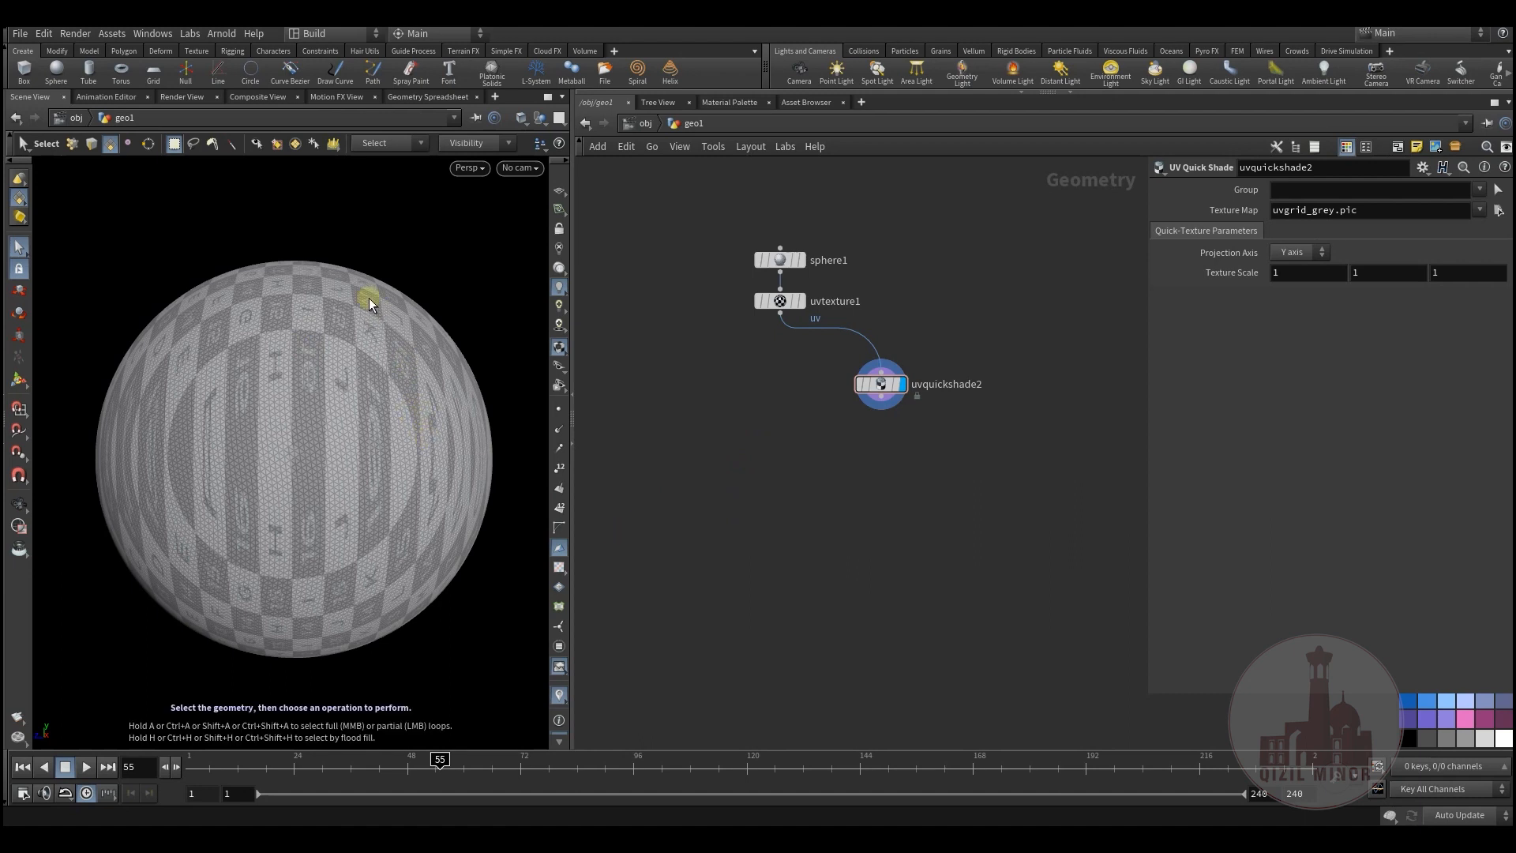
mouse_move(395, 442)
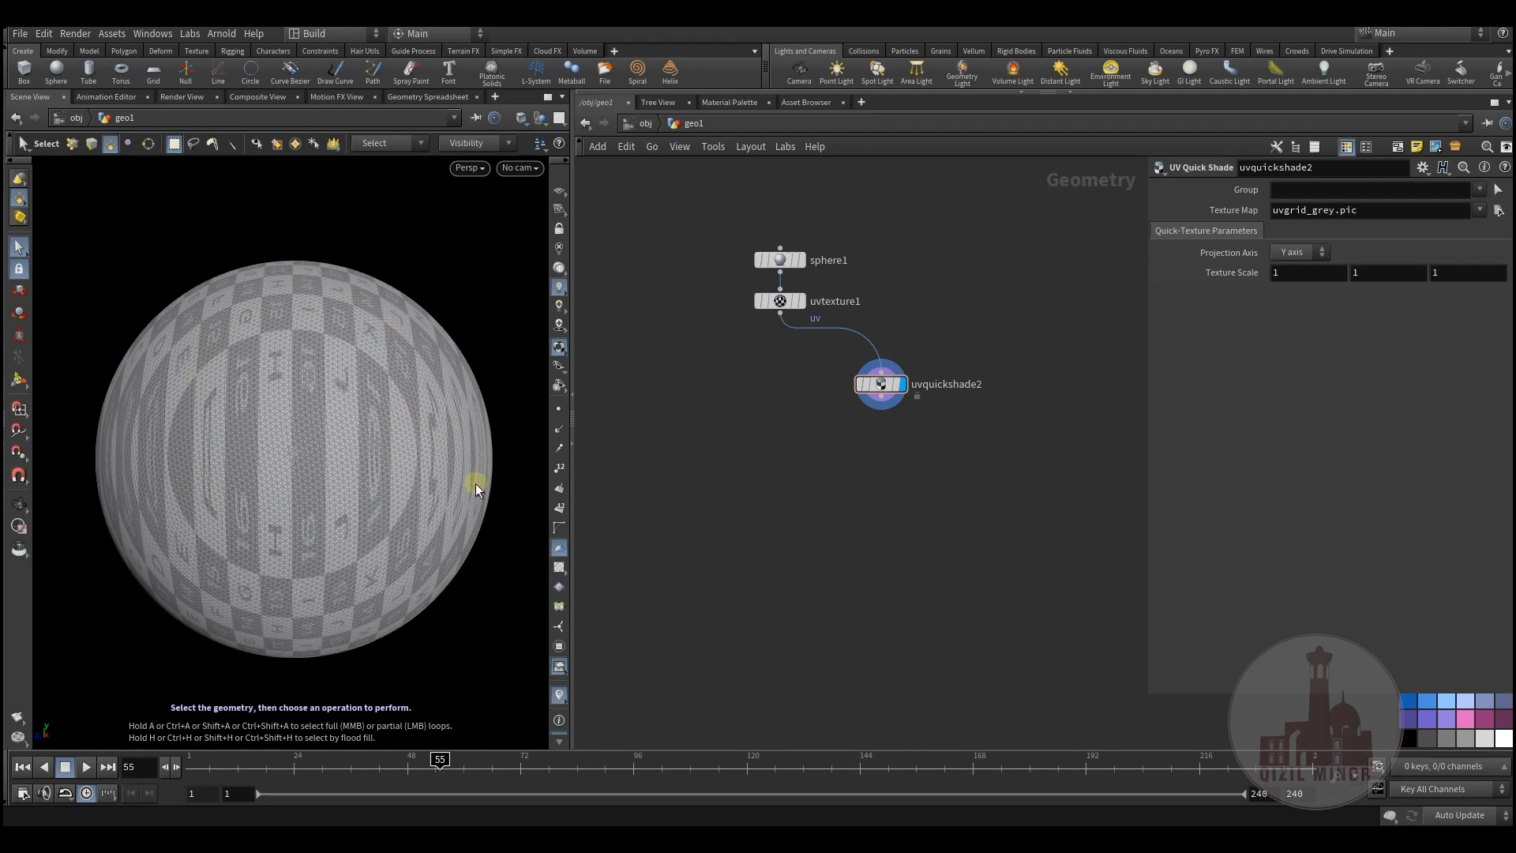
mouse_move(338, 363)
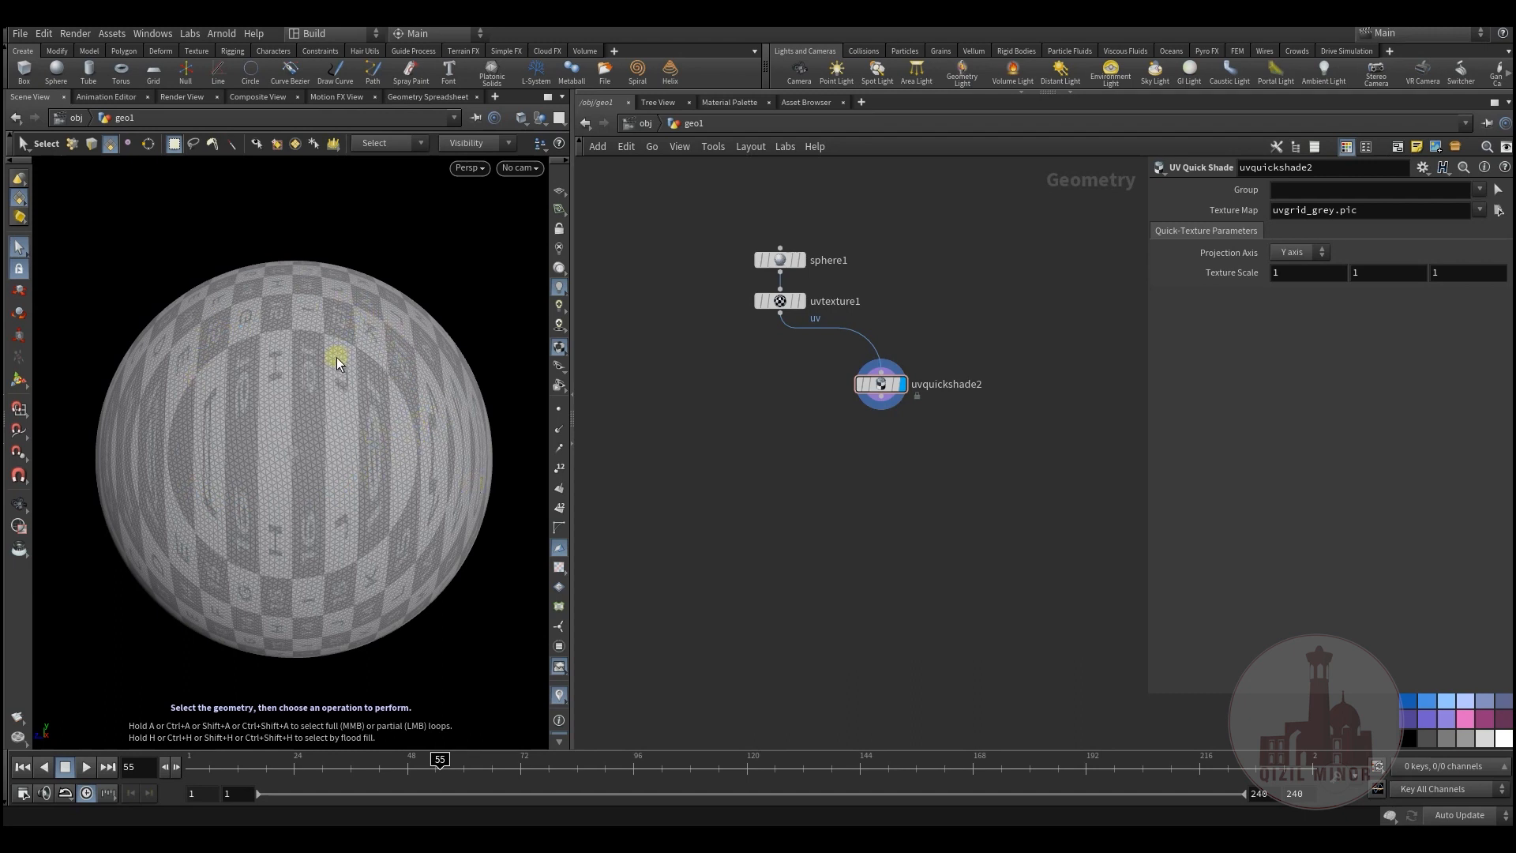
mouse_move(378, 381)
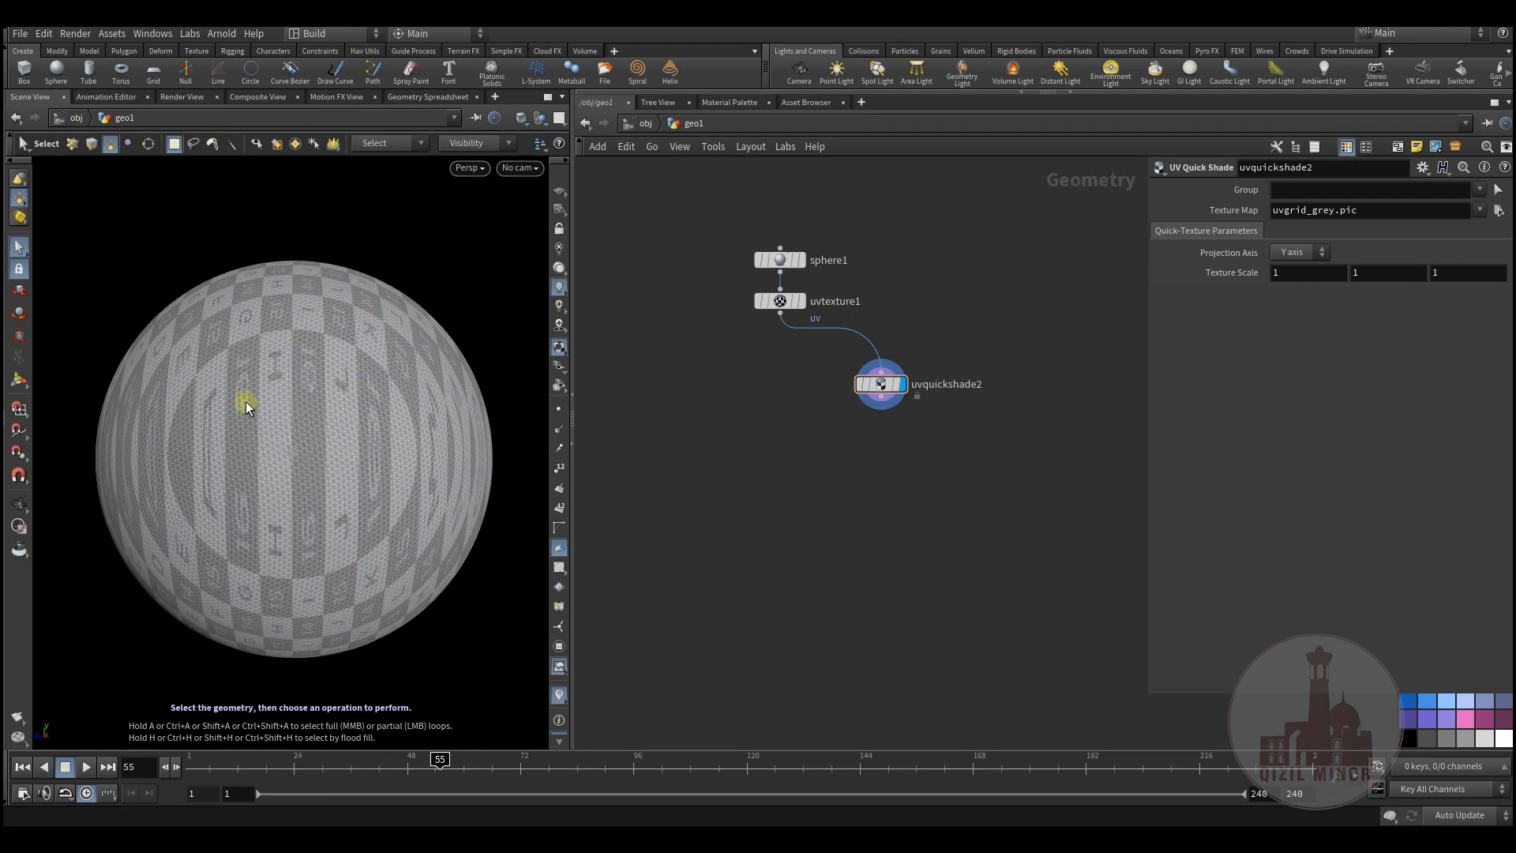
mouse_move(360, 500)
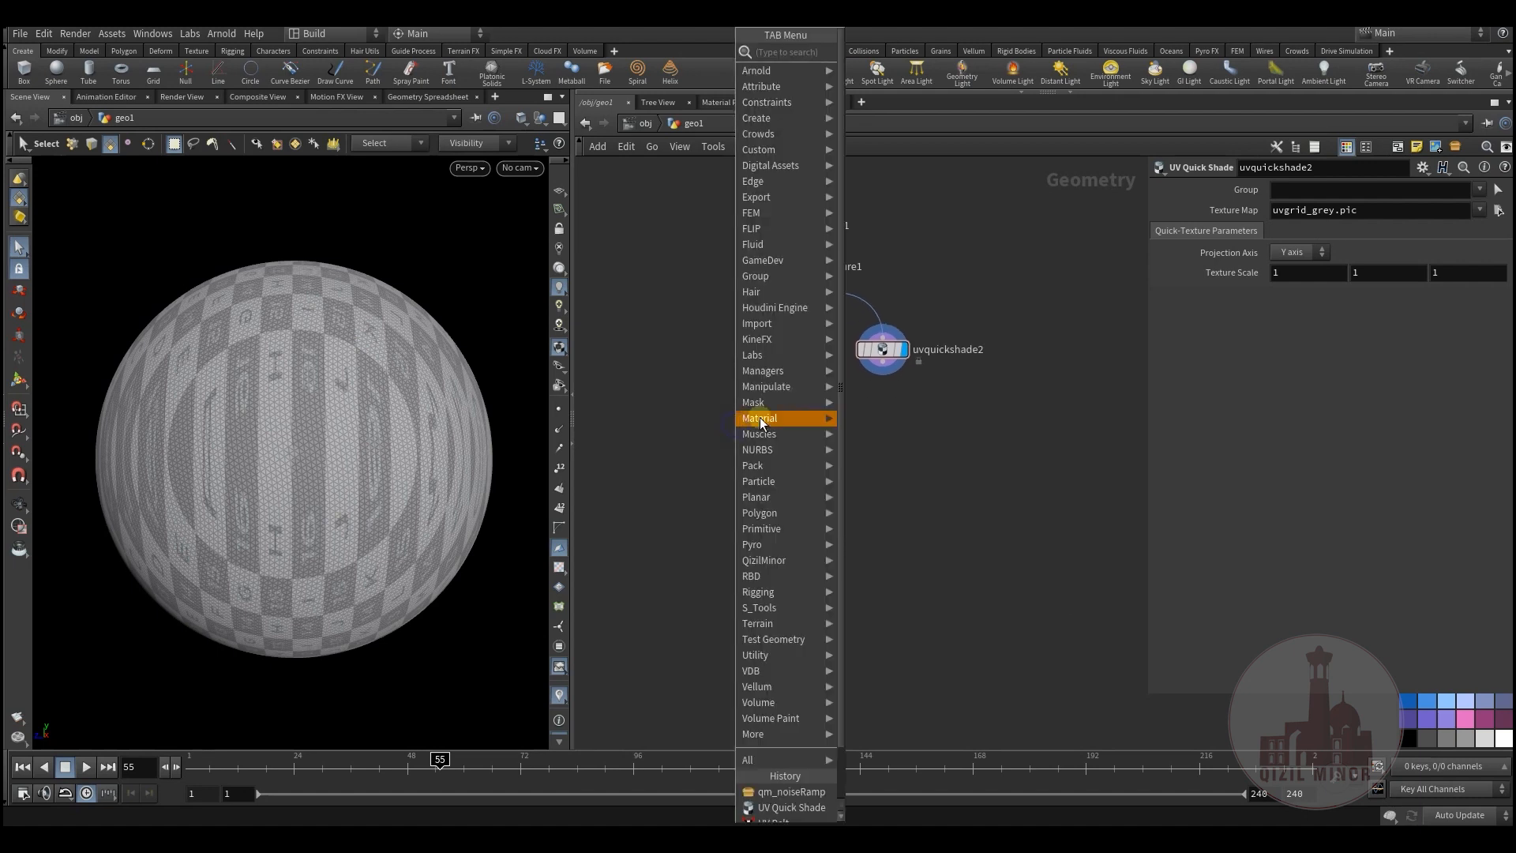
Step: Place a qm_noiseRamp node fed by uvtexture1 and display its output
left_click(789, 791)
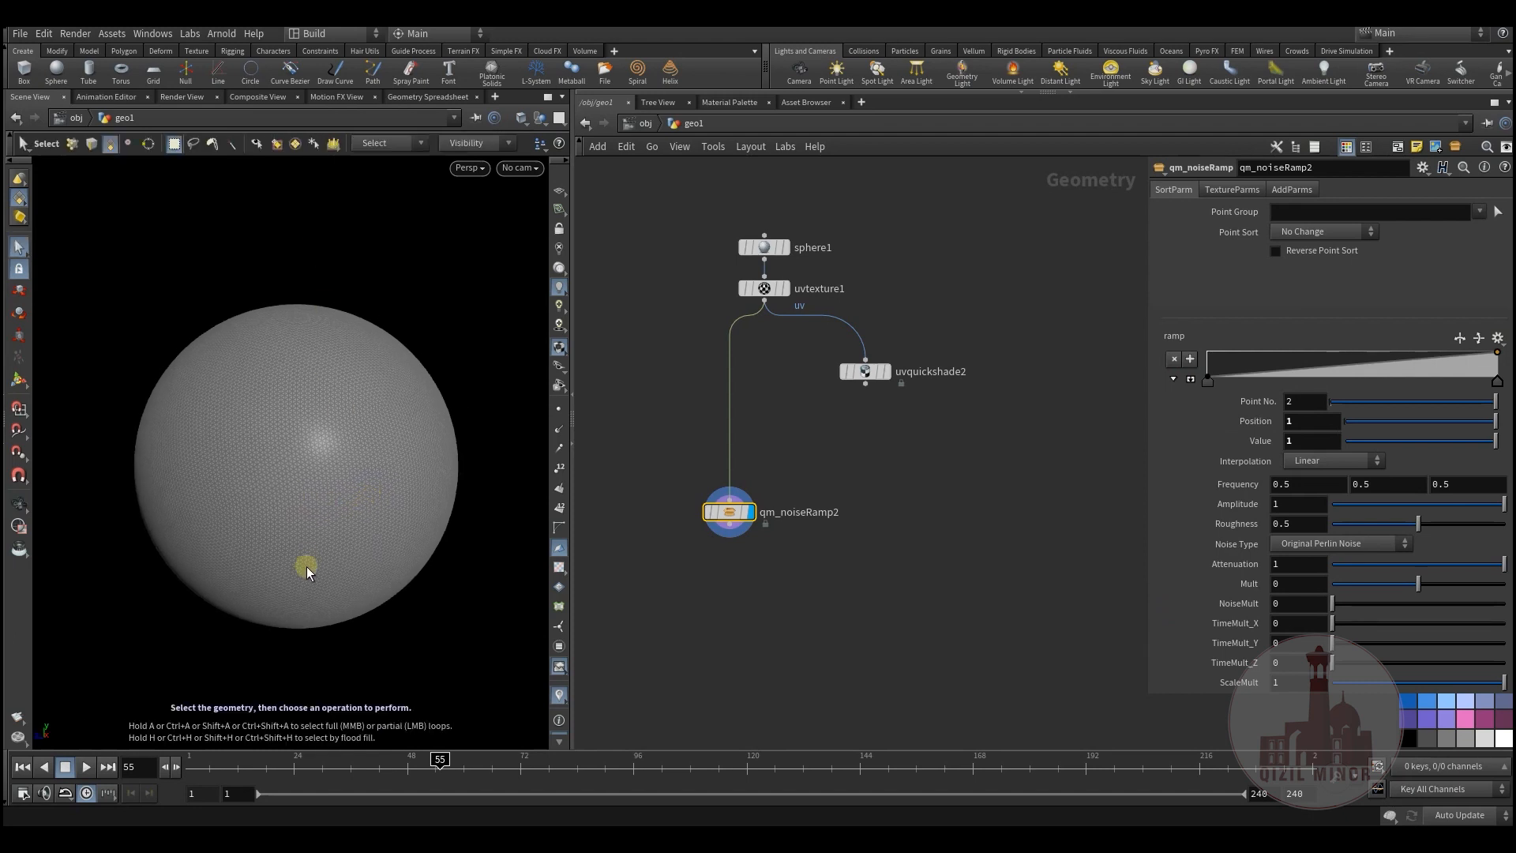
mouse_move(245, 443)
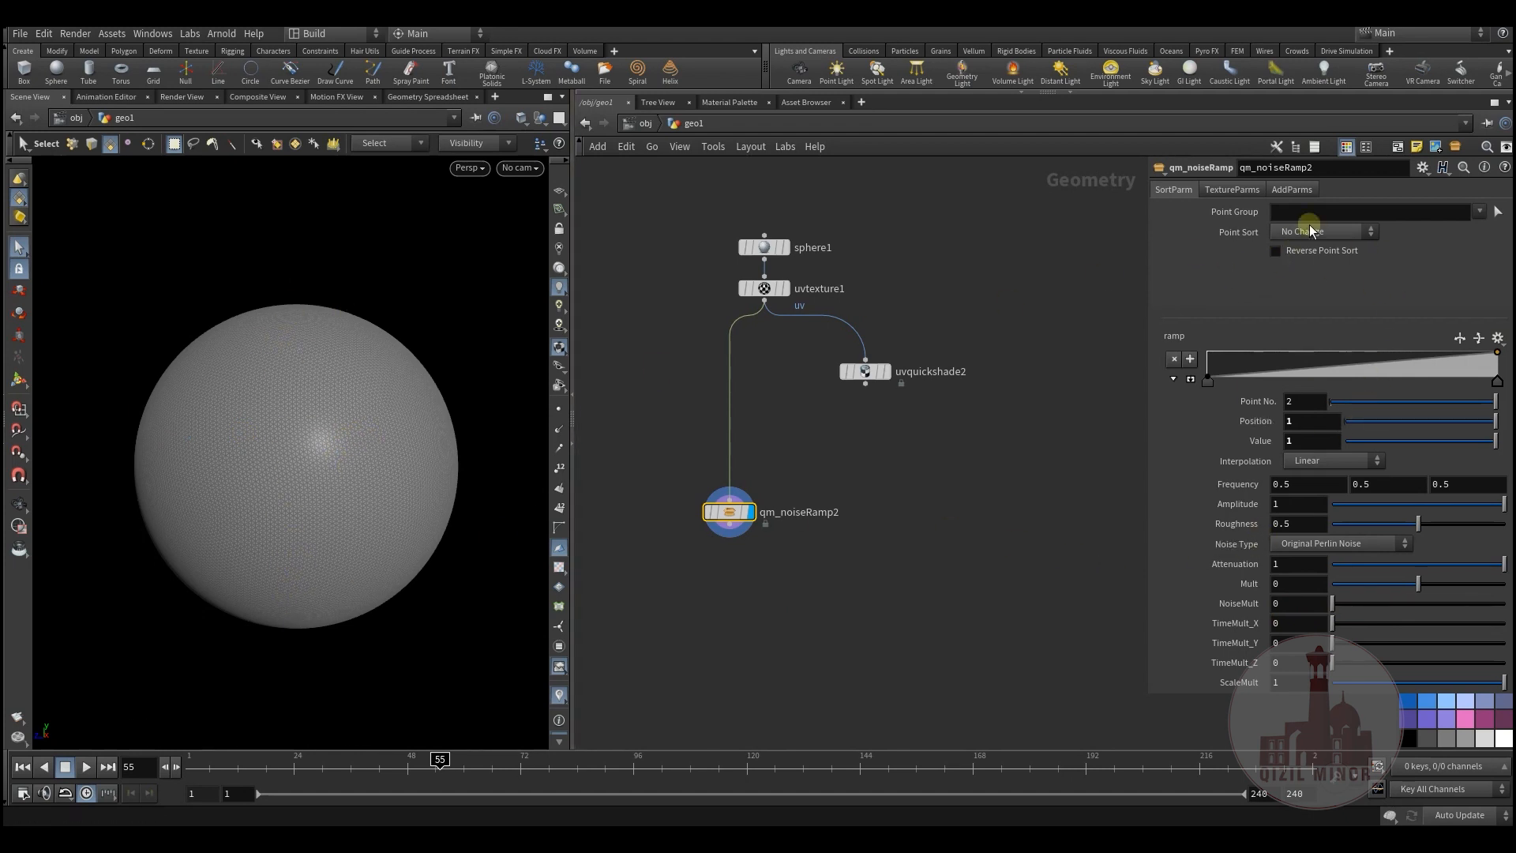
Step: On SortParm, set Point Sort to By Y so the lower sphere turns dark
left_click(1292, 187)
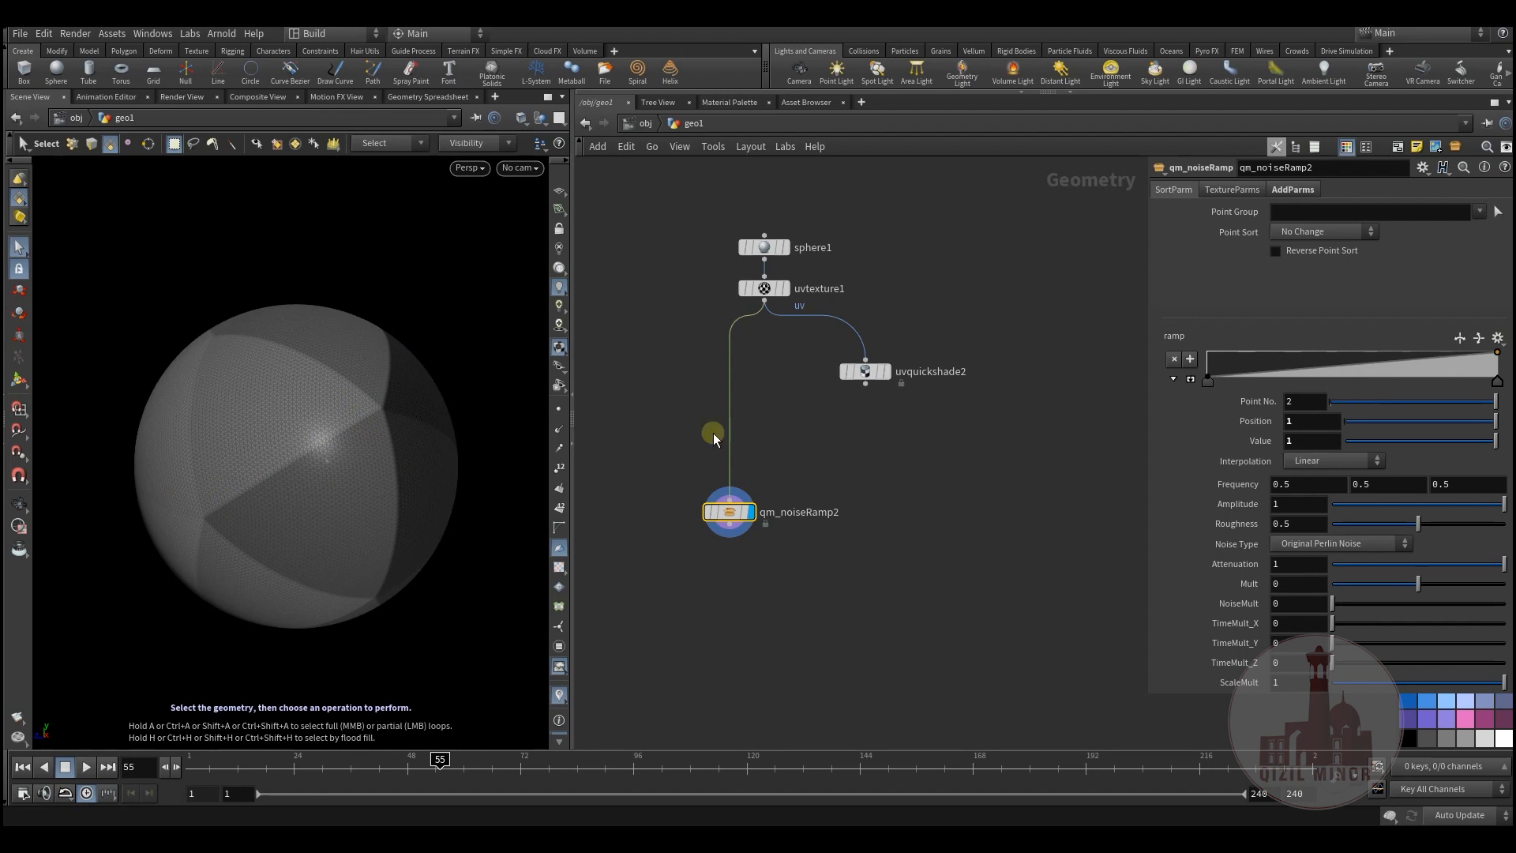
left_click(1325, 230)
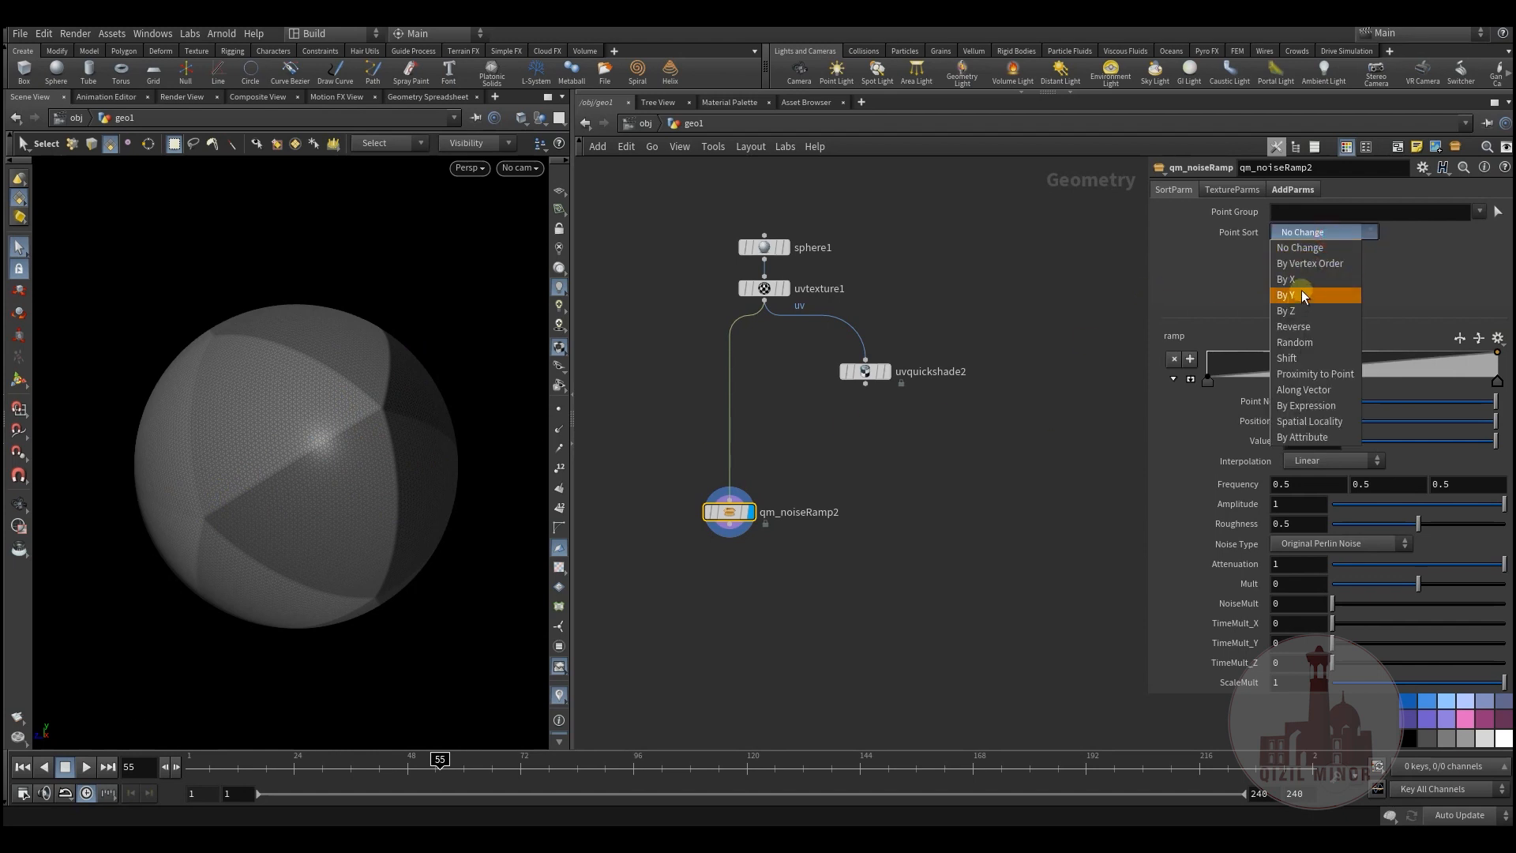
left_click(1287, 295)
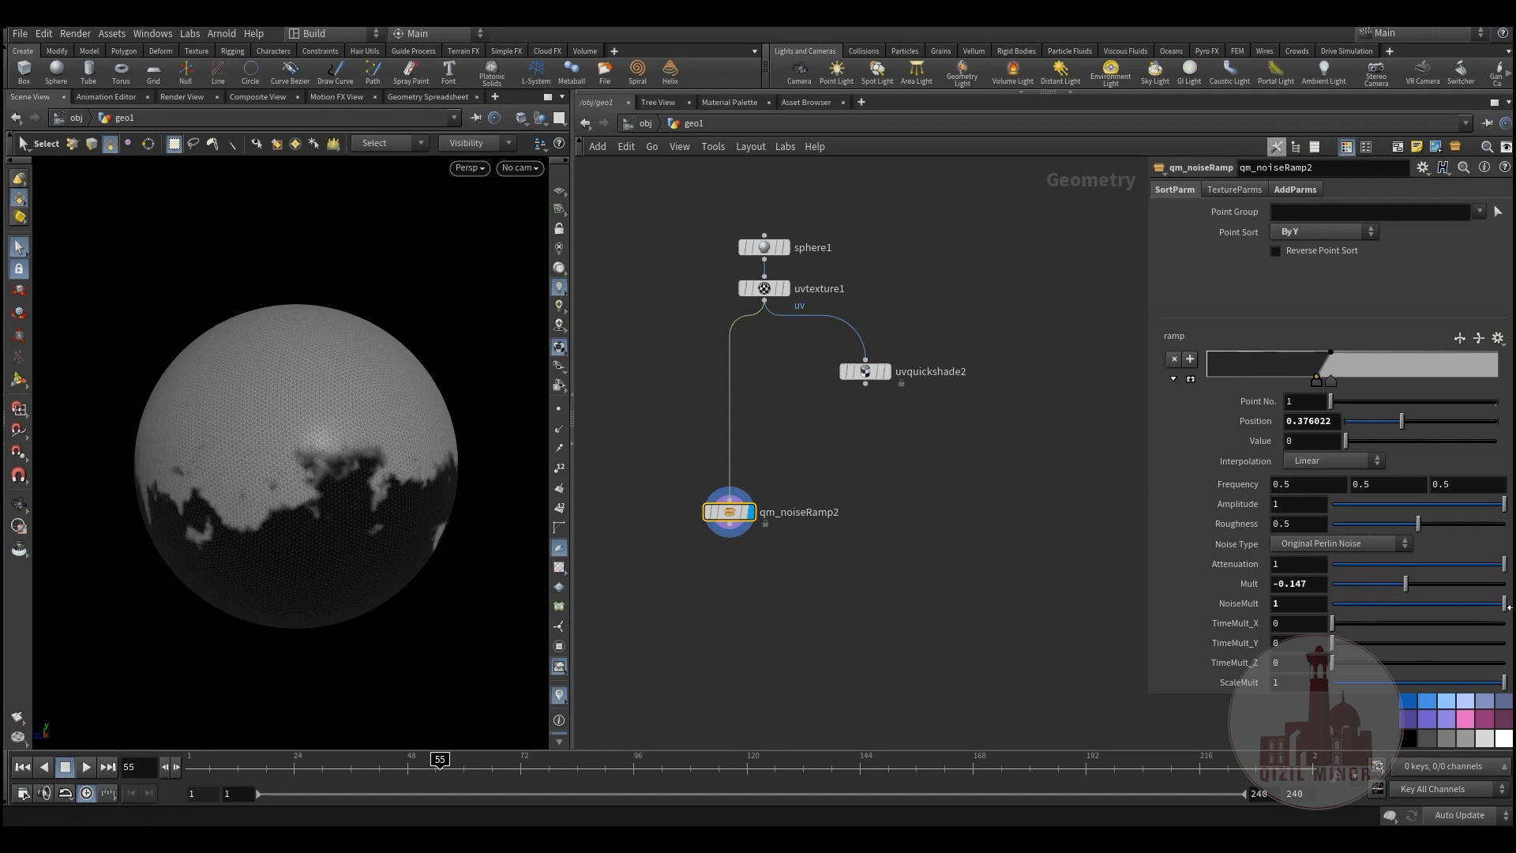
Step: Set TimeMult X, Y, Z to about 0.546, 0.972, 0.757 so the noise drifts over frames
left_click_drag(1333, 643, 1480, 642)
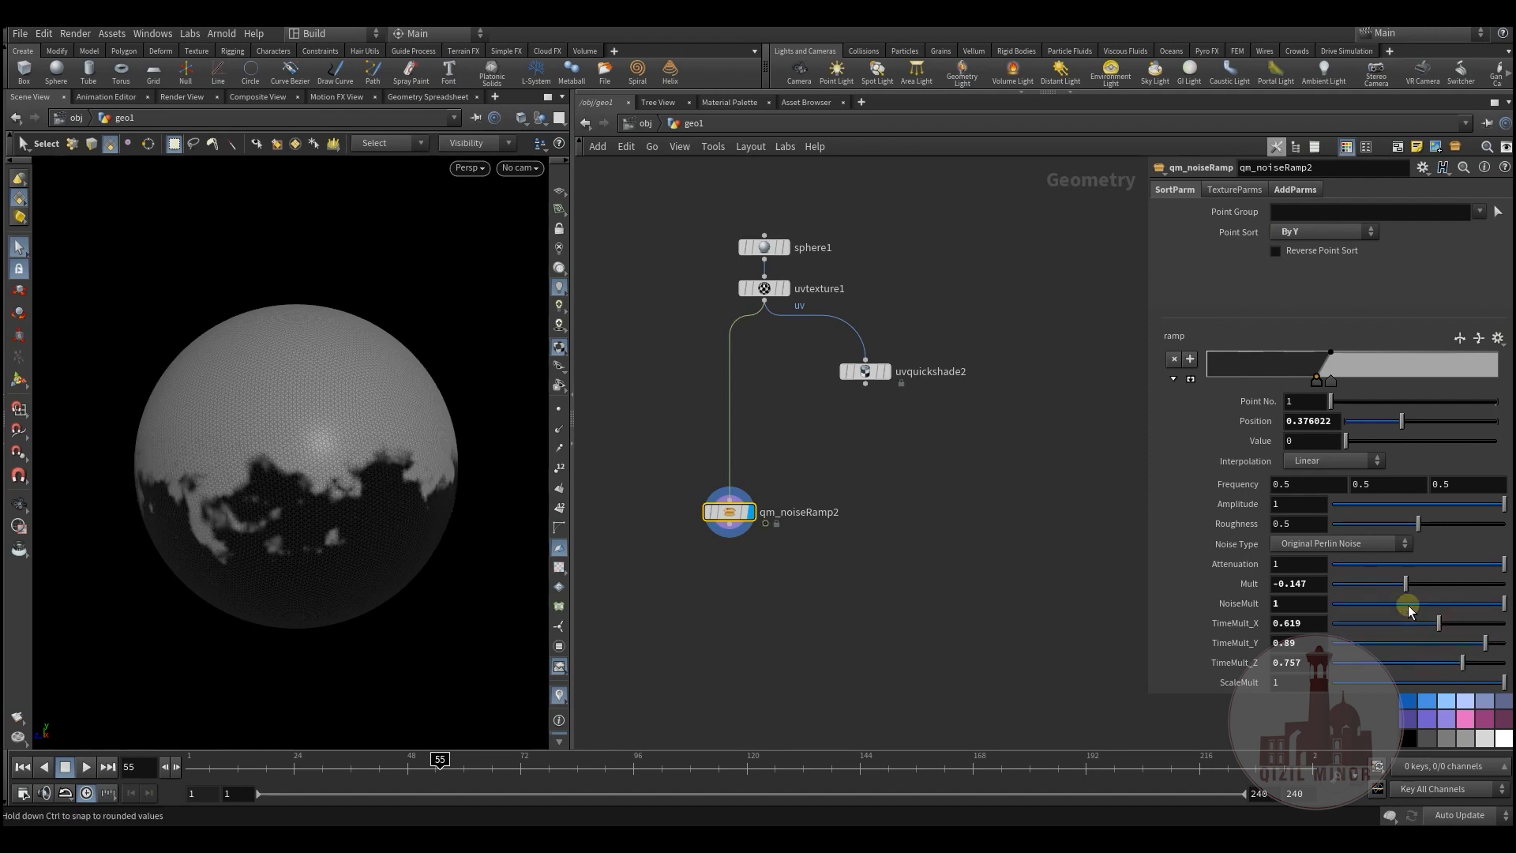
left_click_drag(1440, 622, 1426, 622)
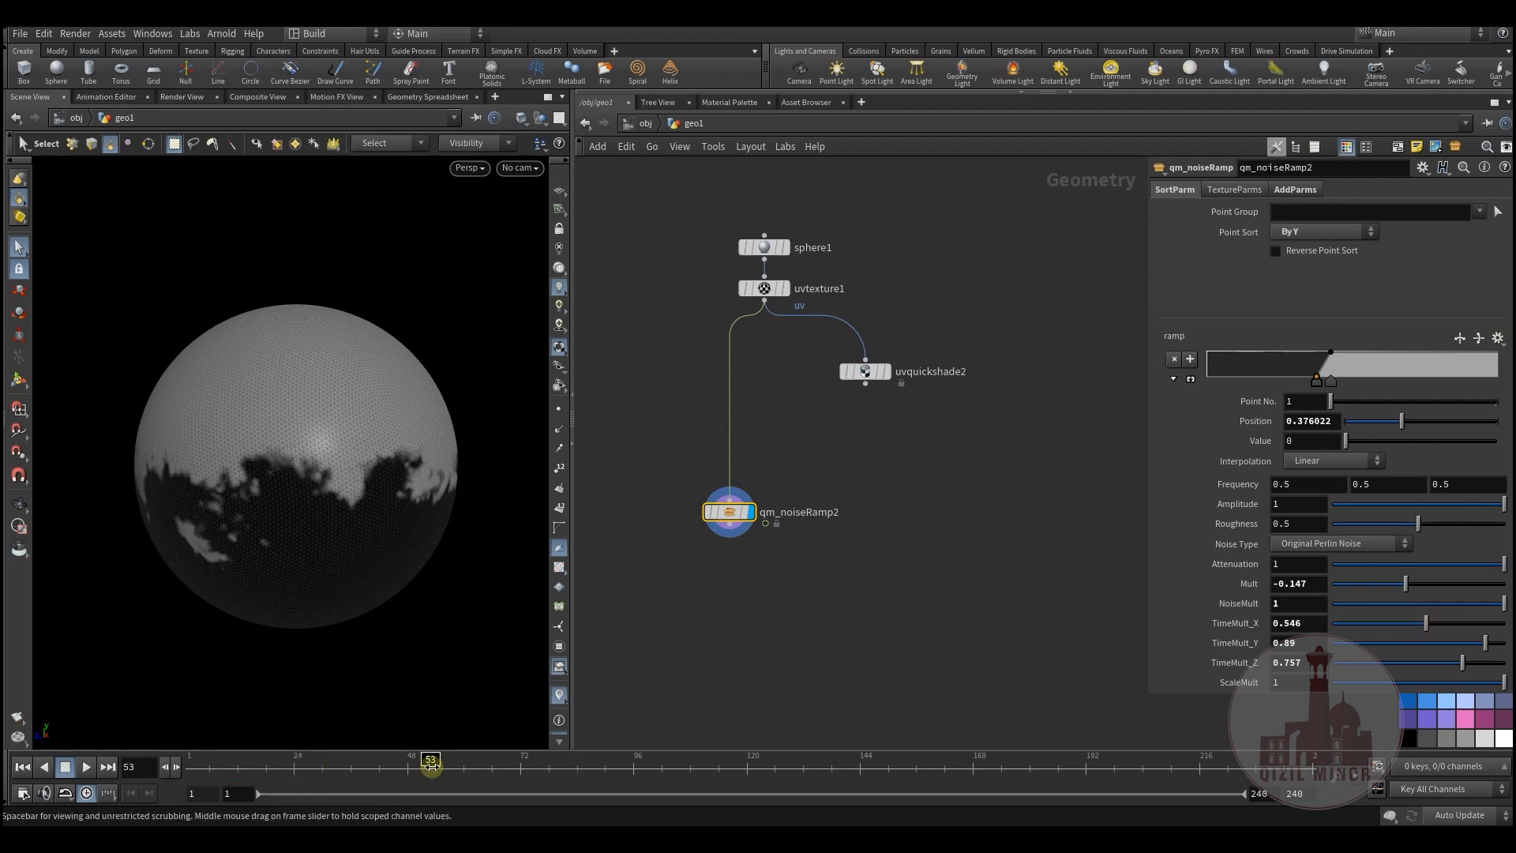
left_click_drag(430, 763, 342, 763)
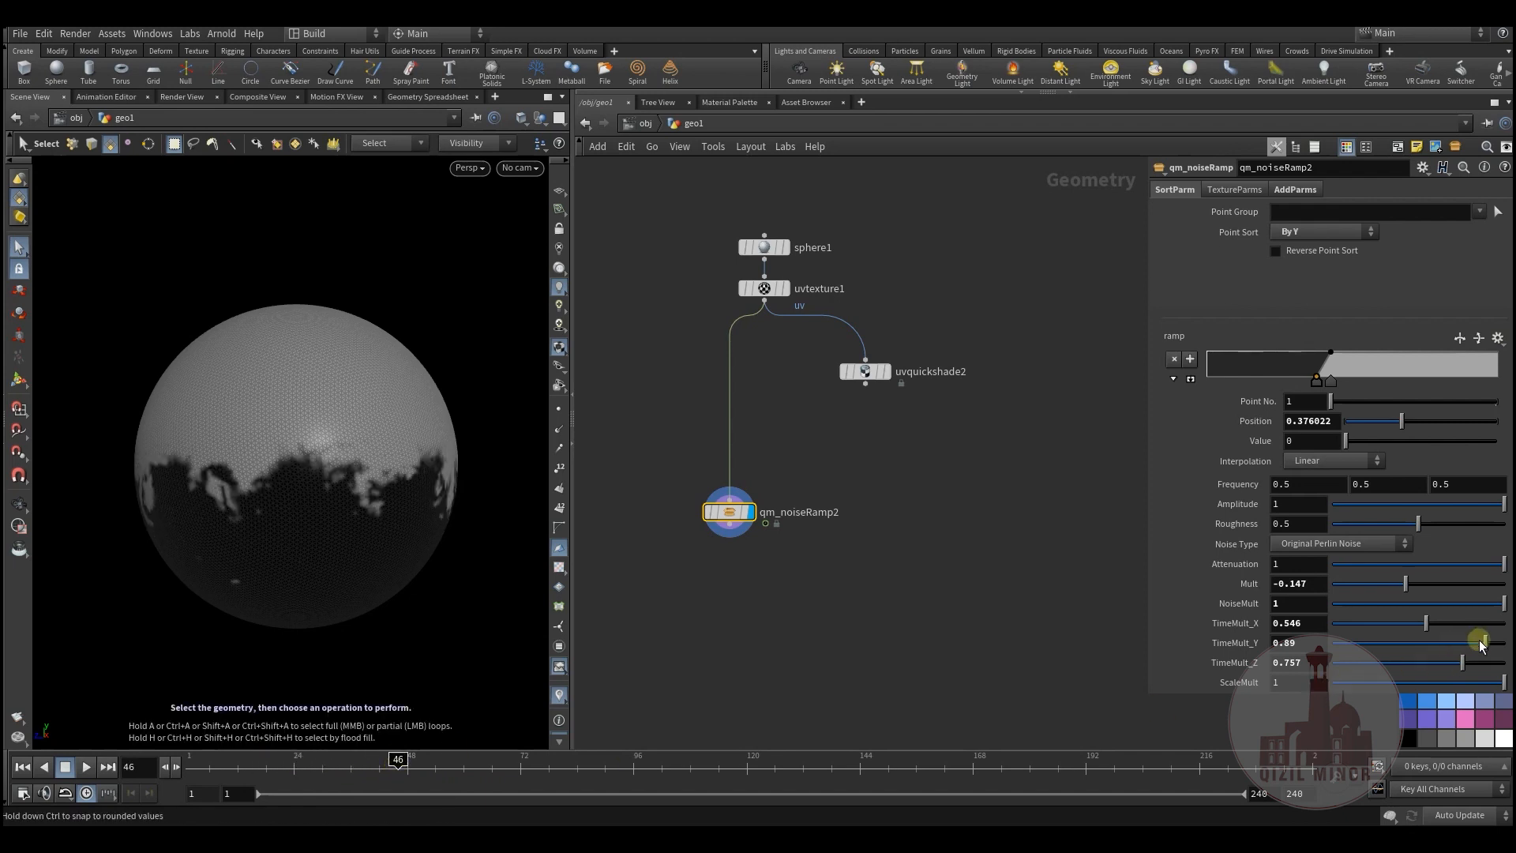
left_click_drag(1475, 642, 1445, 625)
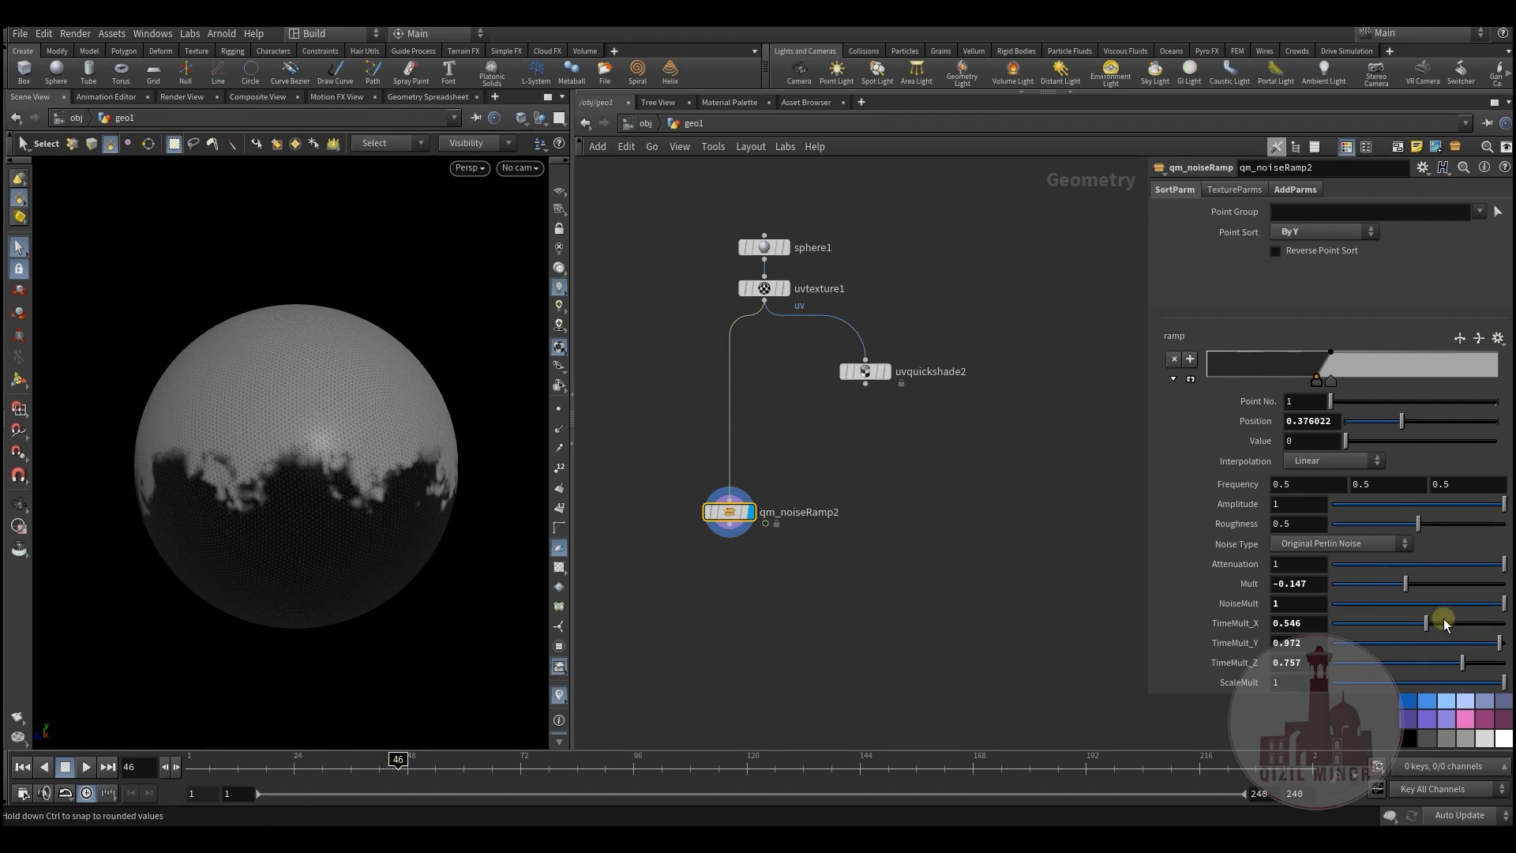
left_click_drag(396, 760, 334, 760)
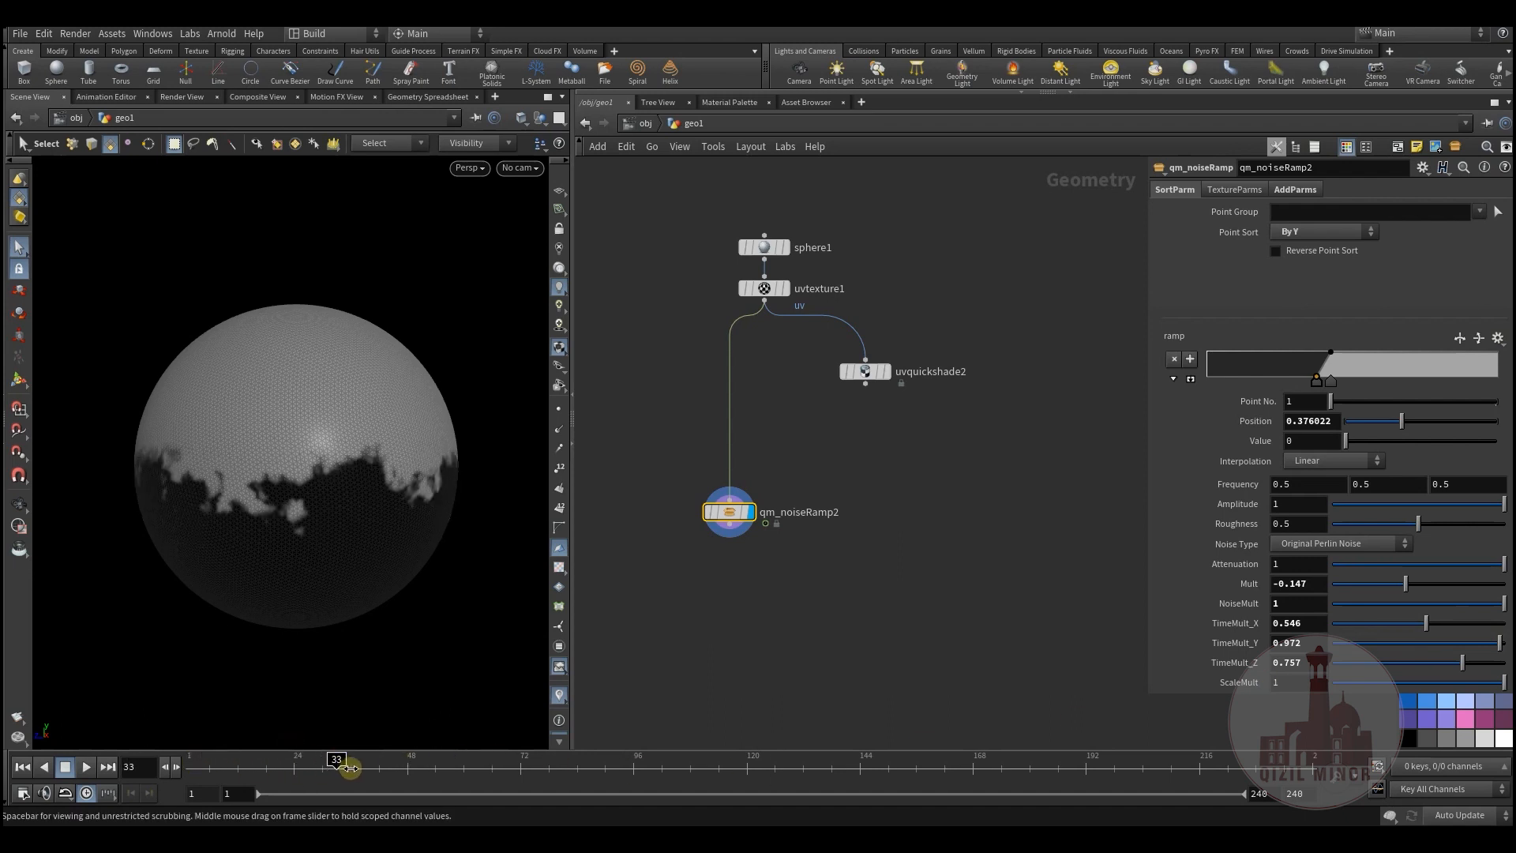
Step: Tune Mult to -0.211 so the dark noisy edge sits mid-sphere
left_click_drag(1405, 583, 1407, 583)
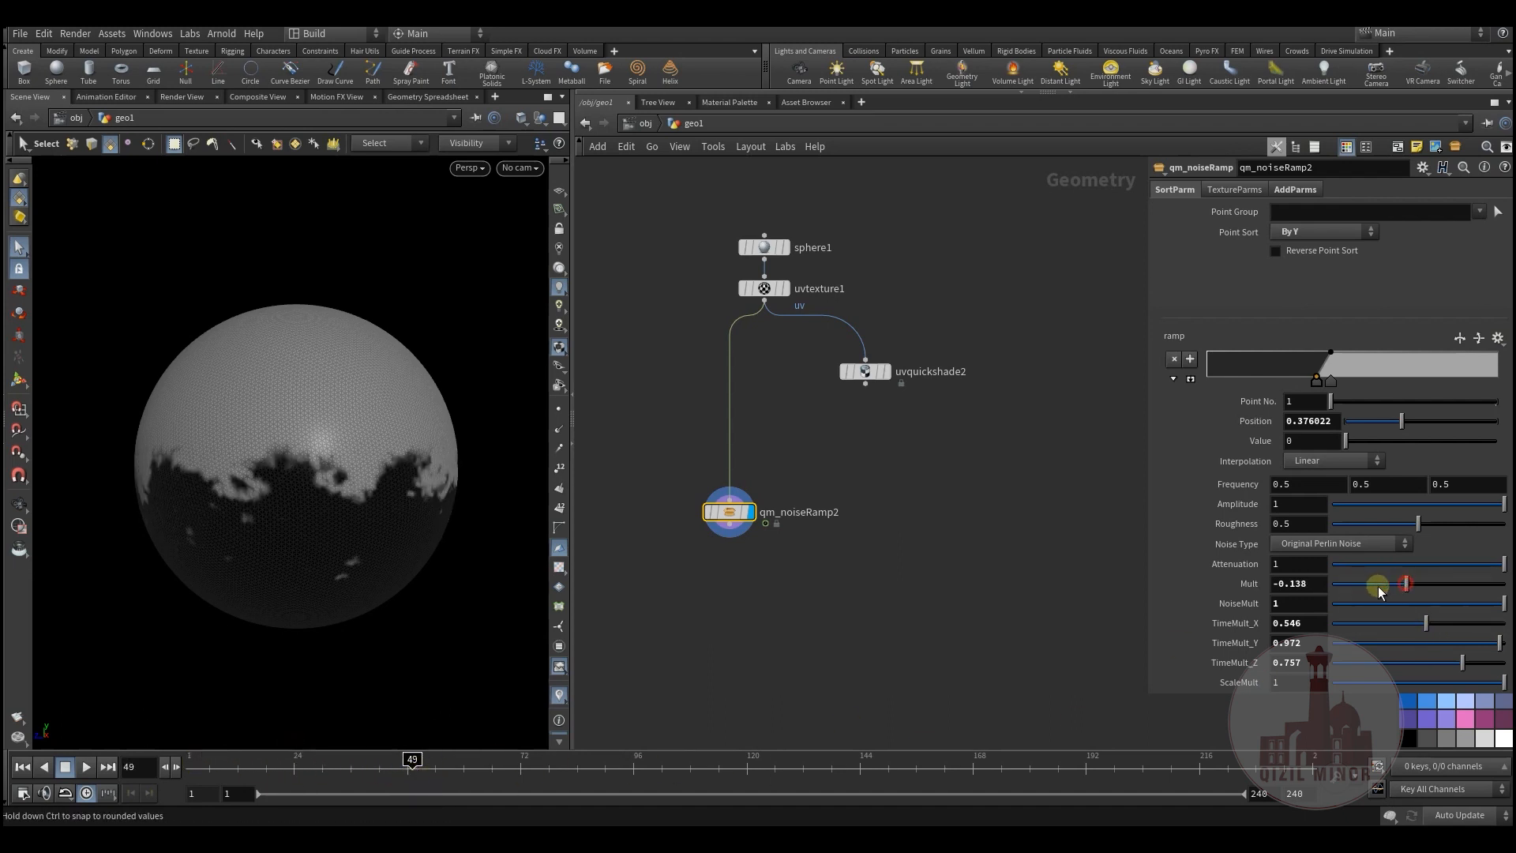
left_click_drag(1407, 583, 1338, 583)
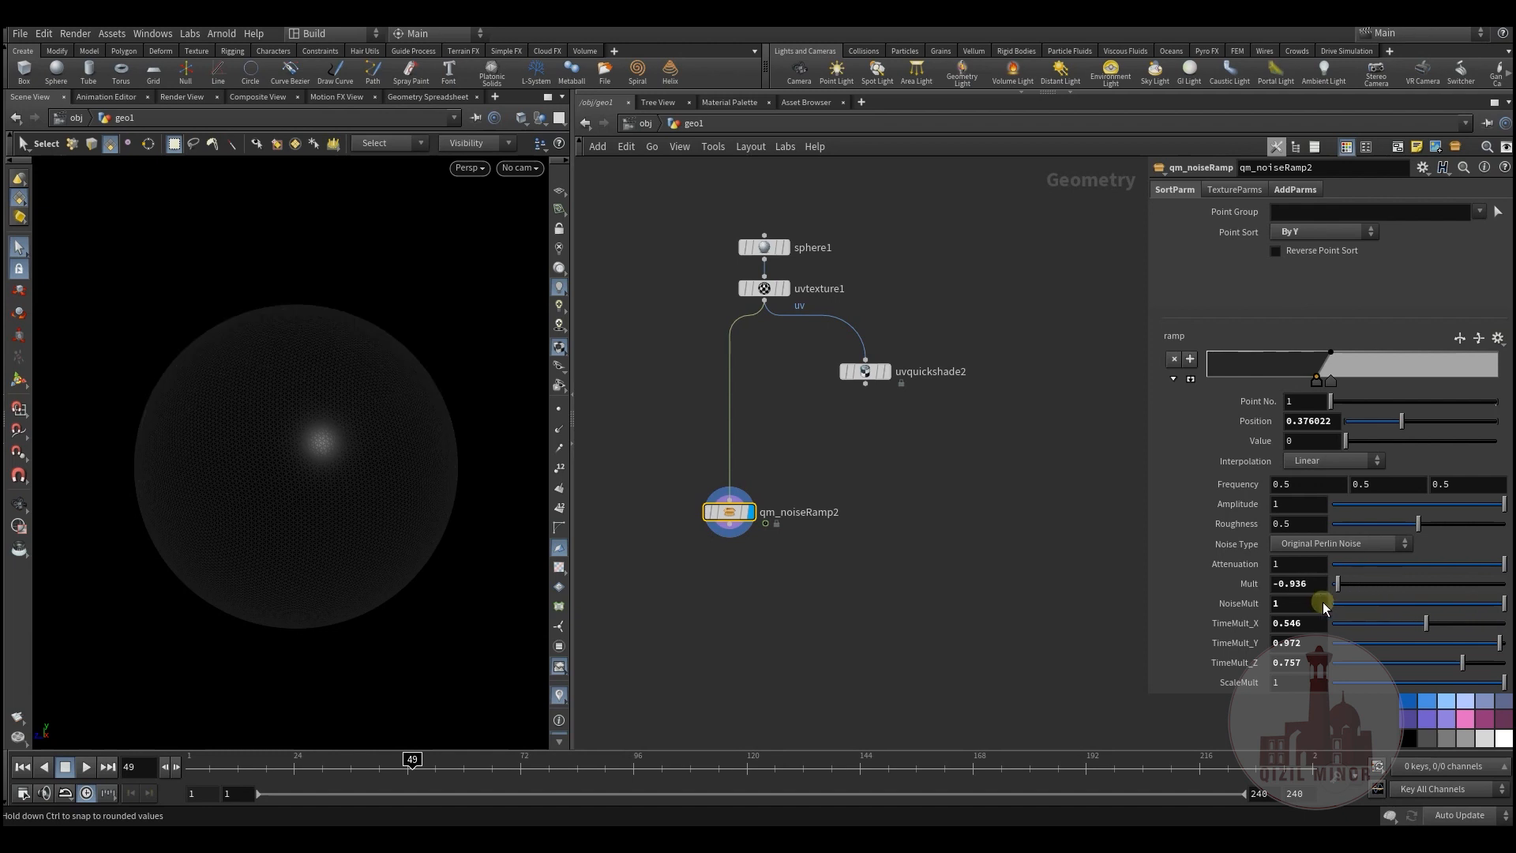
left_click_drag(1322, 602, 1376, 602)
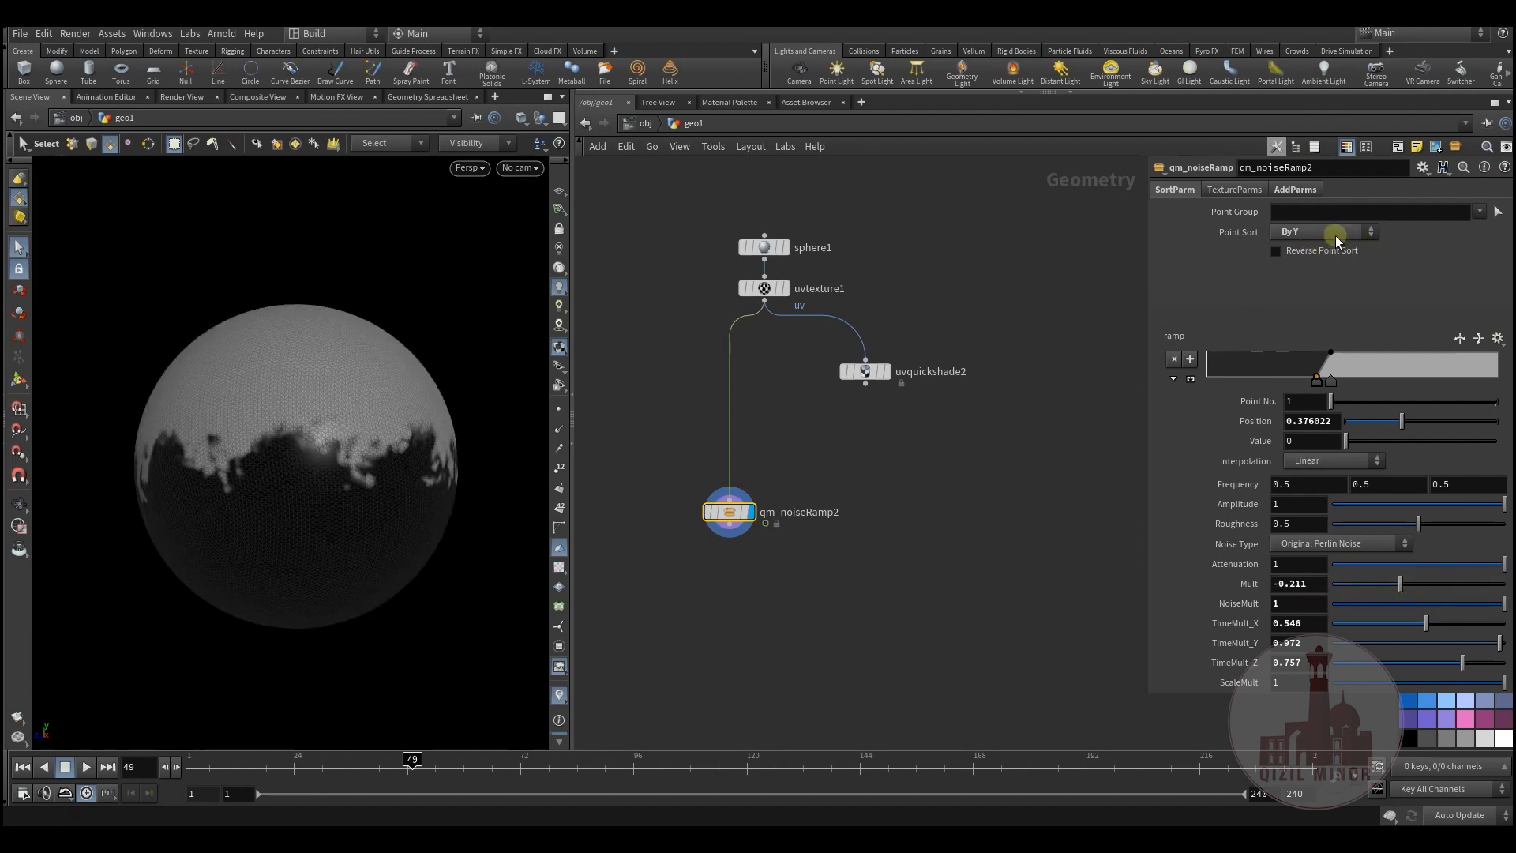
Step: Keep Point Sort By Y unreversed and switch to the noise ramp's TextureParms settings
left_click(1323, 230)
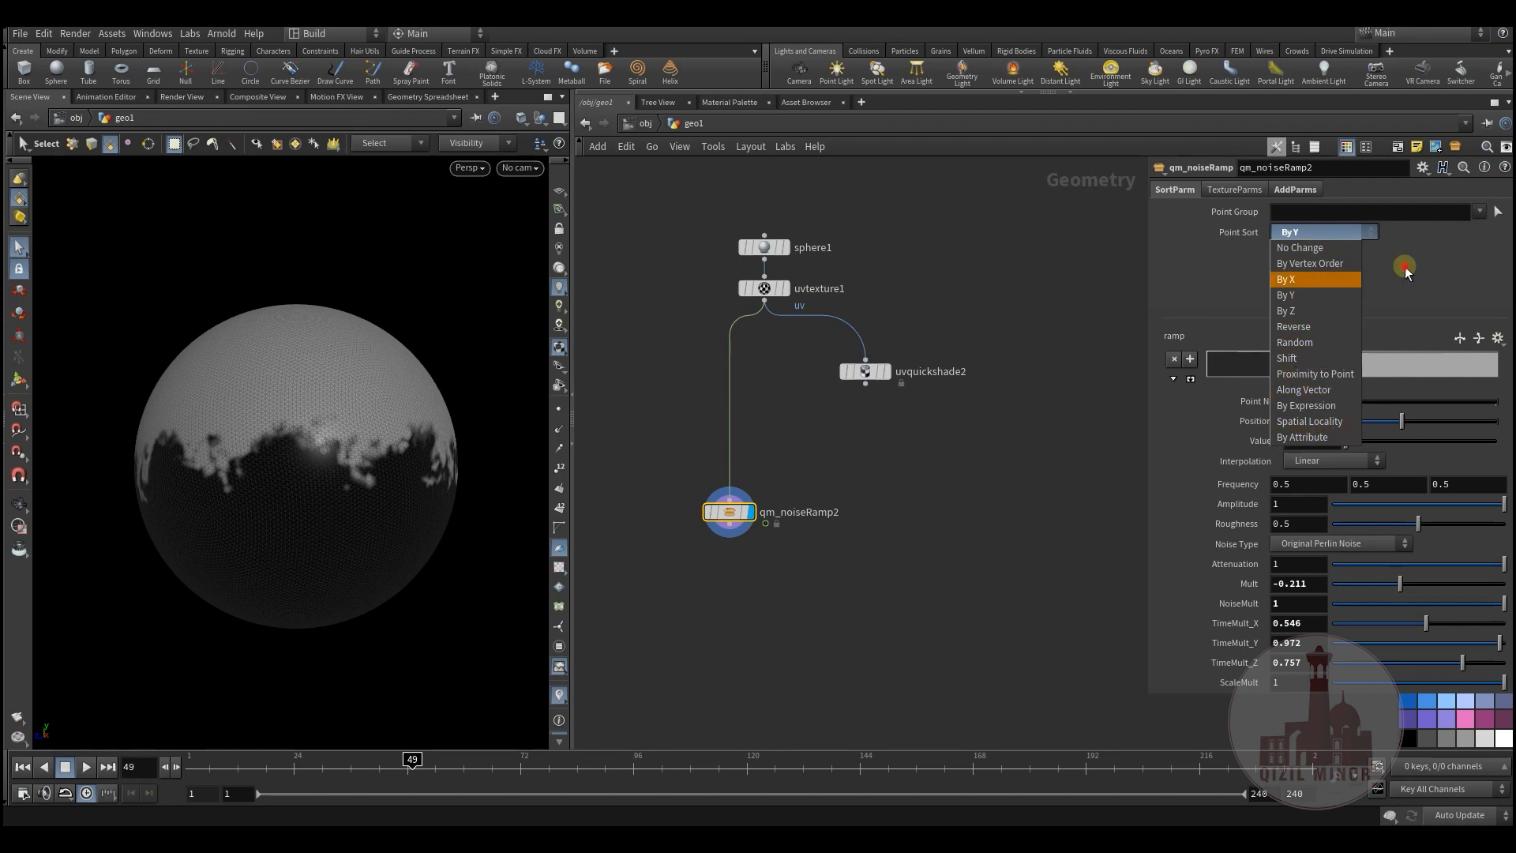
left_click(1285, 296)
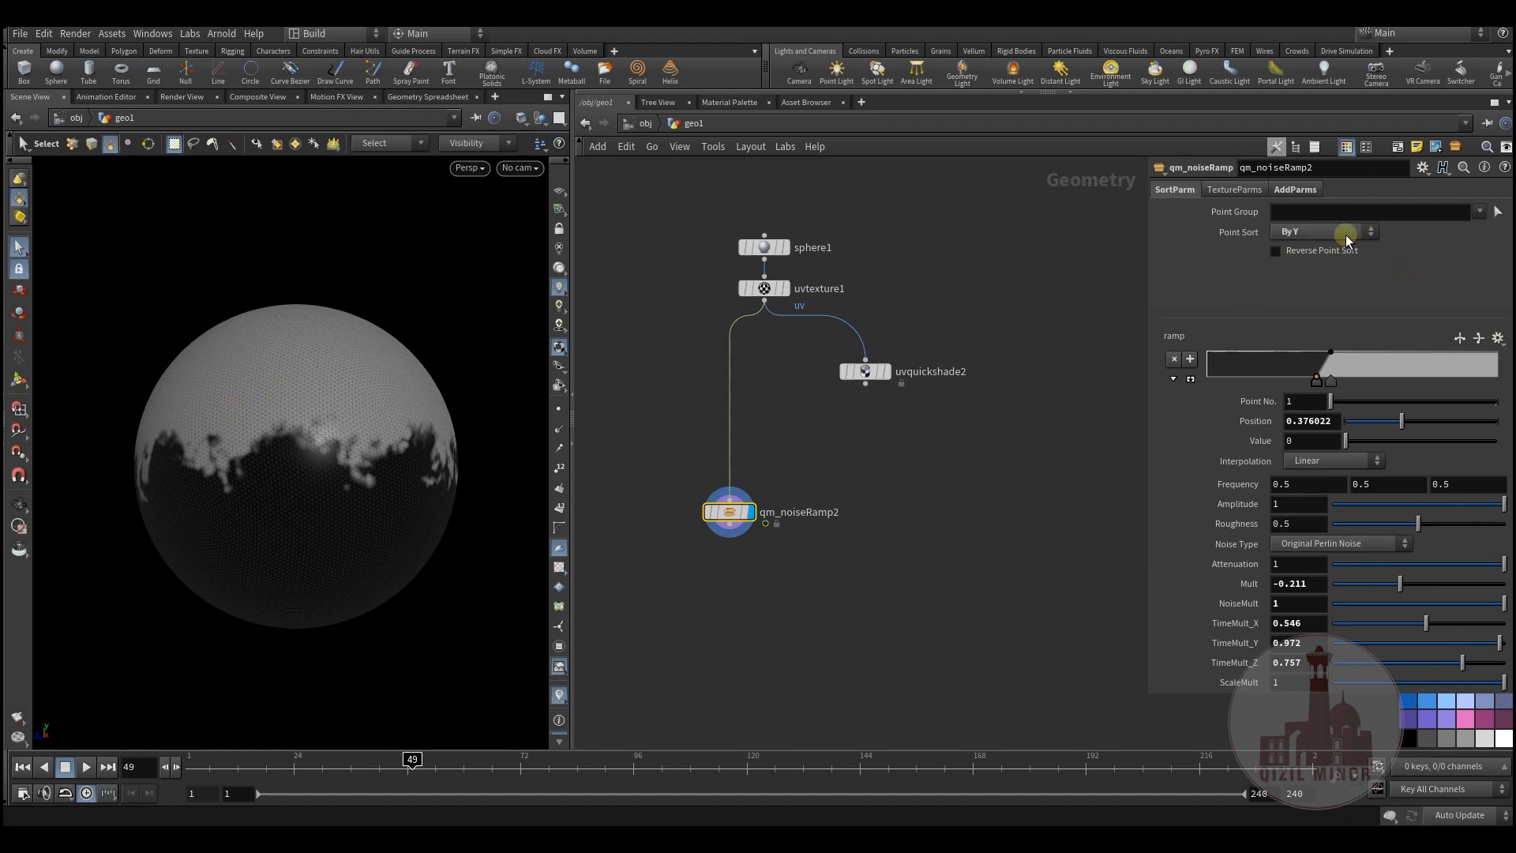
left_click(1276, 251)
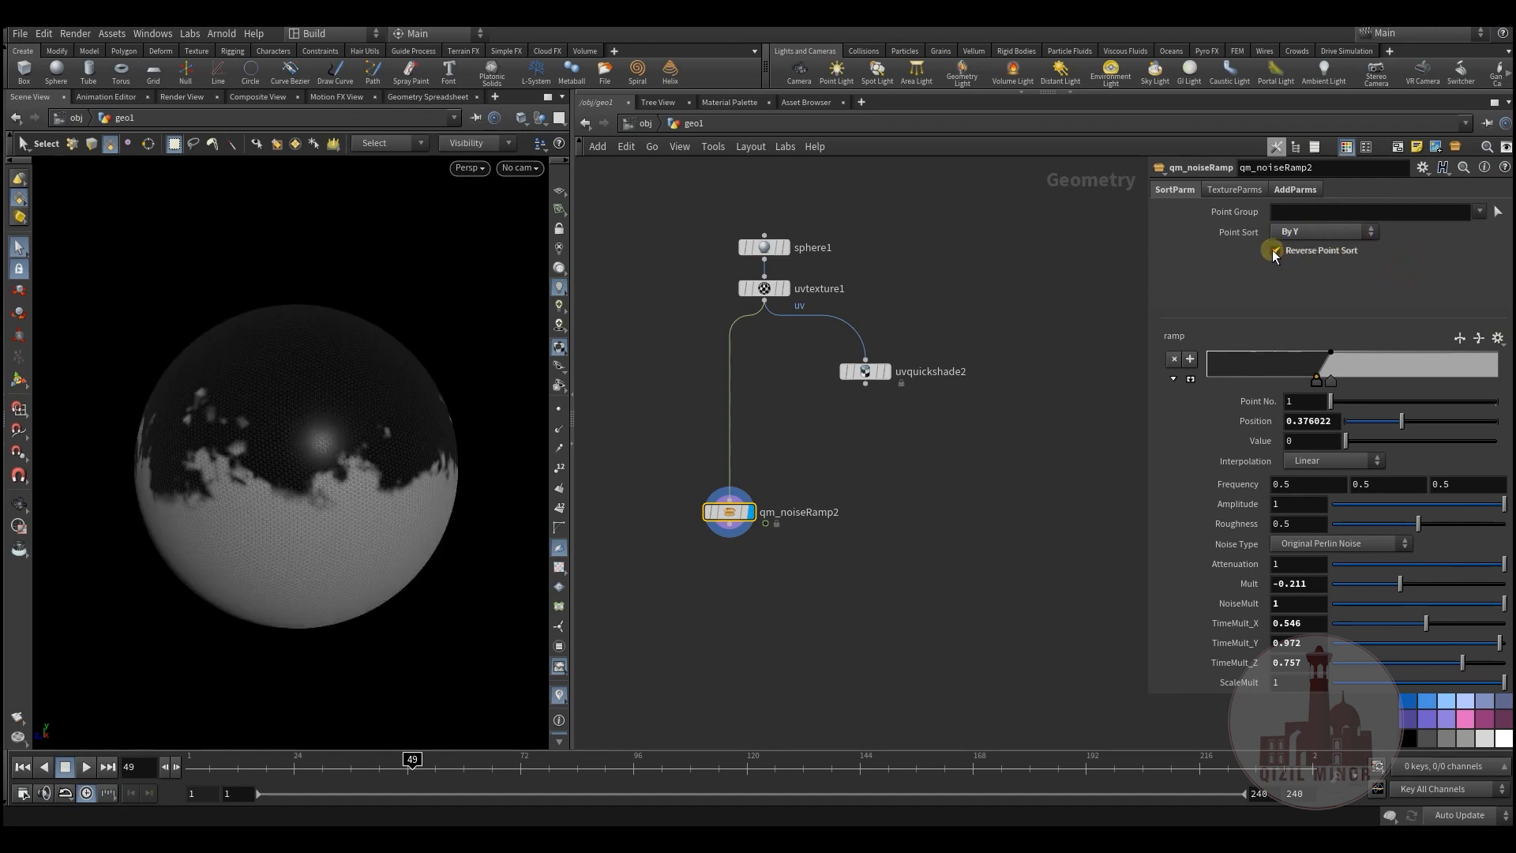
mouse_move(1275, 249)
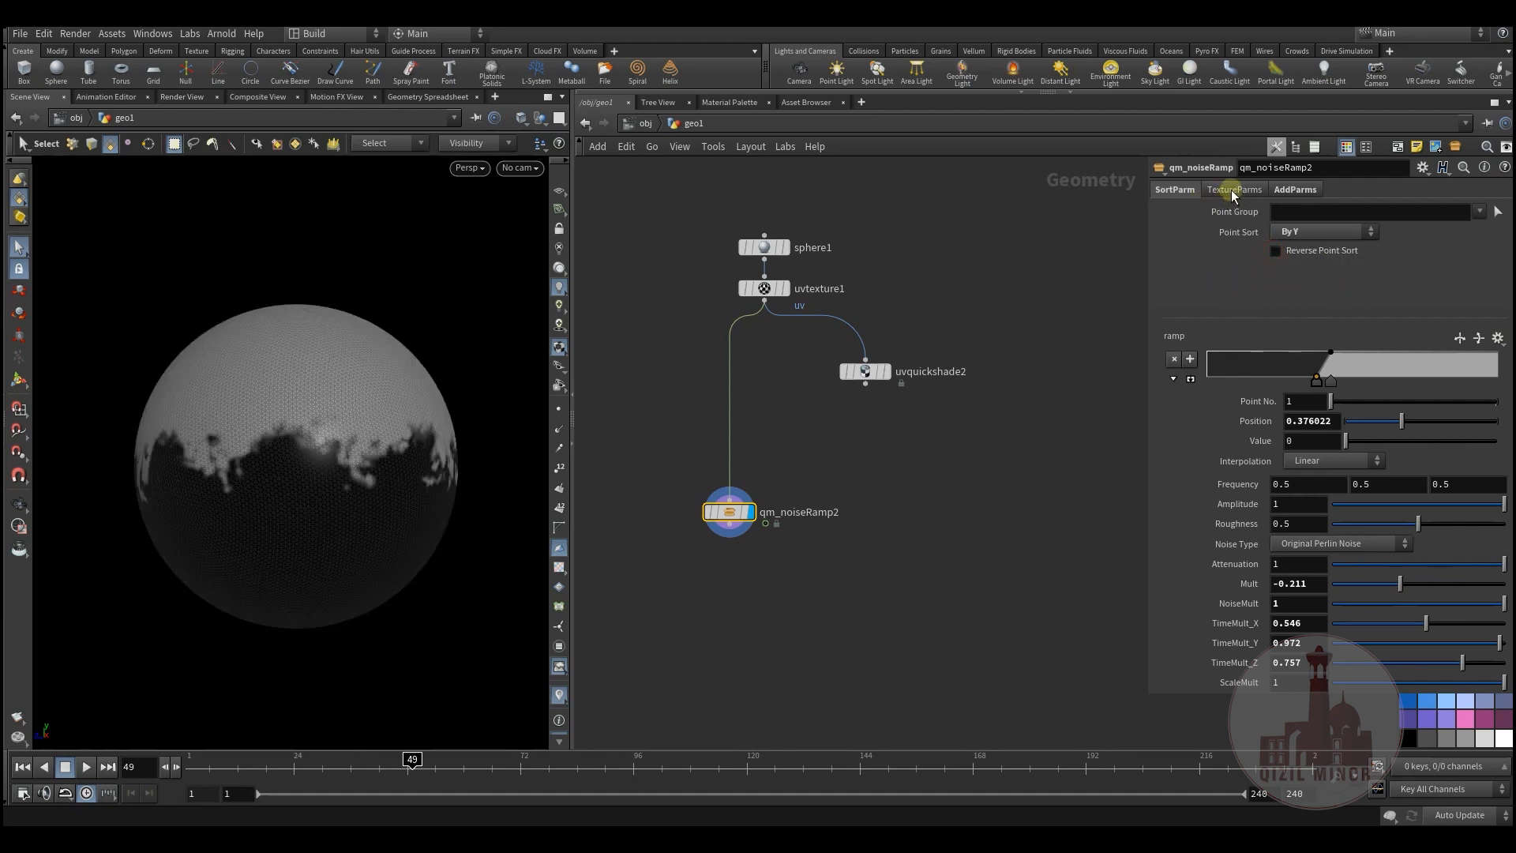
left_click(1233, 187)
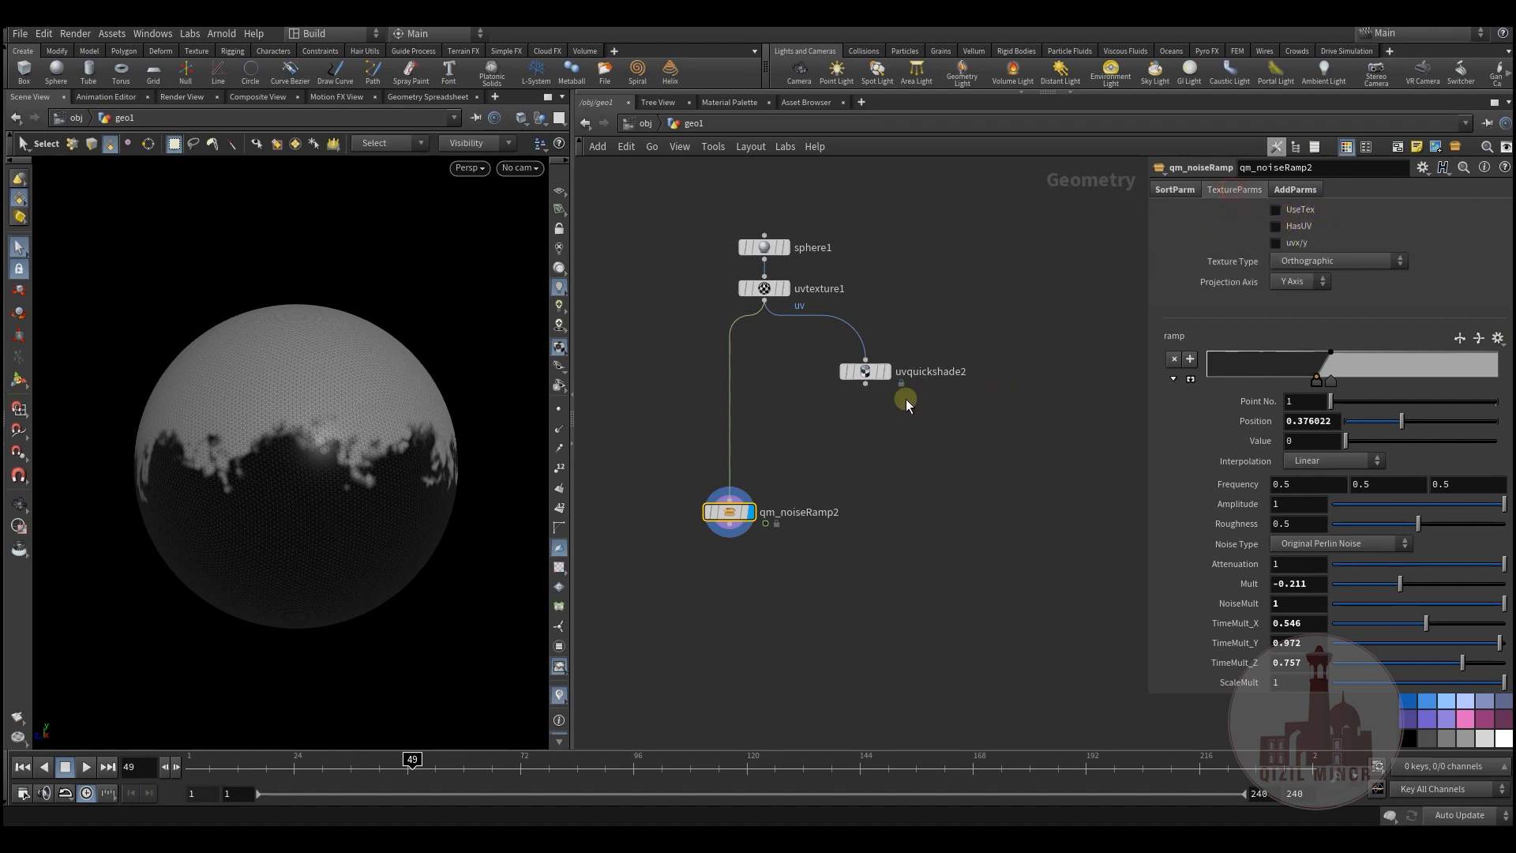
left_click(864, 371)
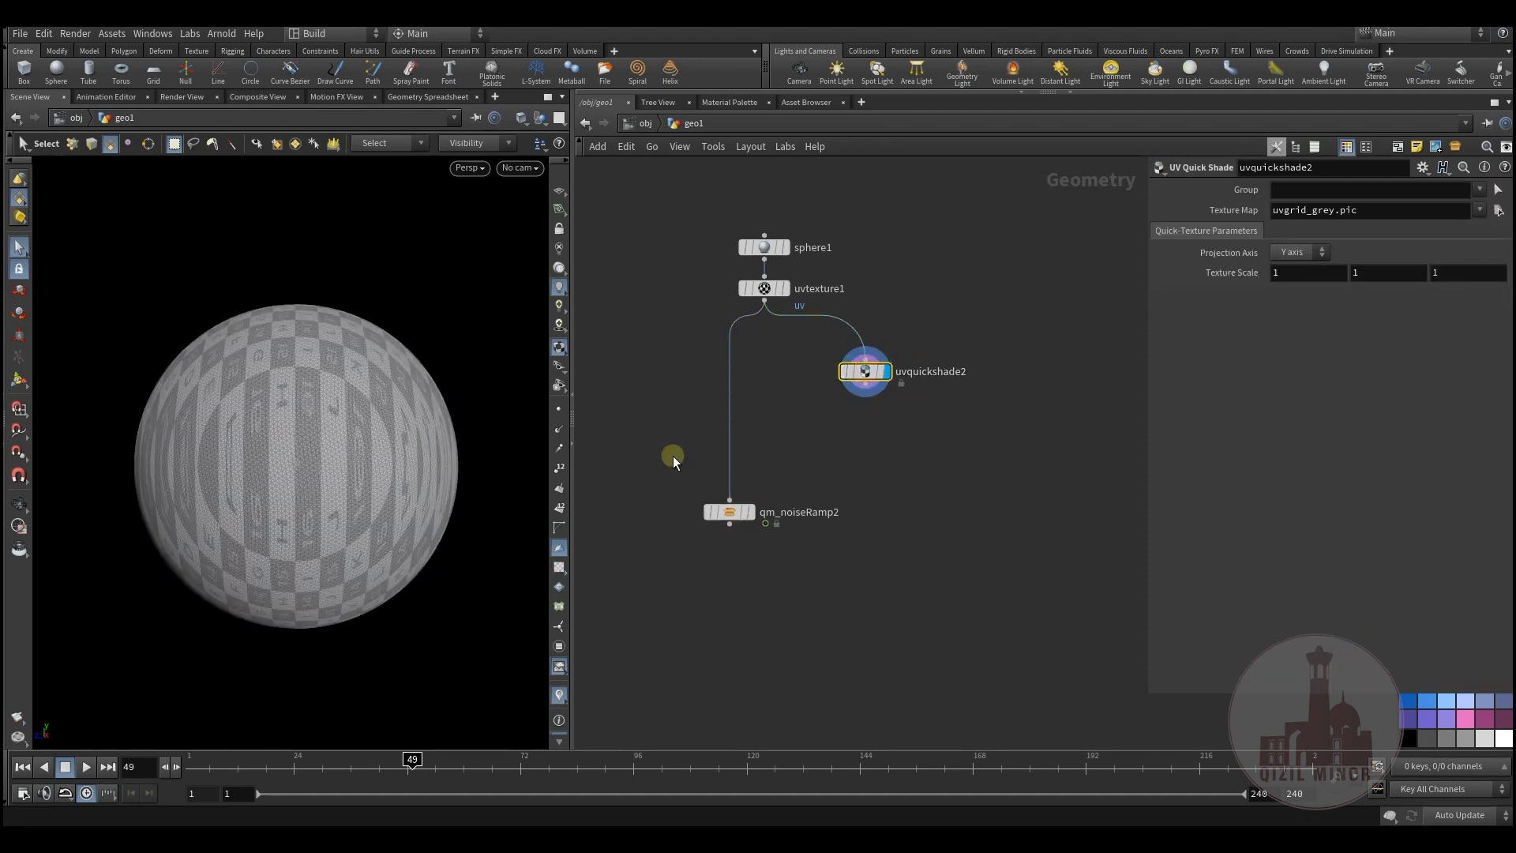
mouse_move(304, 204)
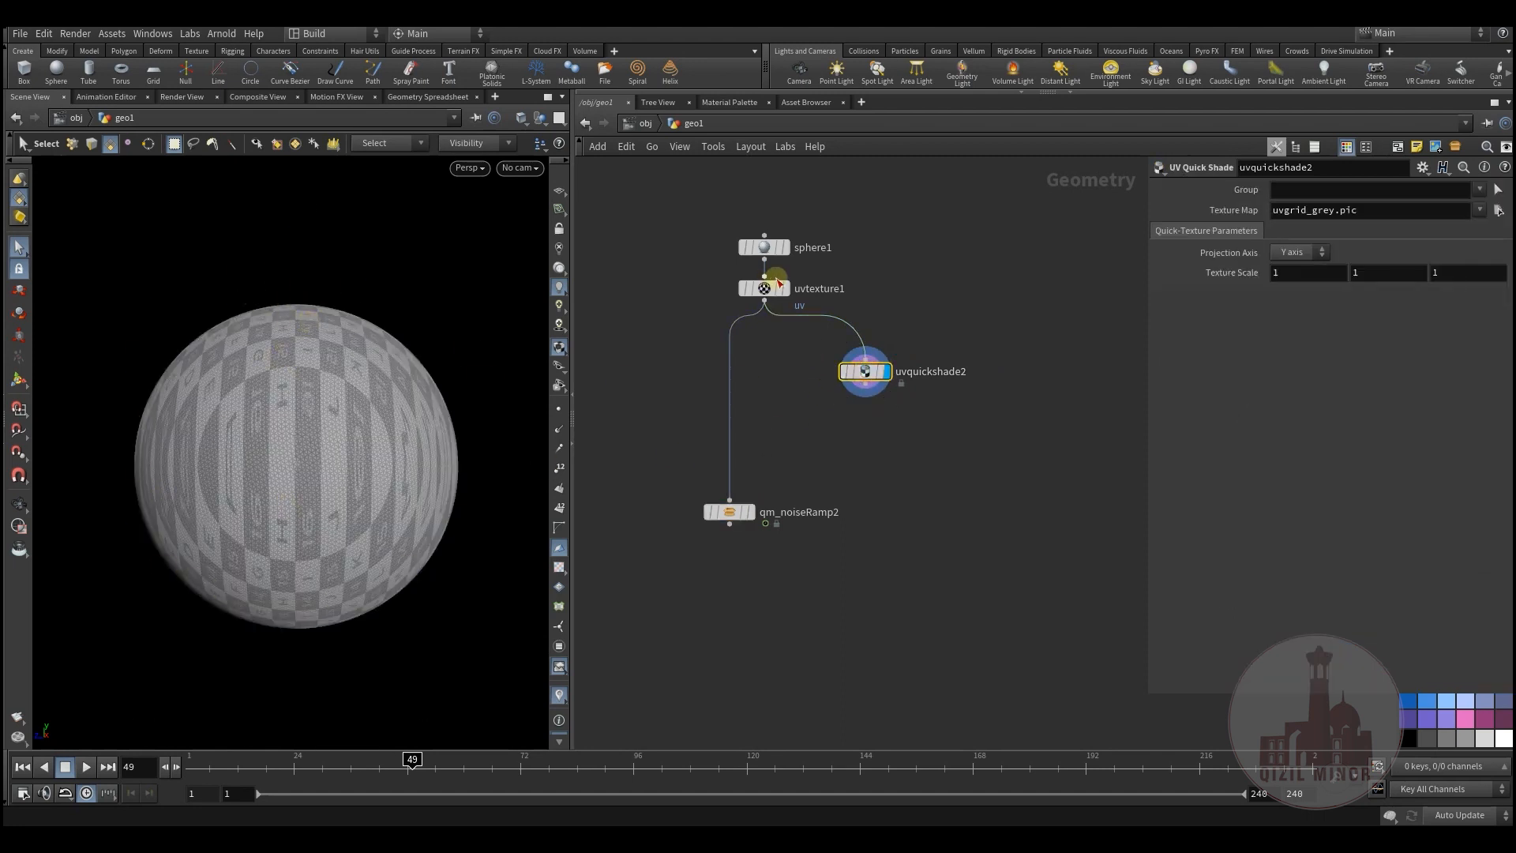
mouse_move(730, 511)
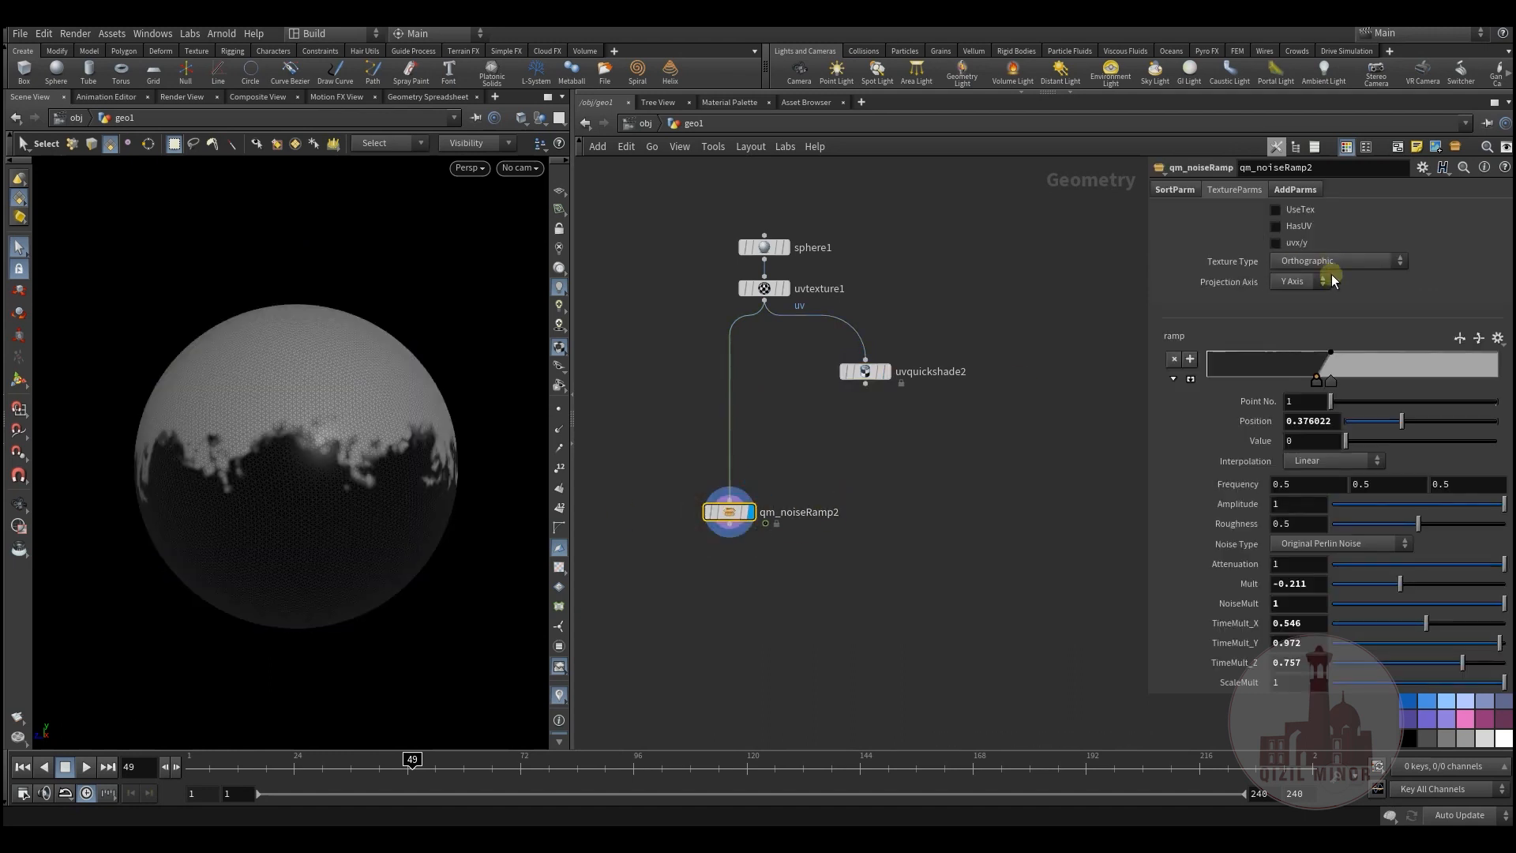
Step: Enable texture coordinates with uv/y on and HasUV off, using orthographic Y-axis projection
left_click(1276, 209)
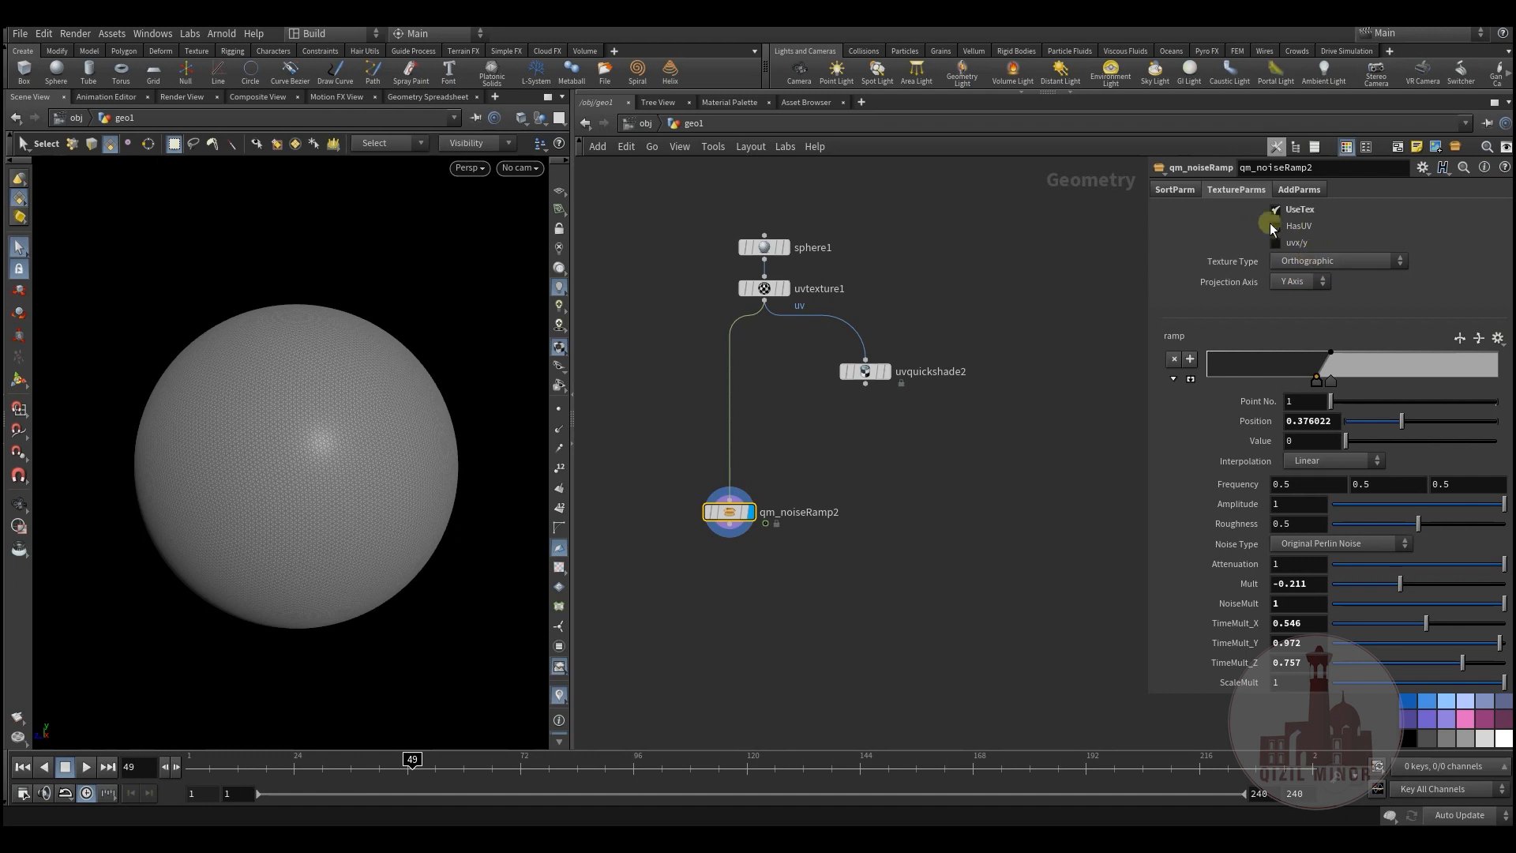
left_click(1274, 226)
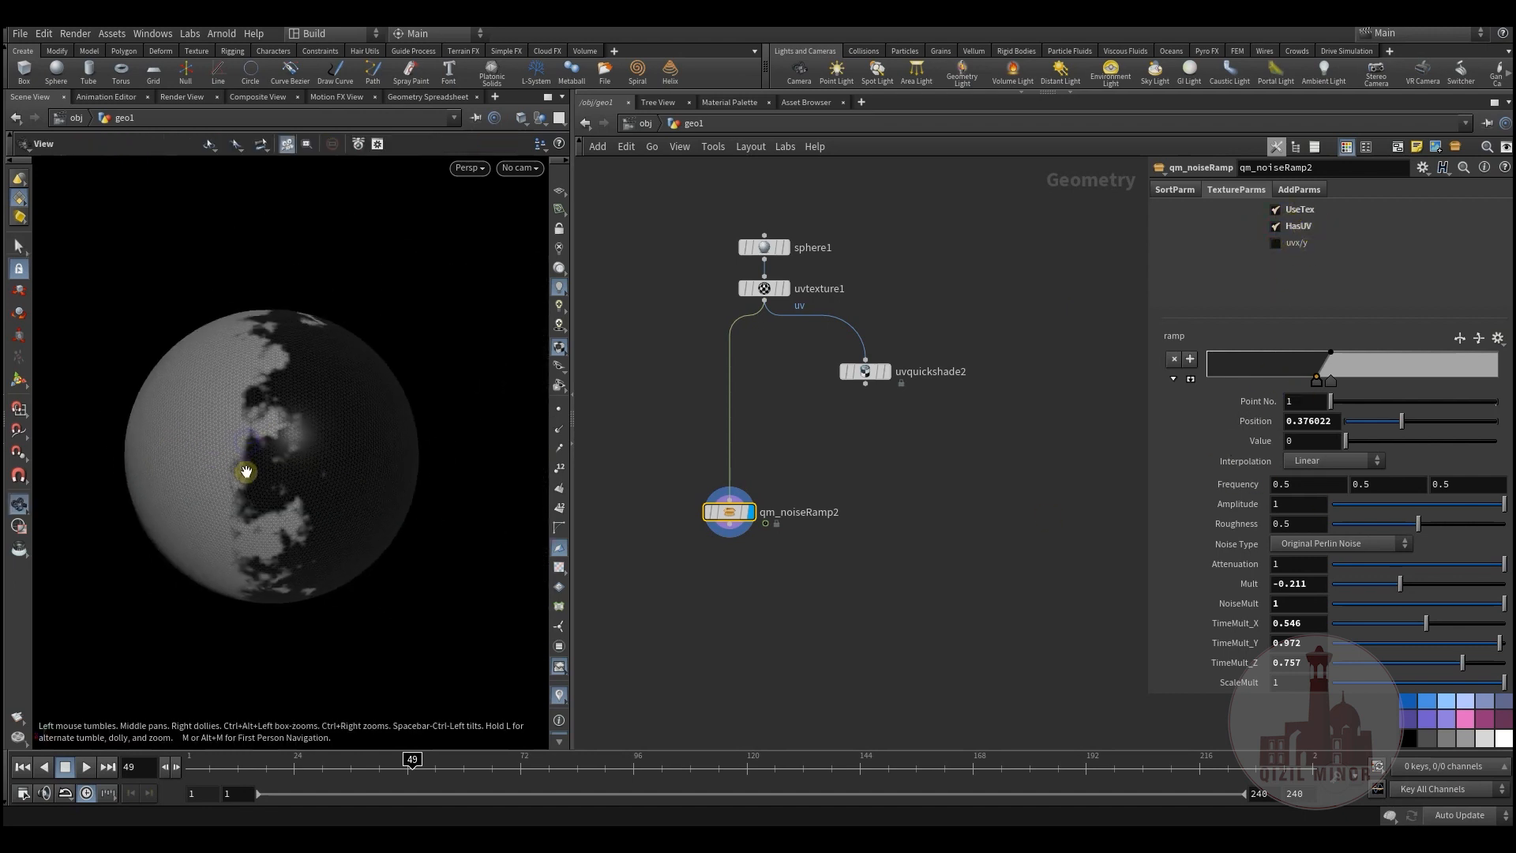
left_click(1276, 226)
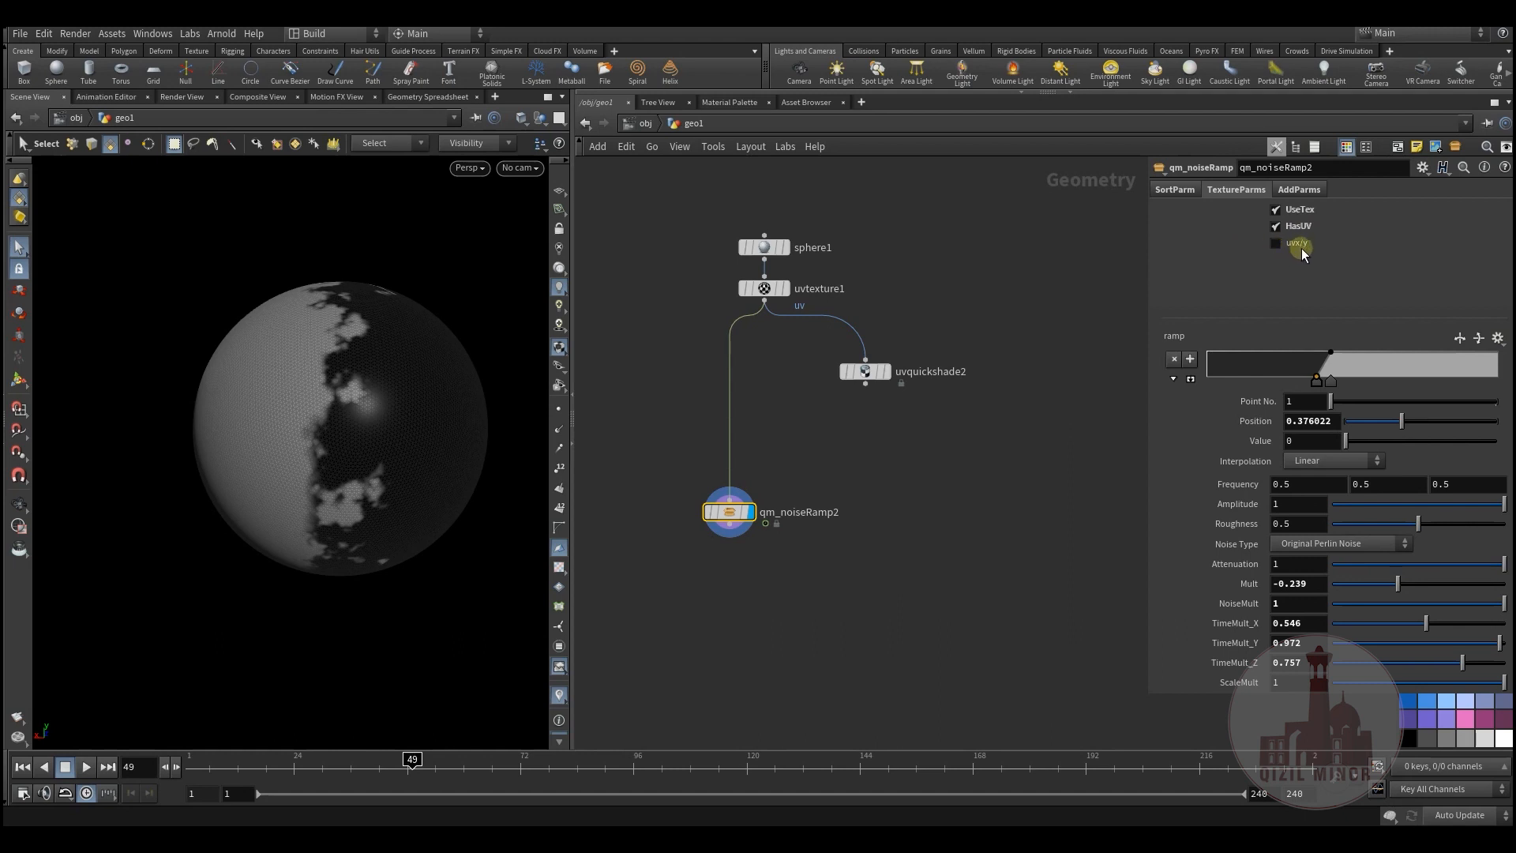
left_click(1276, 243)
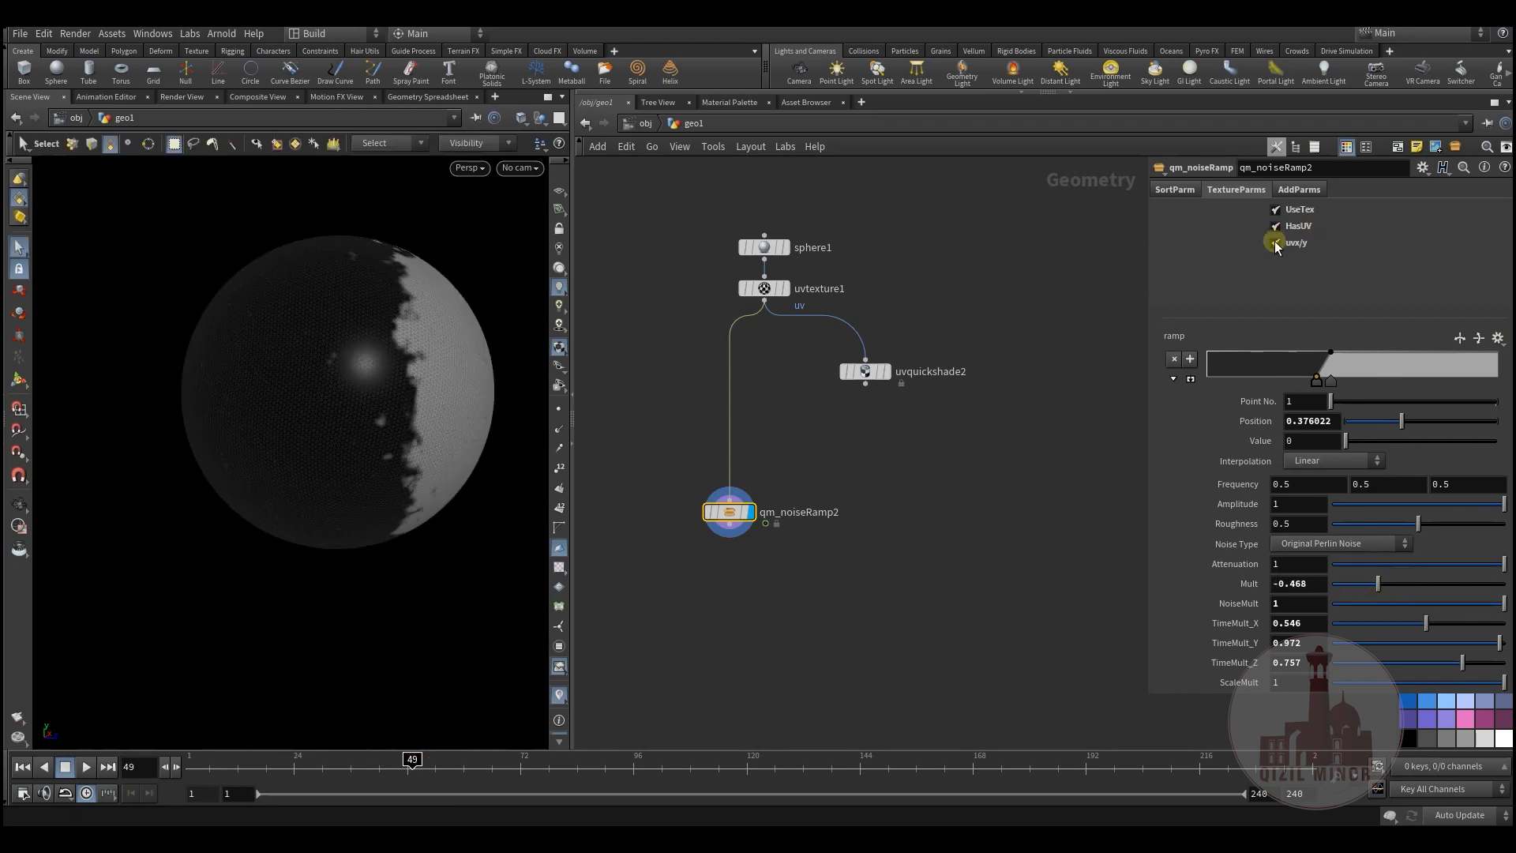
left_click(1276, 226)
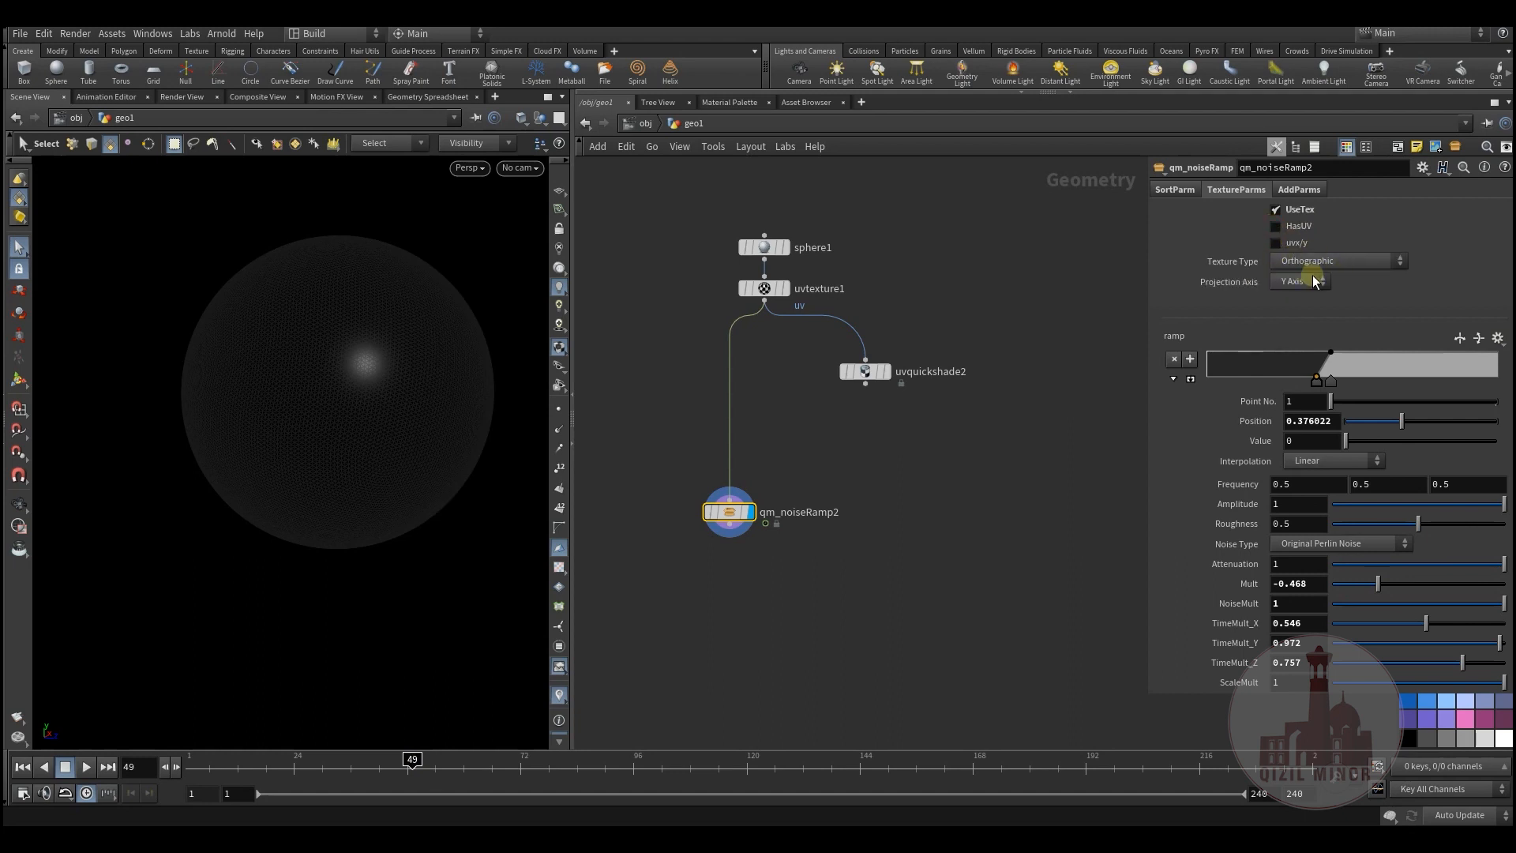
Step: Set Texture Type to Cylindrical and tune Mult to about -0.21 for a horizontal noisy boundary
left_click(1337, 260)
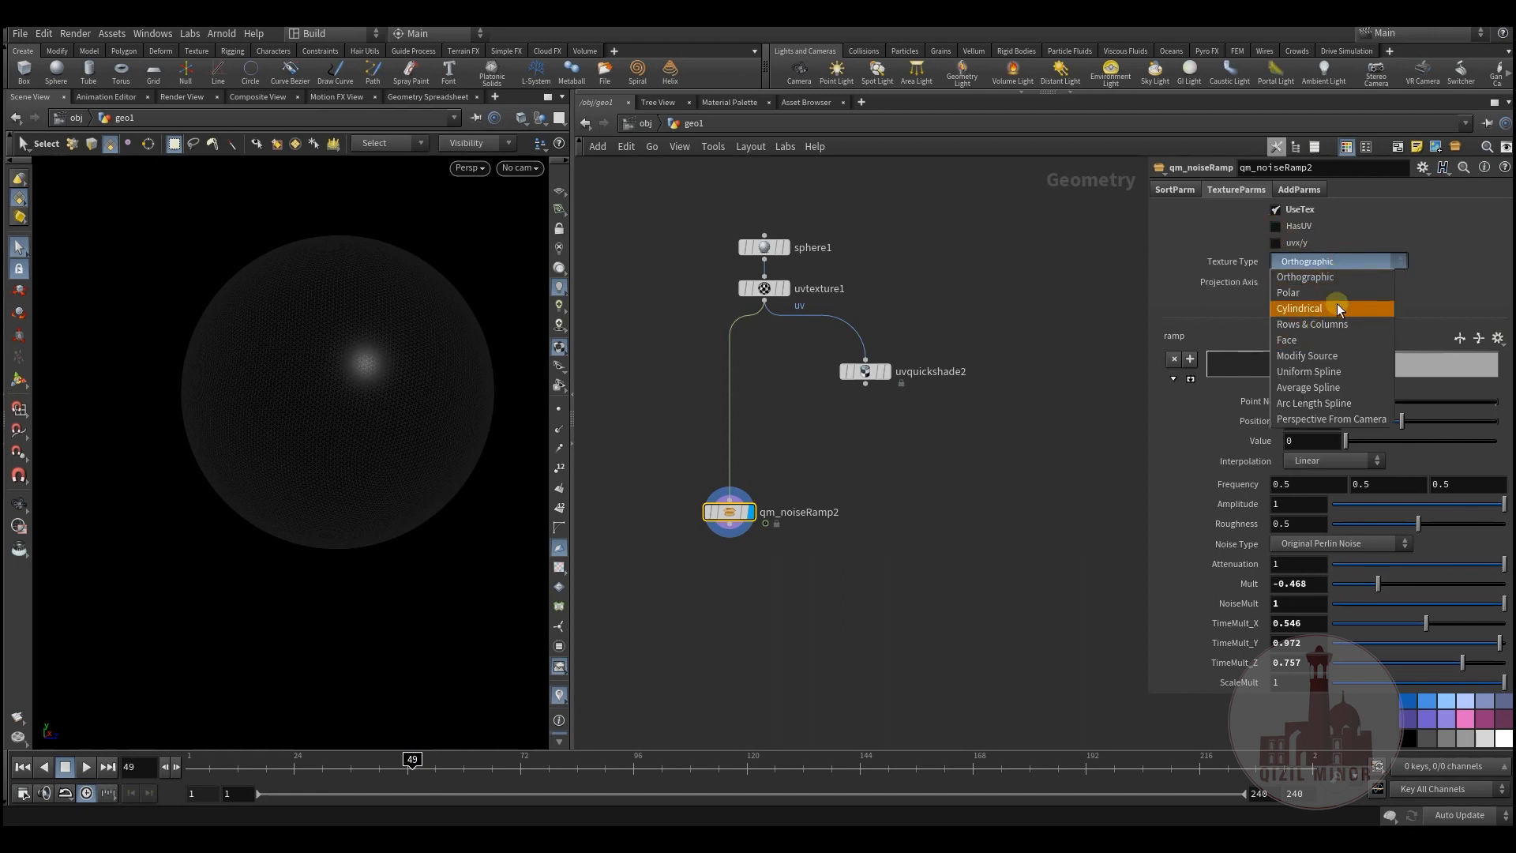
left_click(1299, 307)
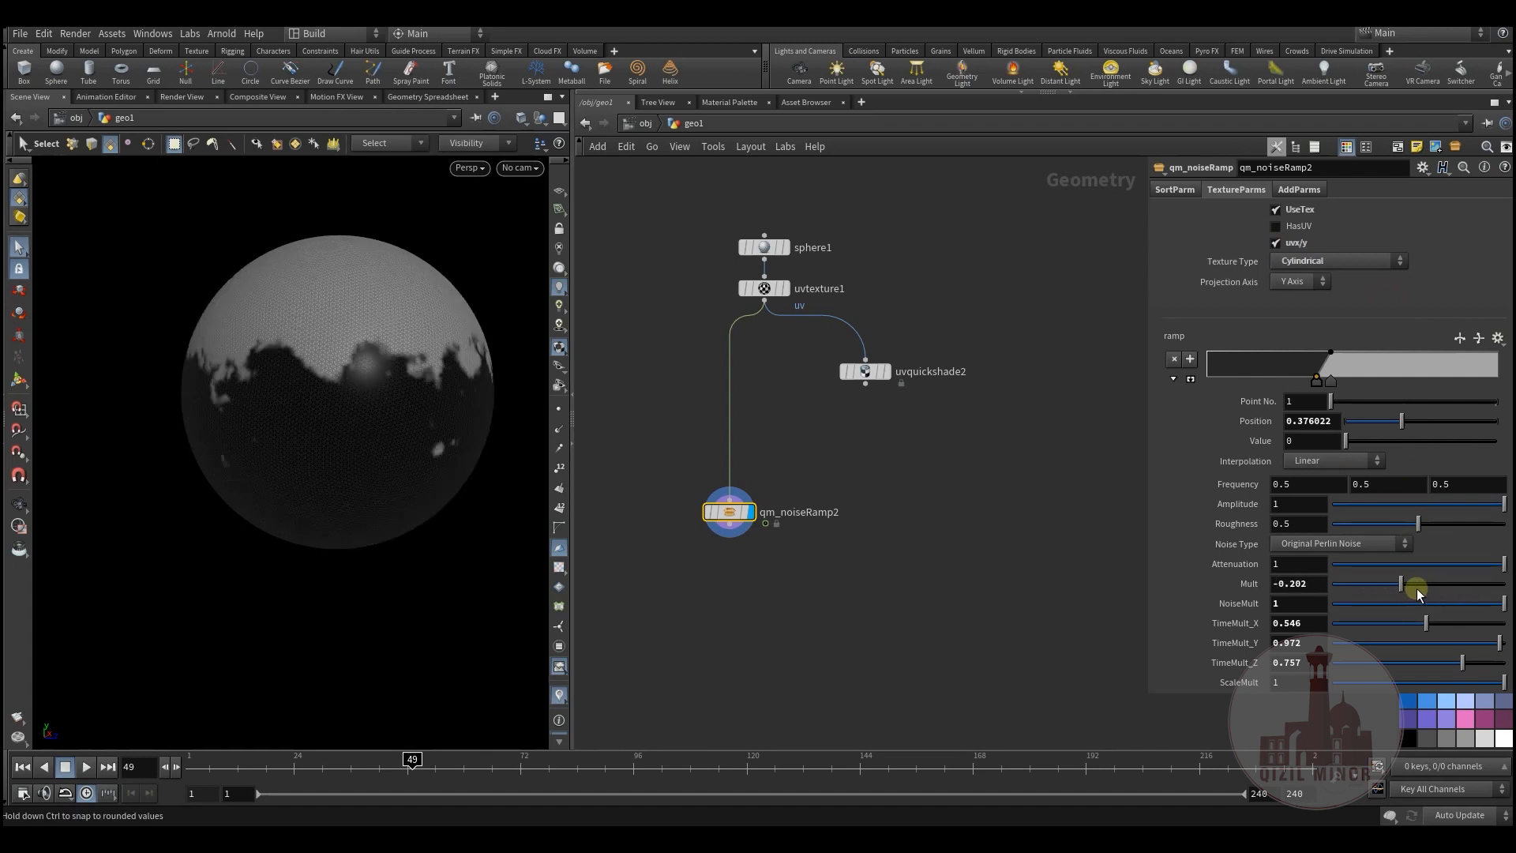
left_click_drag(1415, 586, 1401, 601)
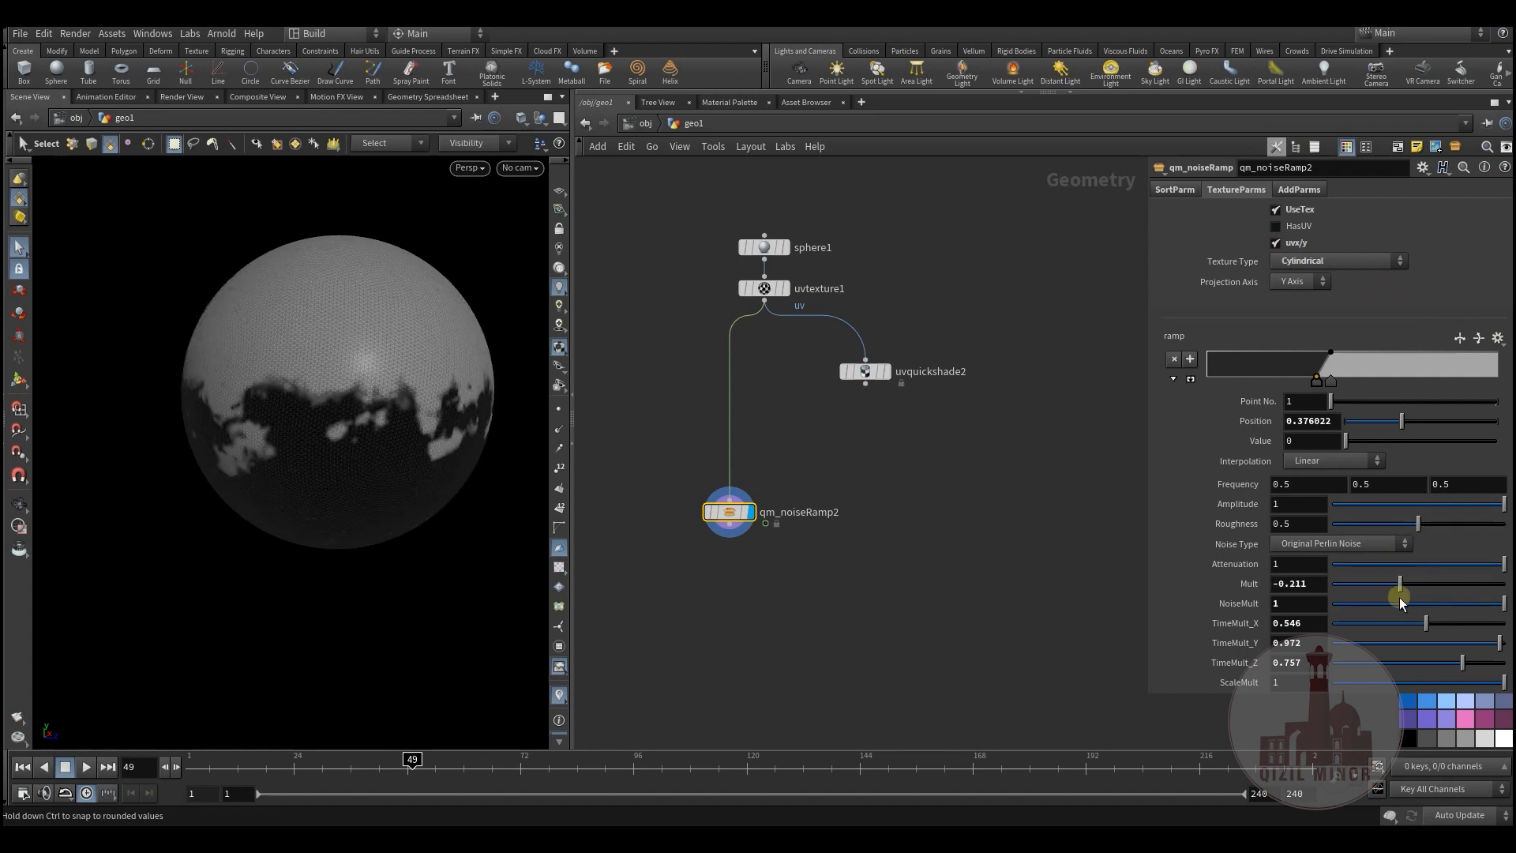
left_click_drag(1401, 583, 1390, 582)
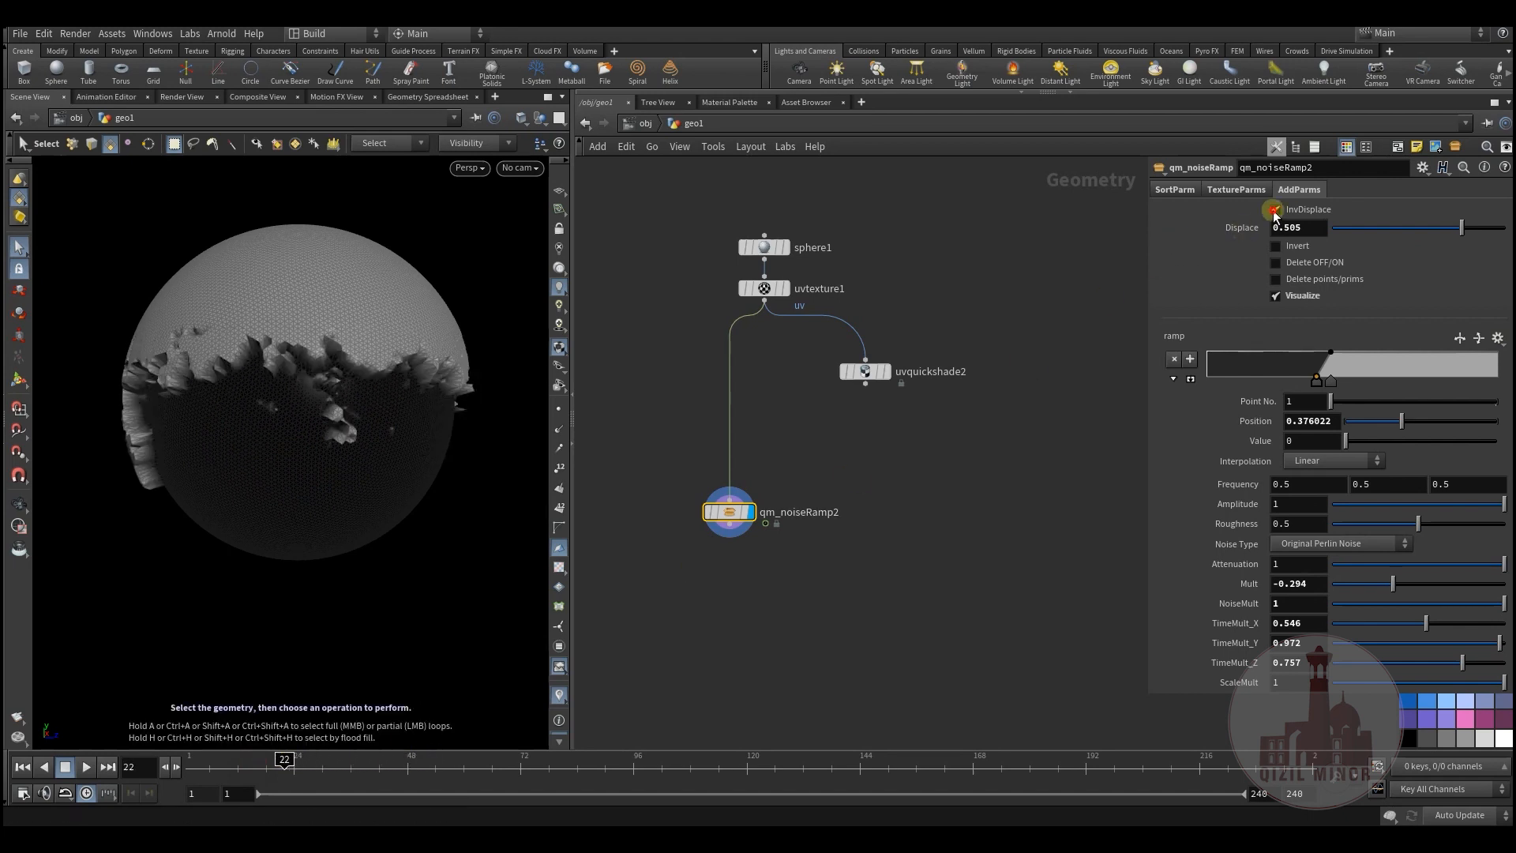
Step: Turn on InvDisplace with Displace 0.679 and Invert for the noisy edge
left_click(1276, 209)
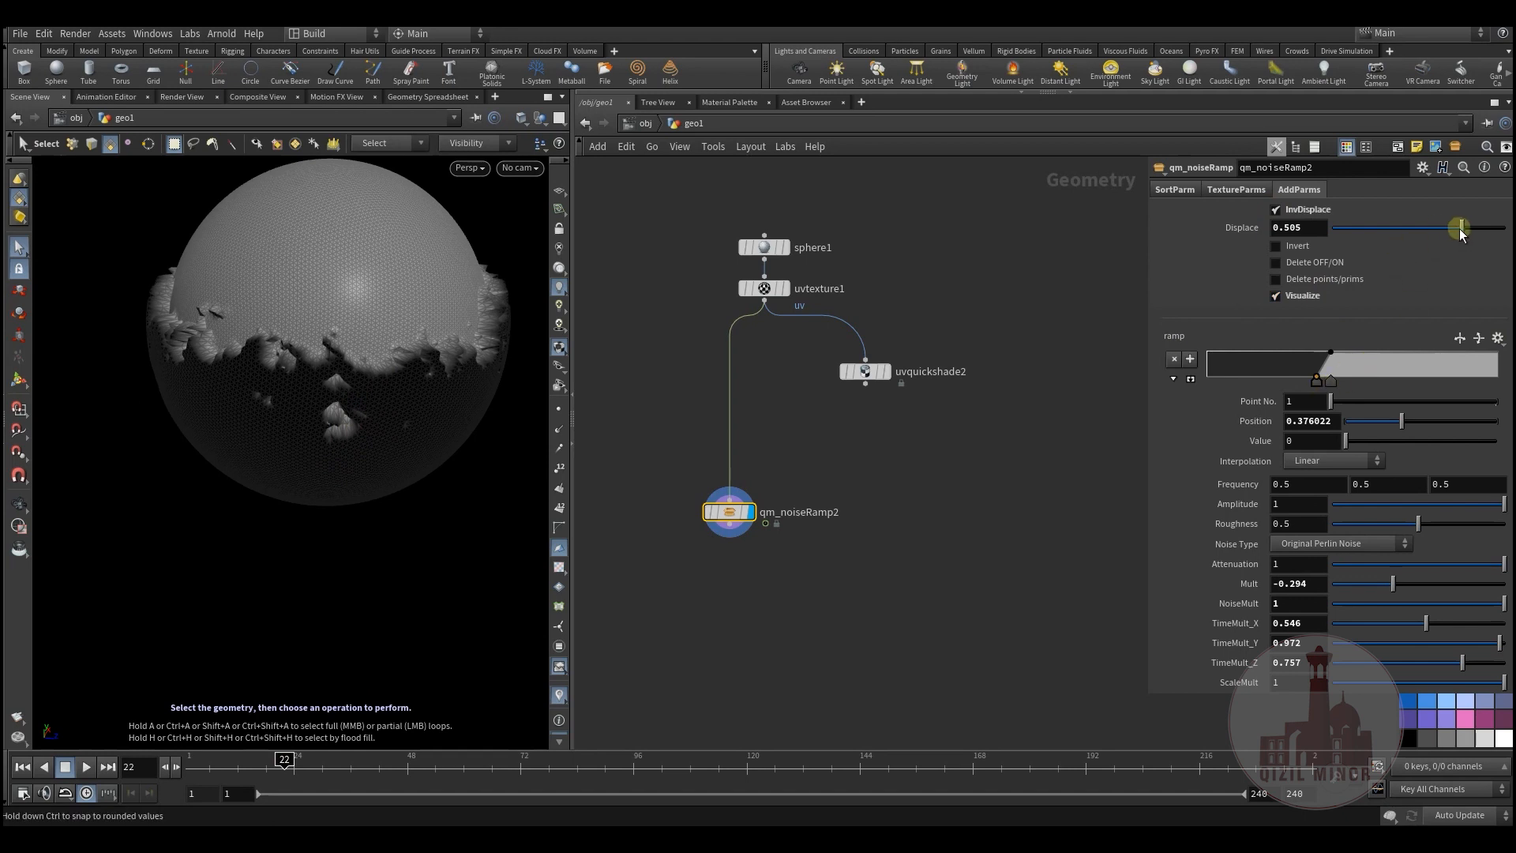
left_click_drag(1459, 228, 1476, 228)
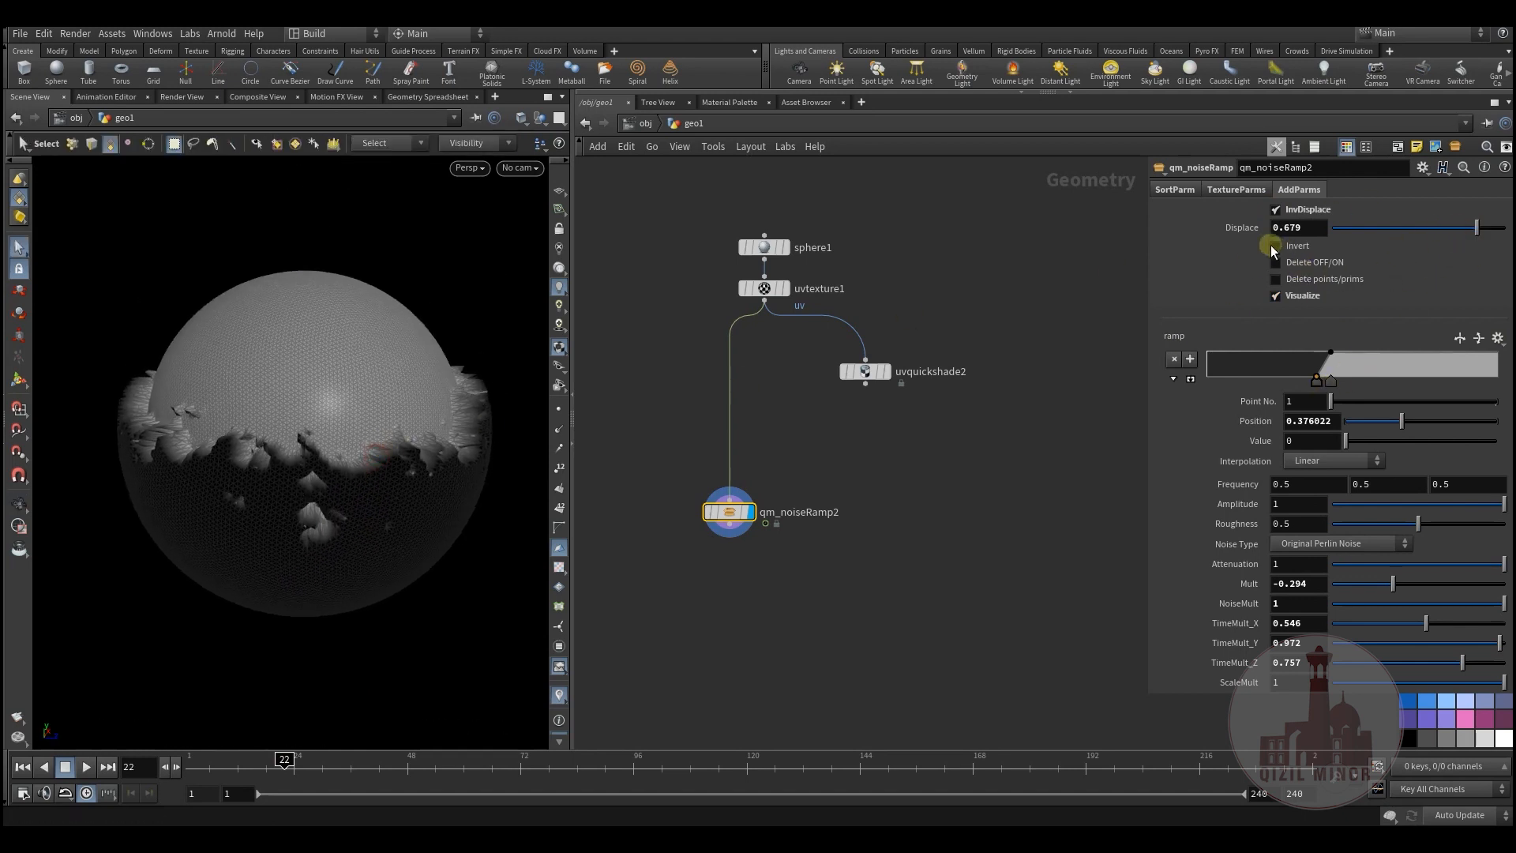
left_click(1276, 244)
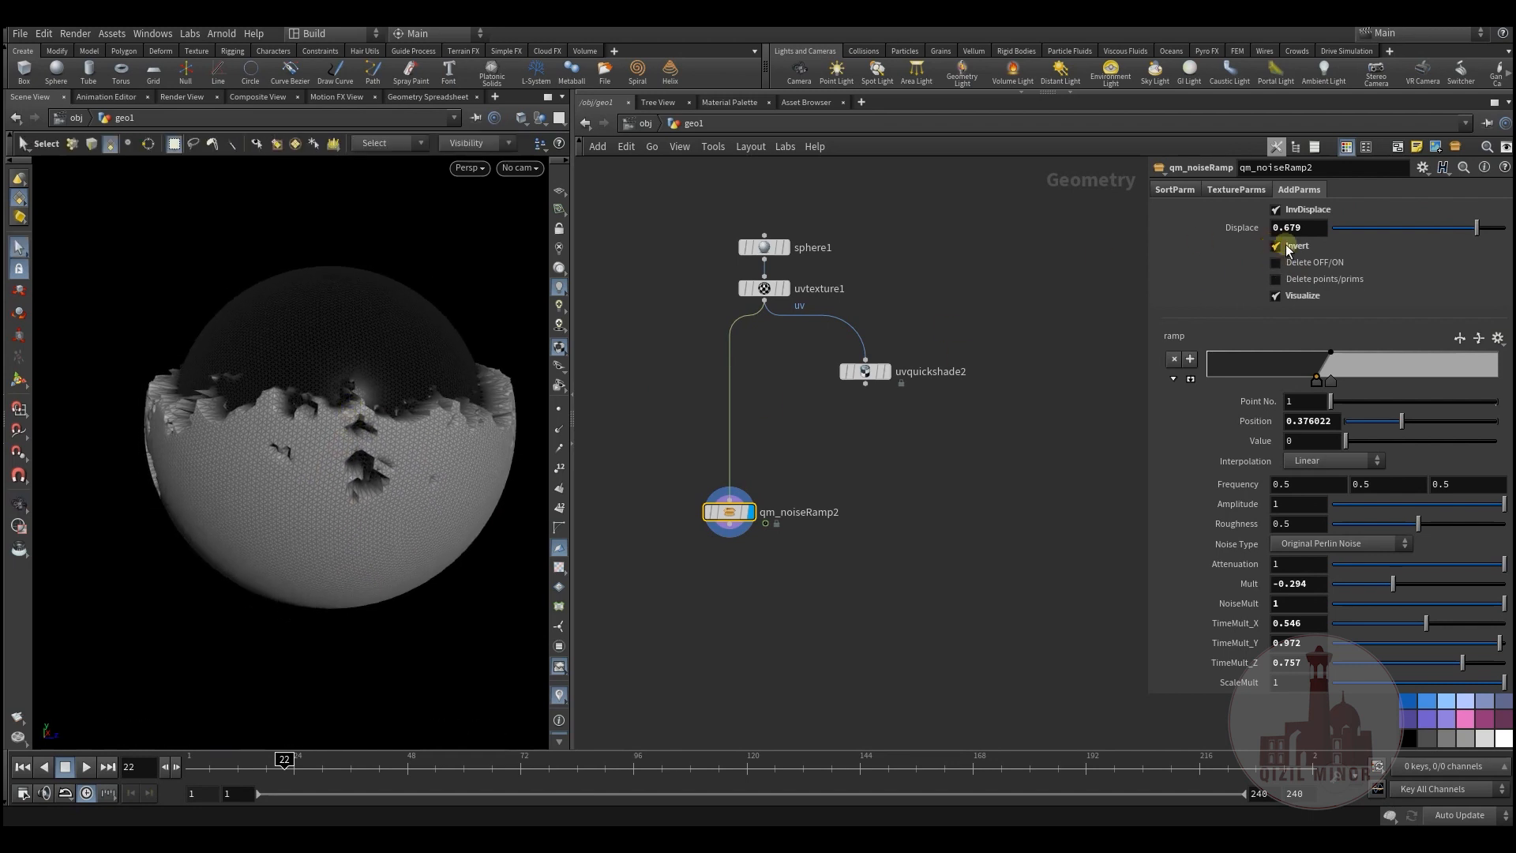
Step: Enable Delete and Delete points/prims so the upper part is cut away into a bowl
left_click(1276, 262)
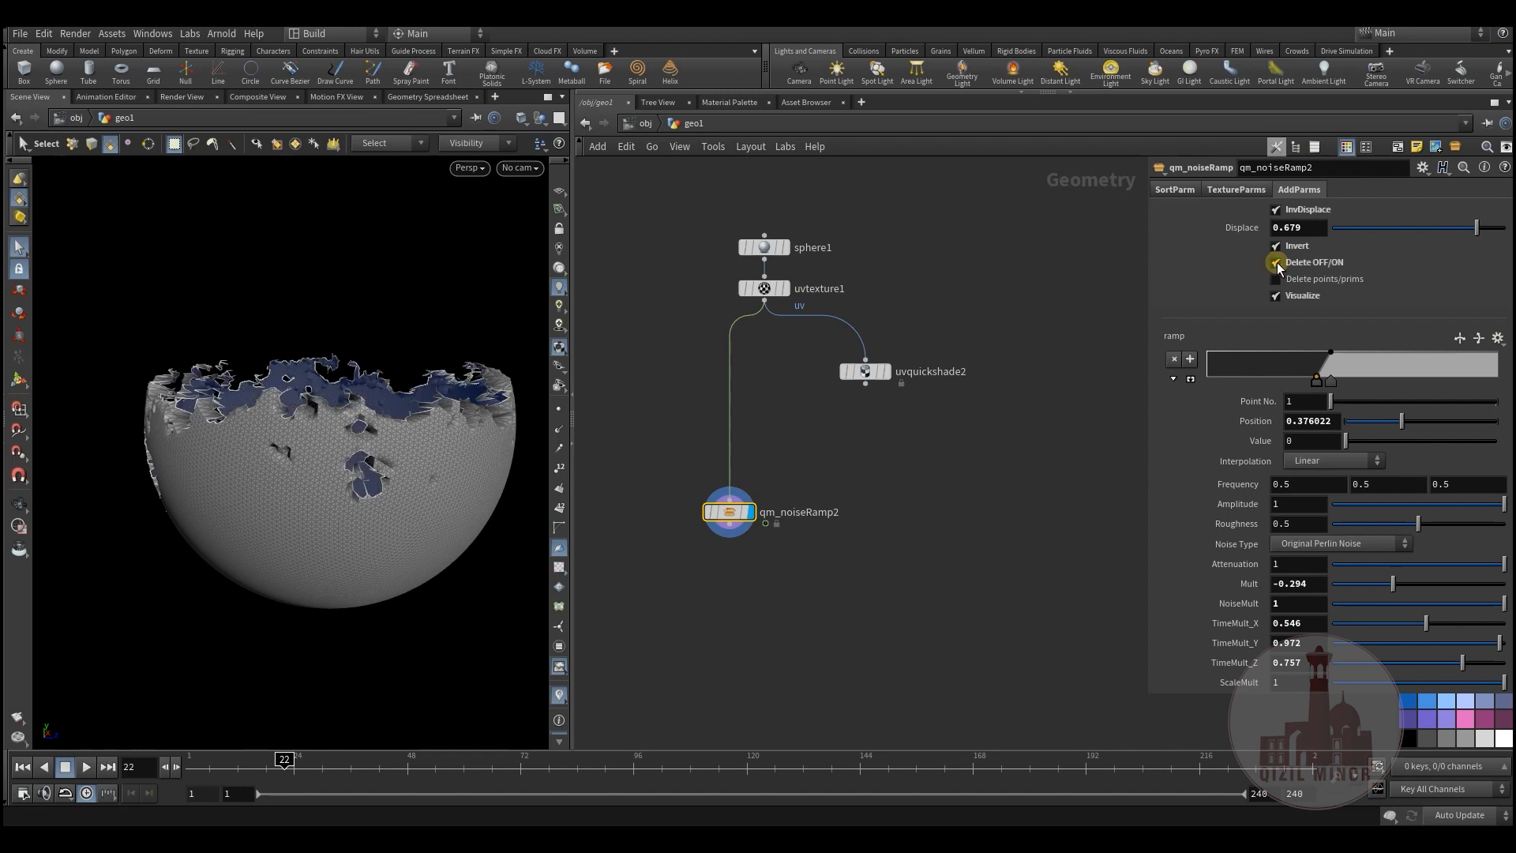
left_click(1276, 262)
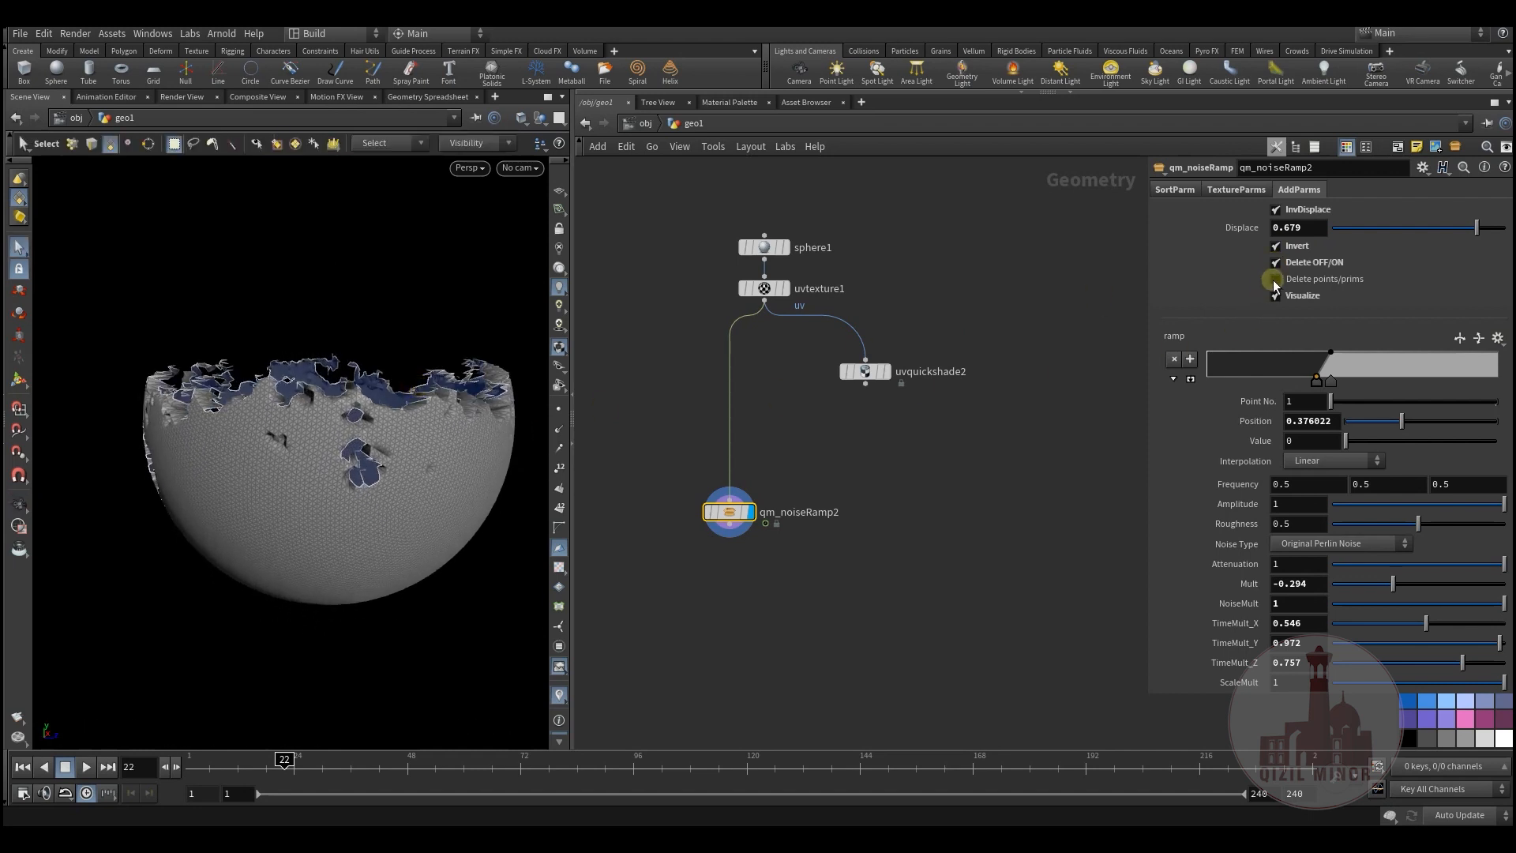
left_click(1276, 280)
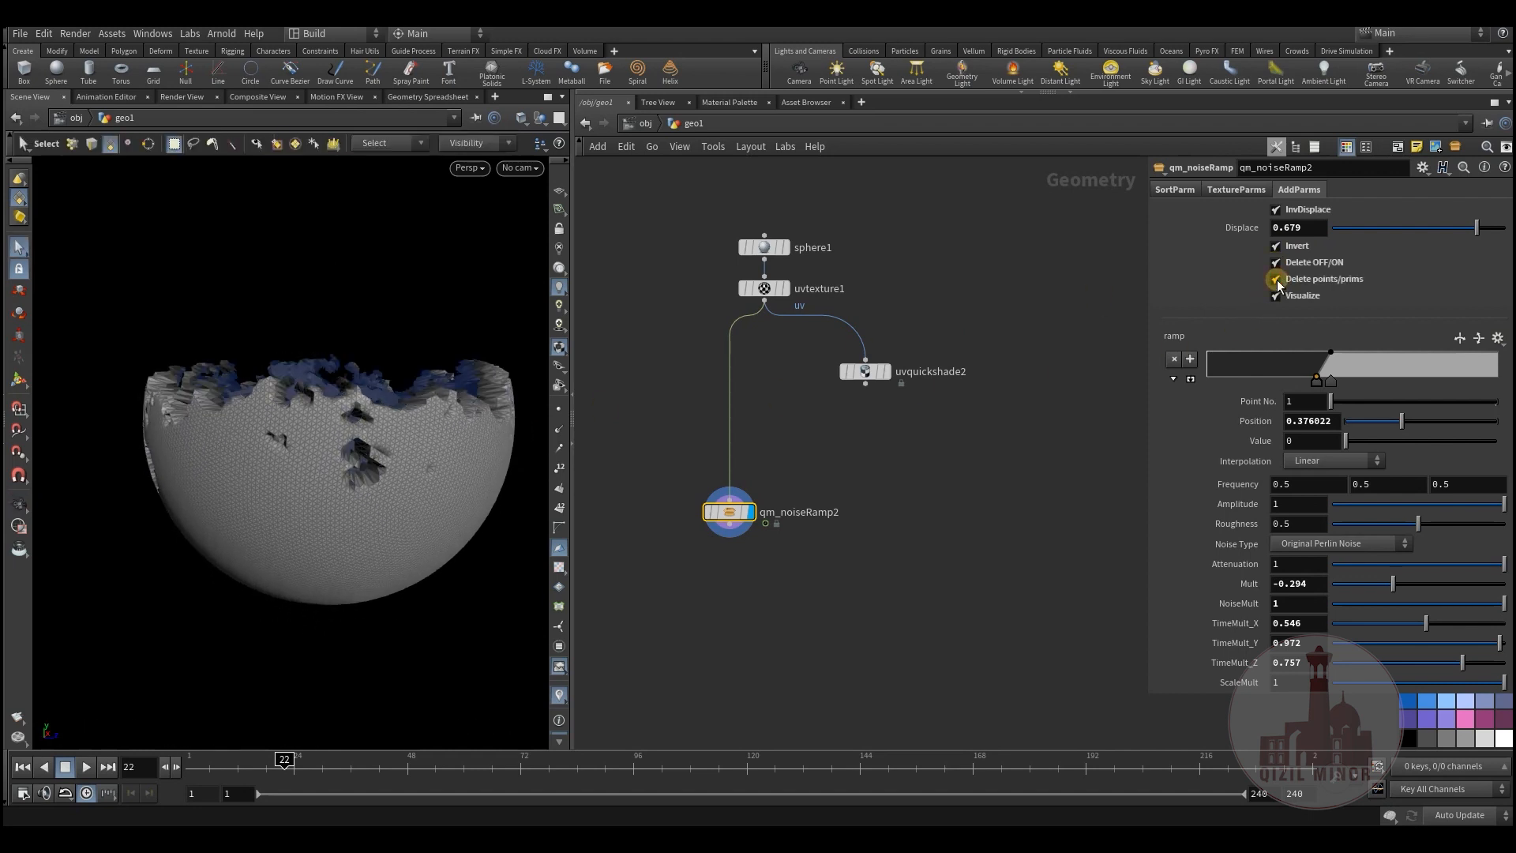
left_click(1276, 295)
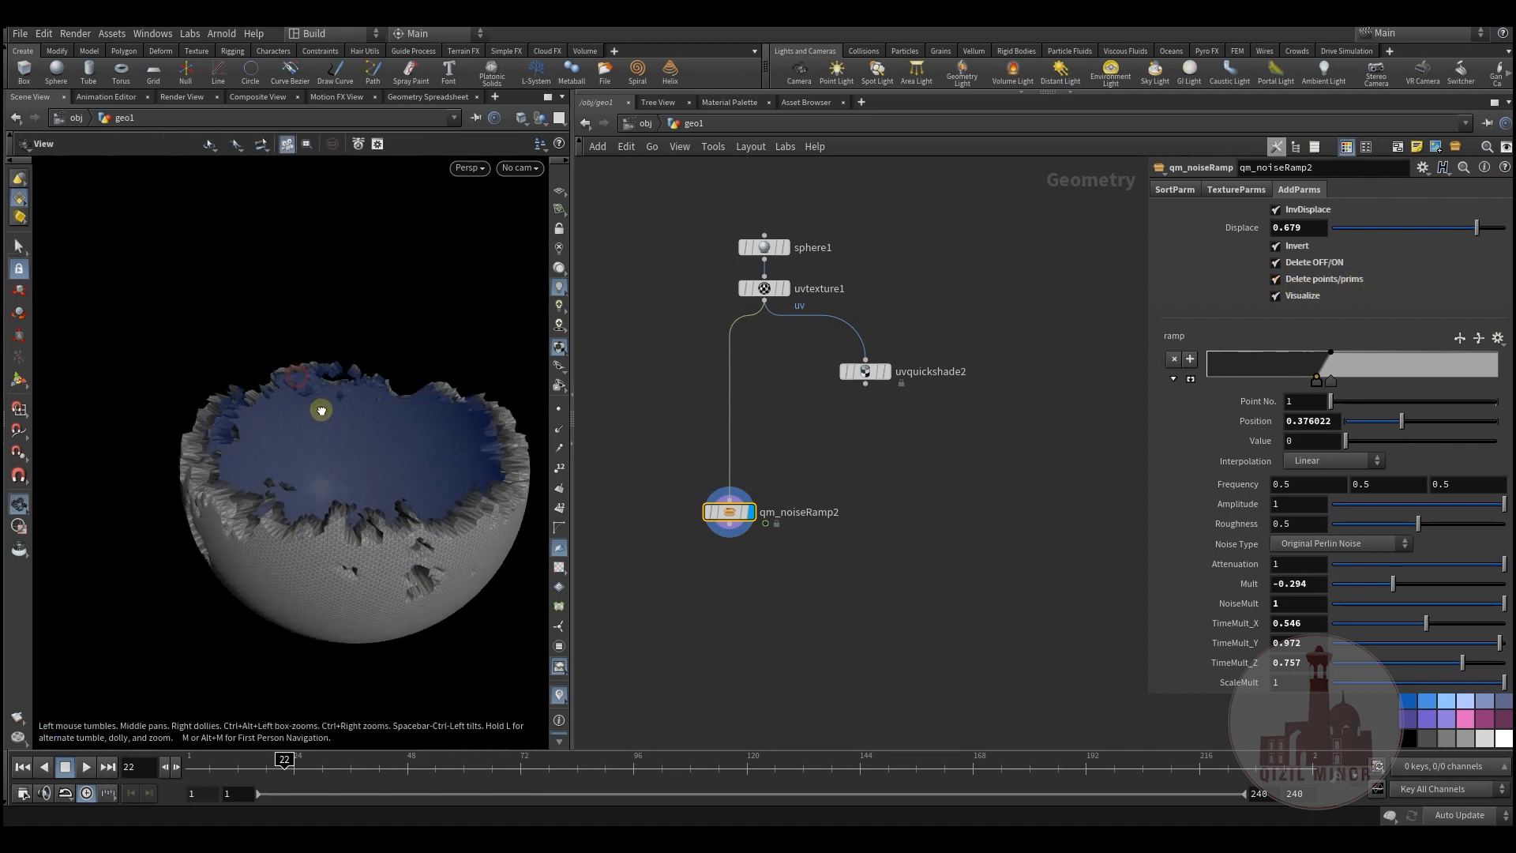
Step: Inspect the bowl, move to frame 17 and turn off Invert and InvDisplace
left_click_drag(321, 410, 351, 438)
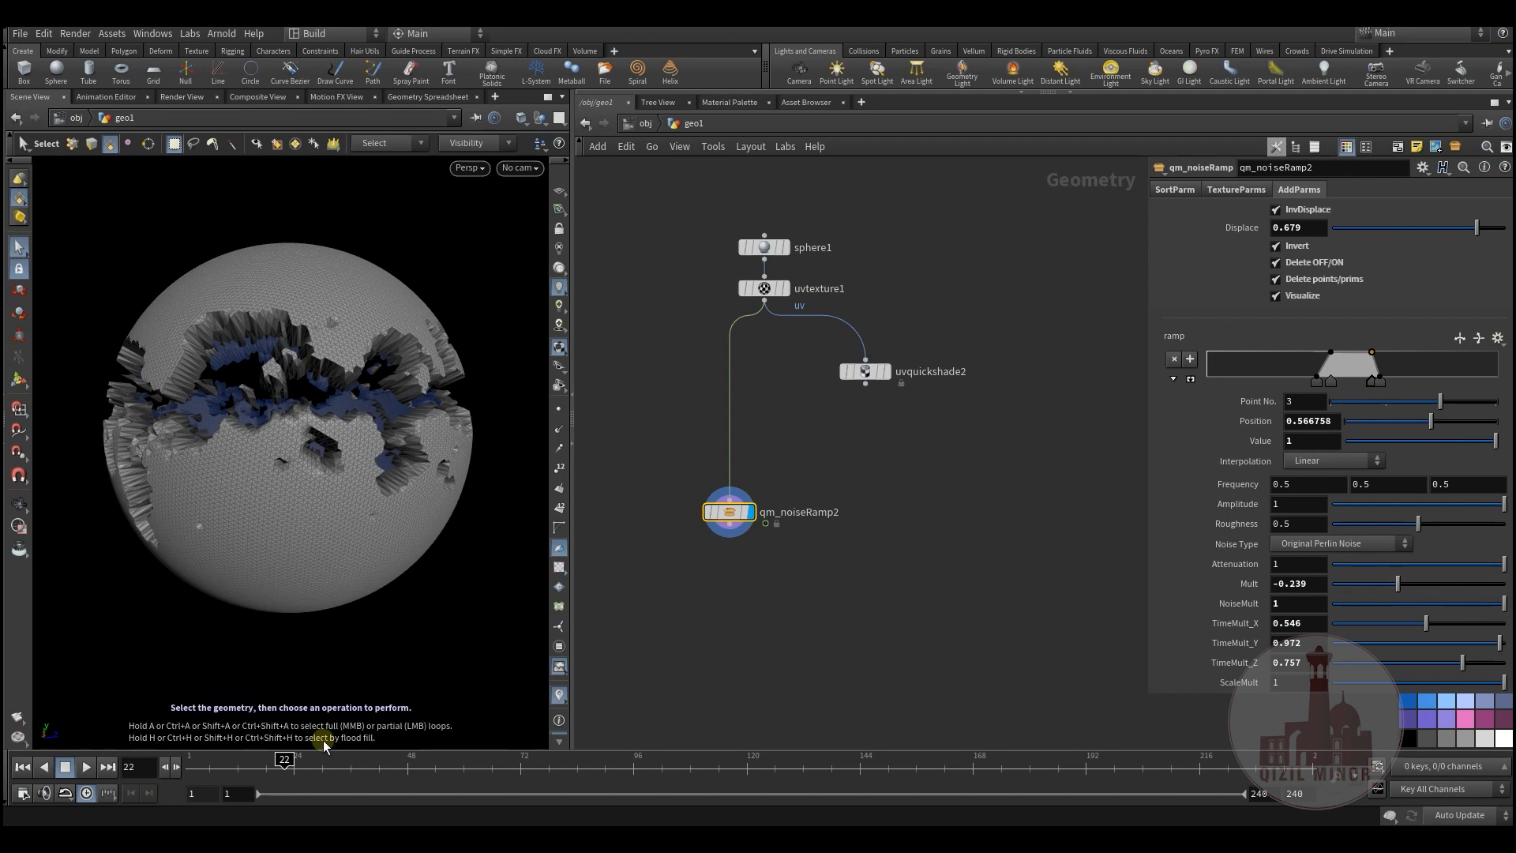
left_click_drag(285, 768, 372, 768)
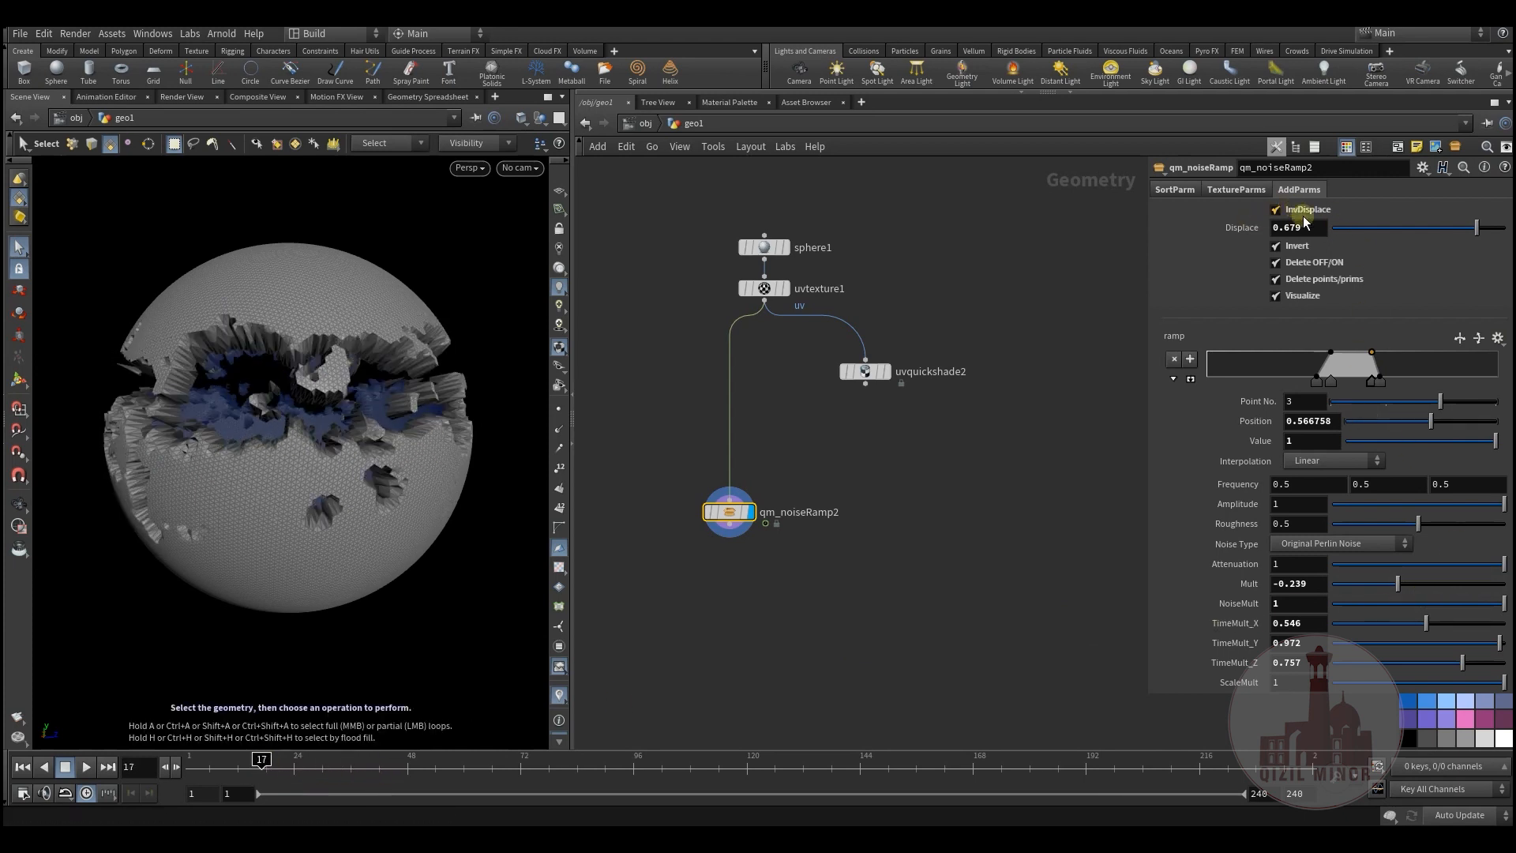
left_click(1276, 246)
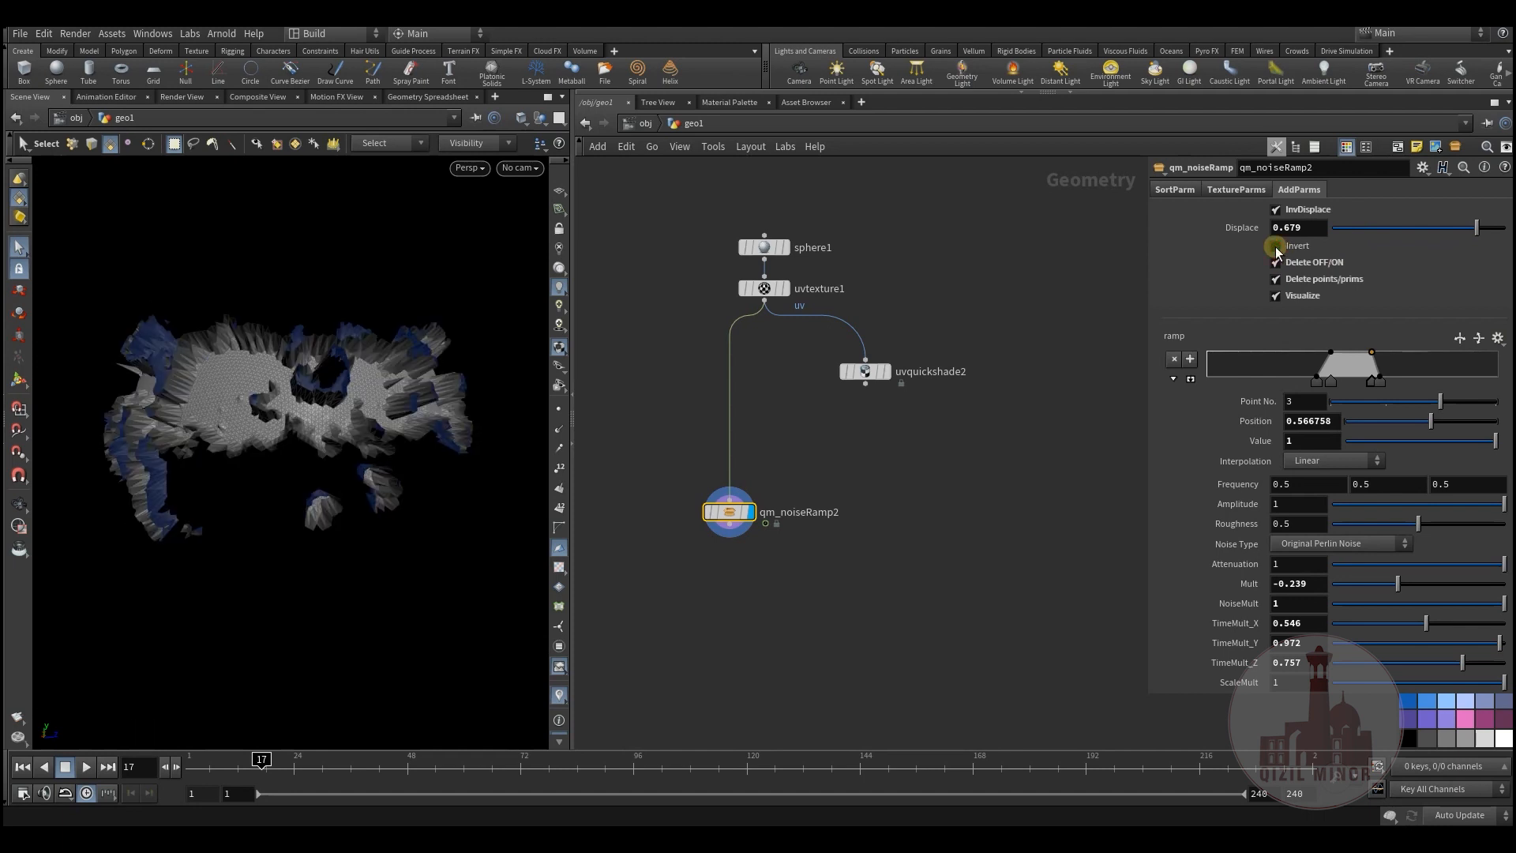
Step: Drag Mult around, ending at 0.807, to reshape the surviving ragged band
left_click_drag(1395, 583, 1426, 582)
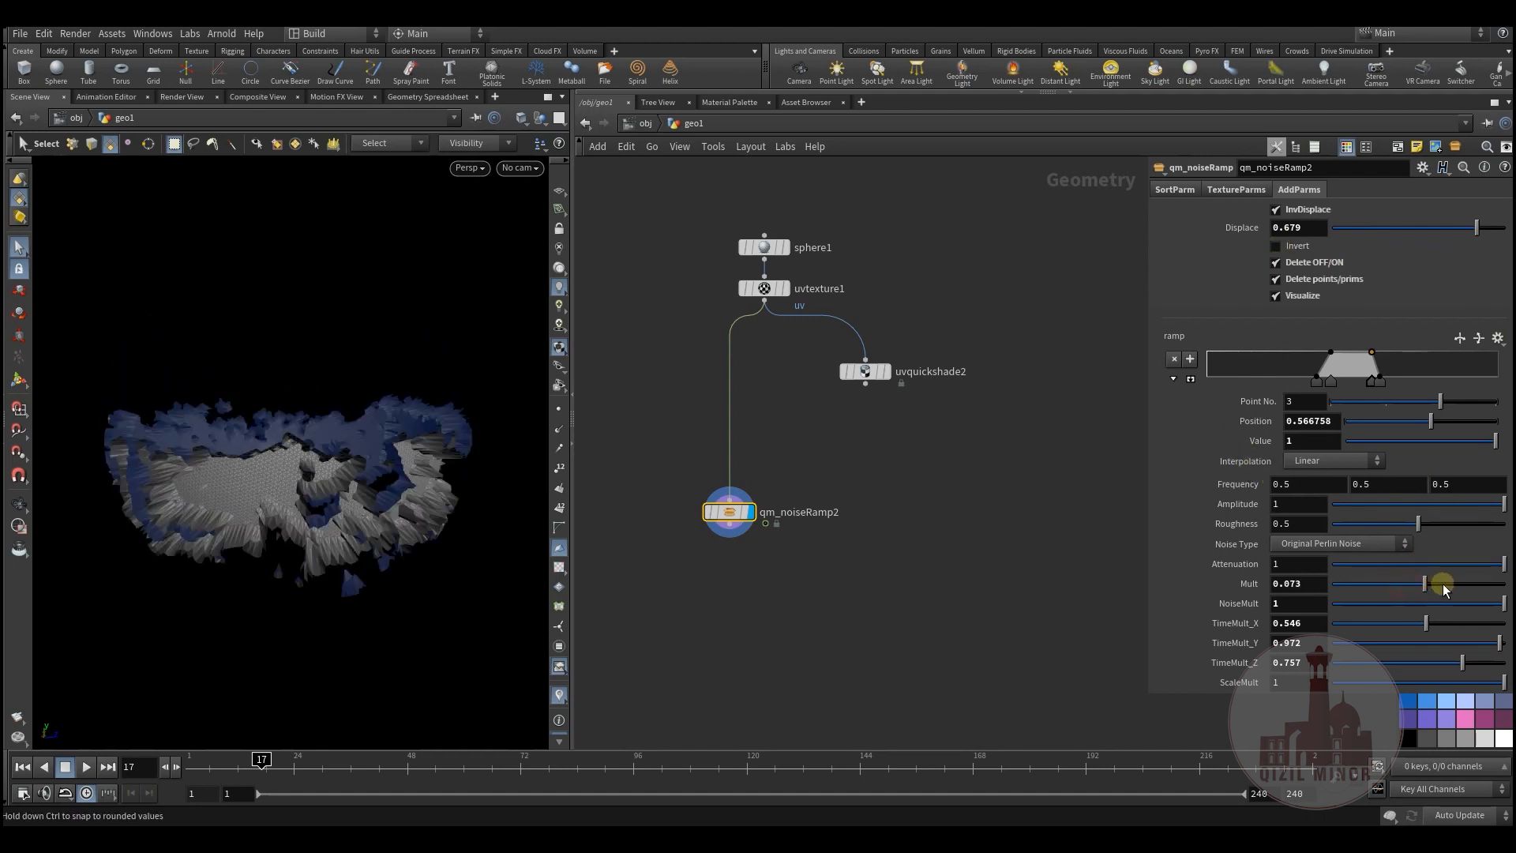
left_click_drag(1445, 582, 1399, 583)
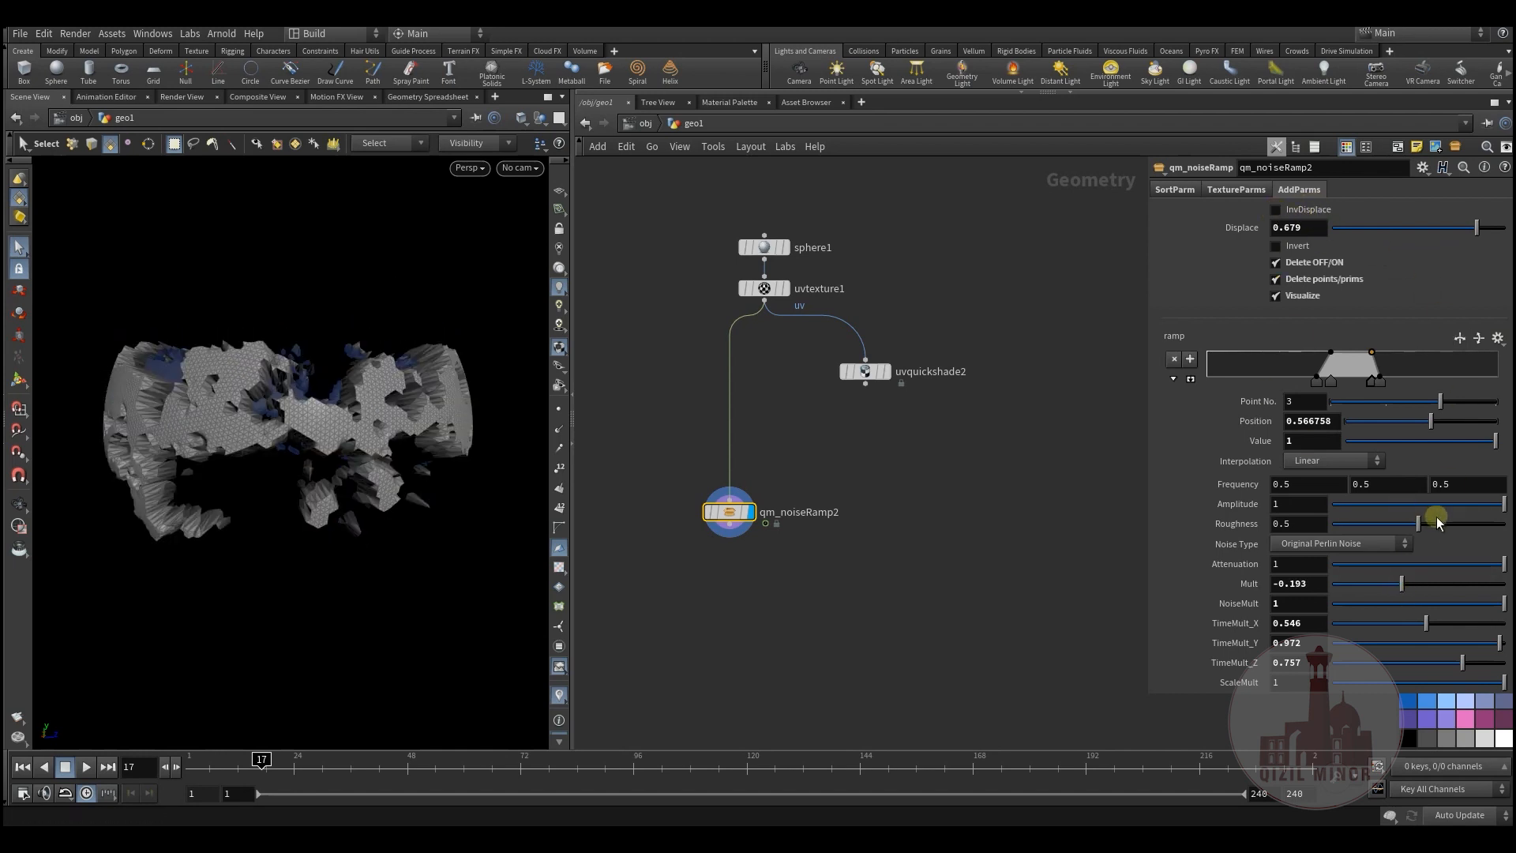
left_click_drag(1430, 523, 1405, 583)
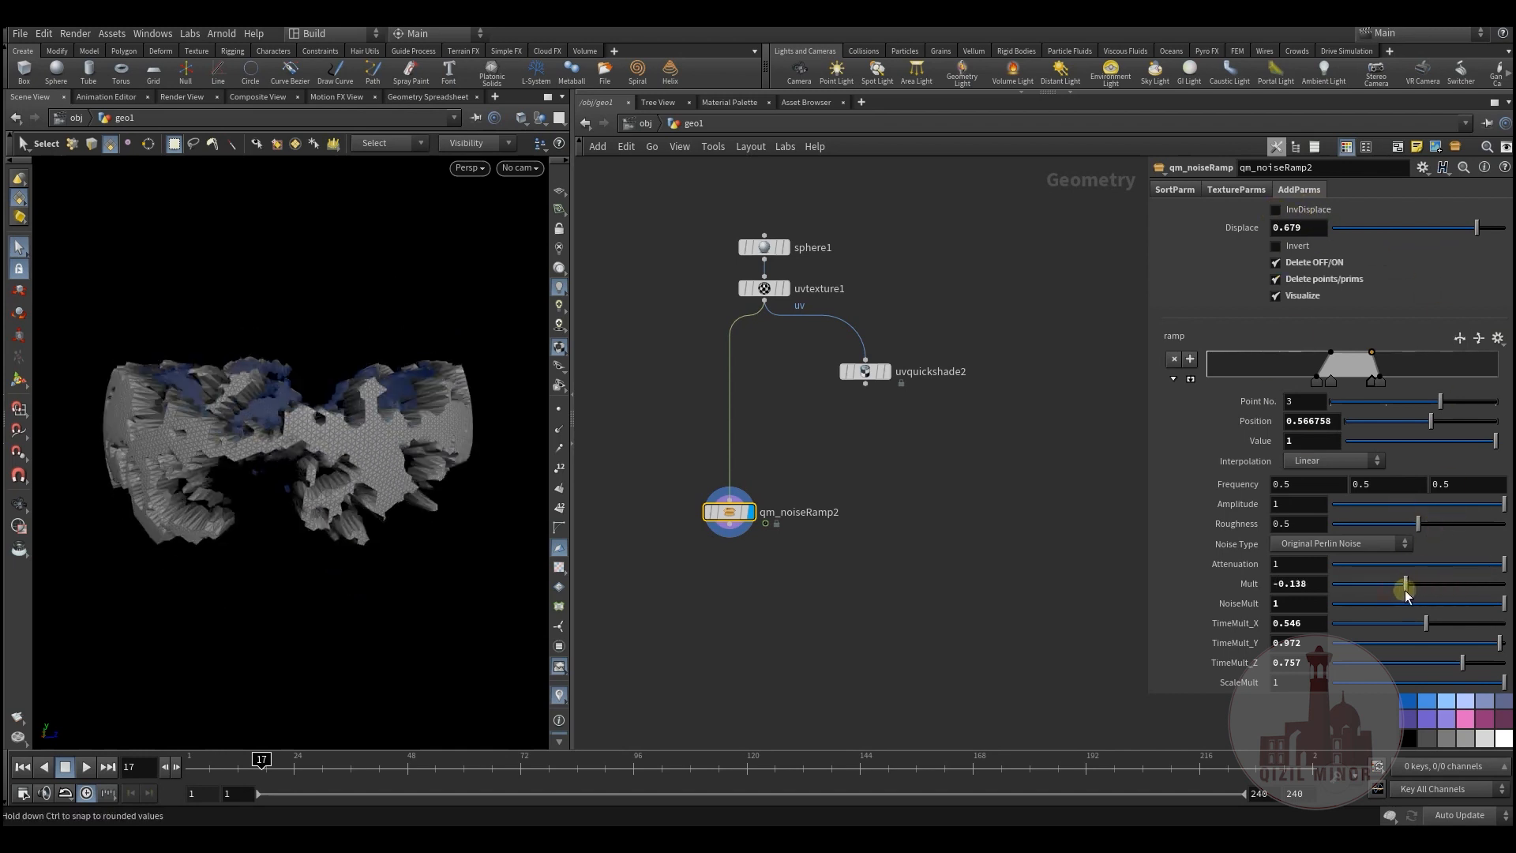
left_click_drag(1405, 583, 1381, 582)
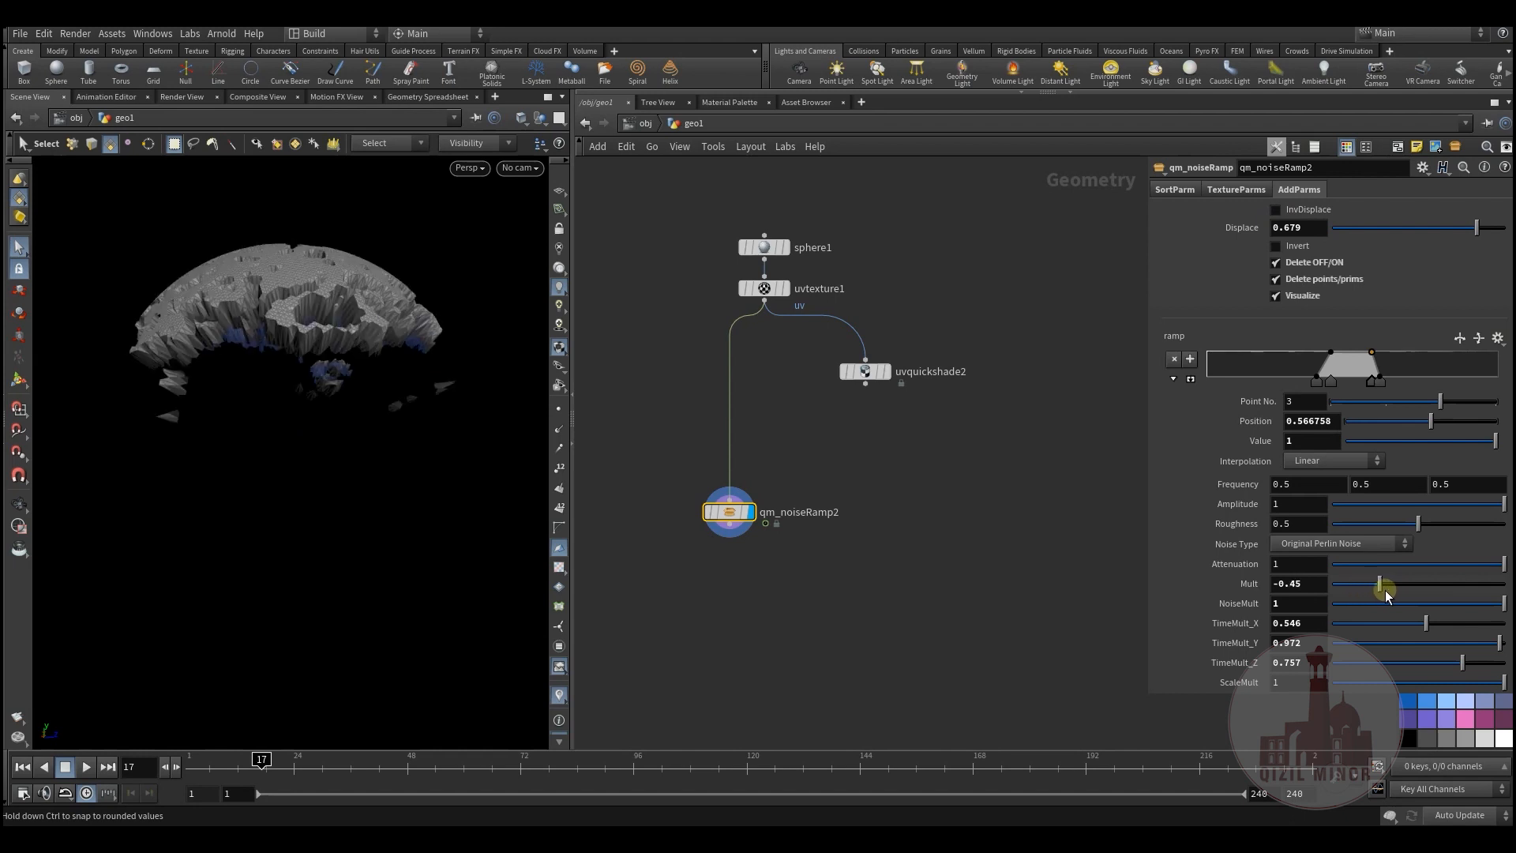
left_click_drag(1378, 584, 1431, 590)
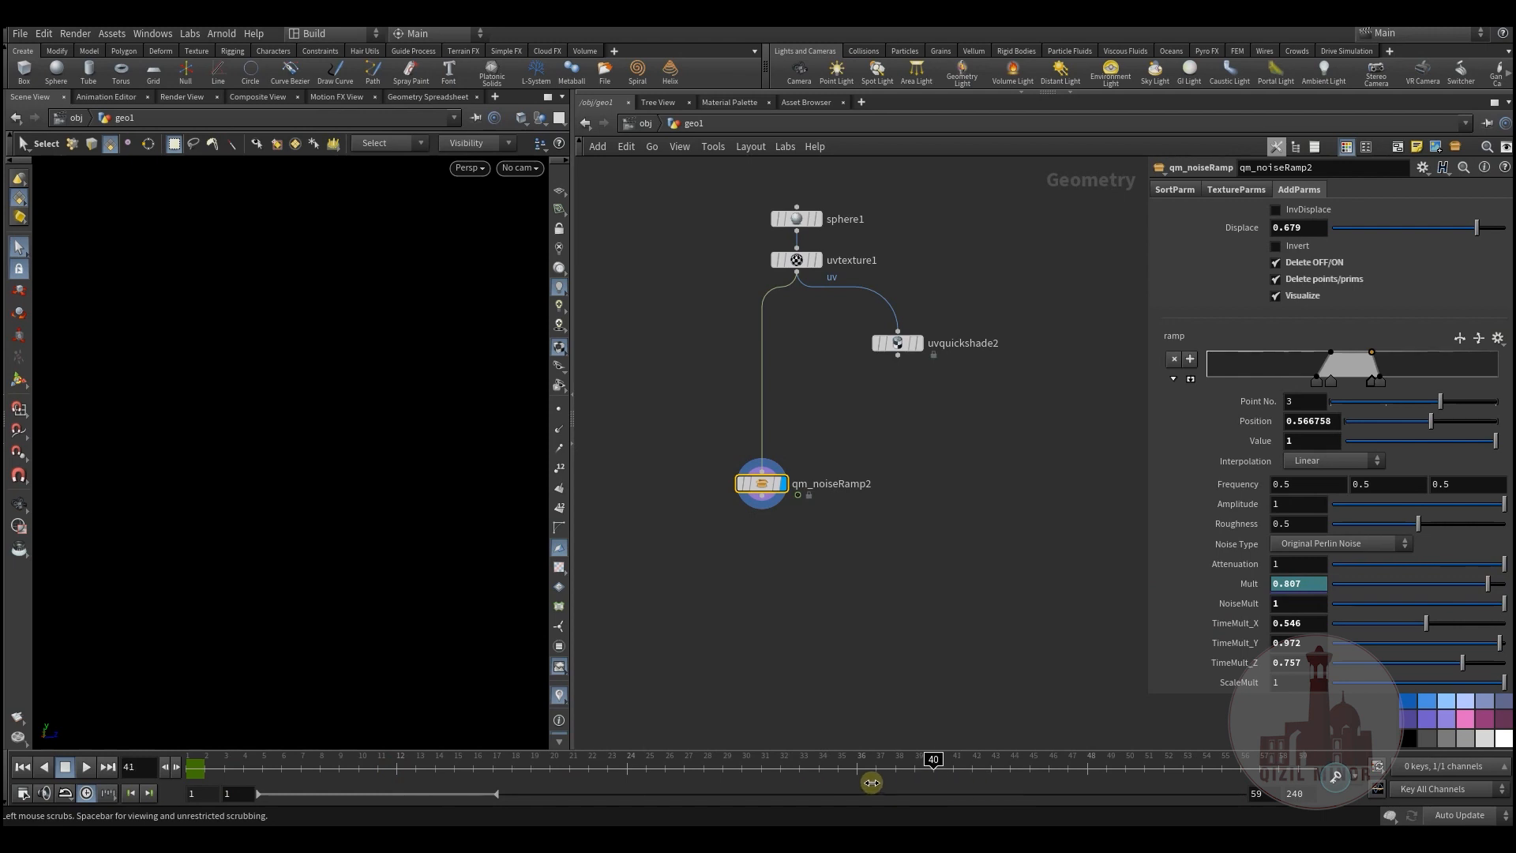
Step: At frame 32 drive Mult to -1 and set a key on the Mult parameter
left_click_drag(1488, 583, 1359, 583)
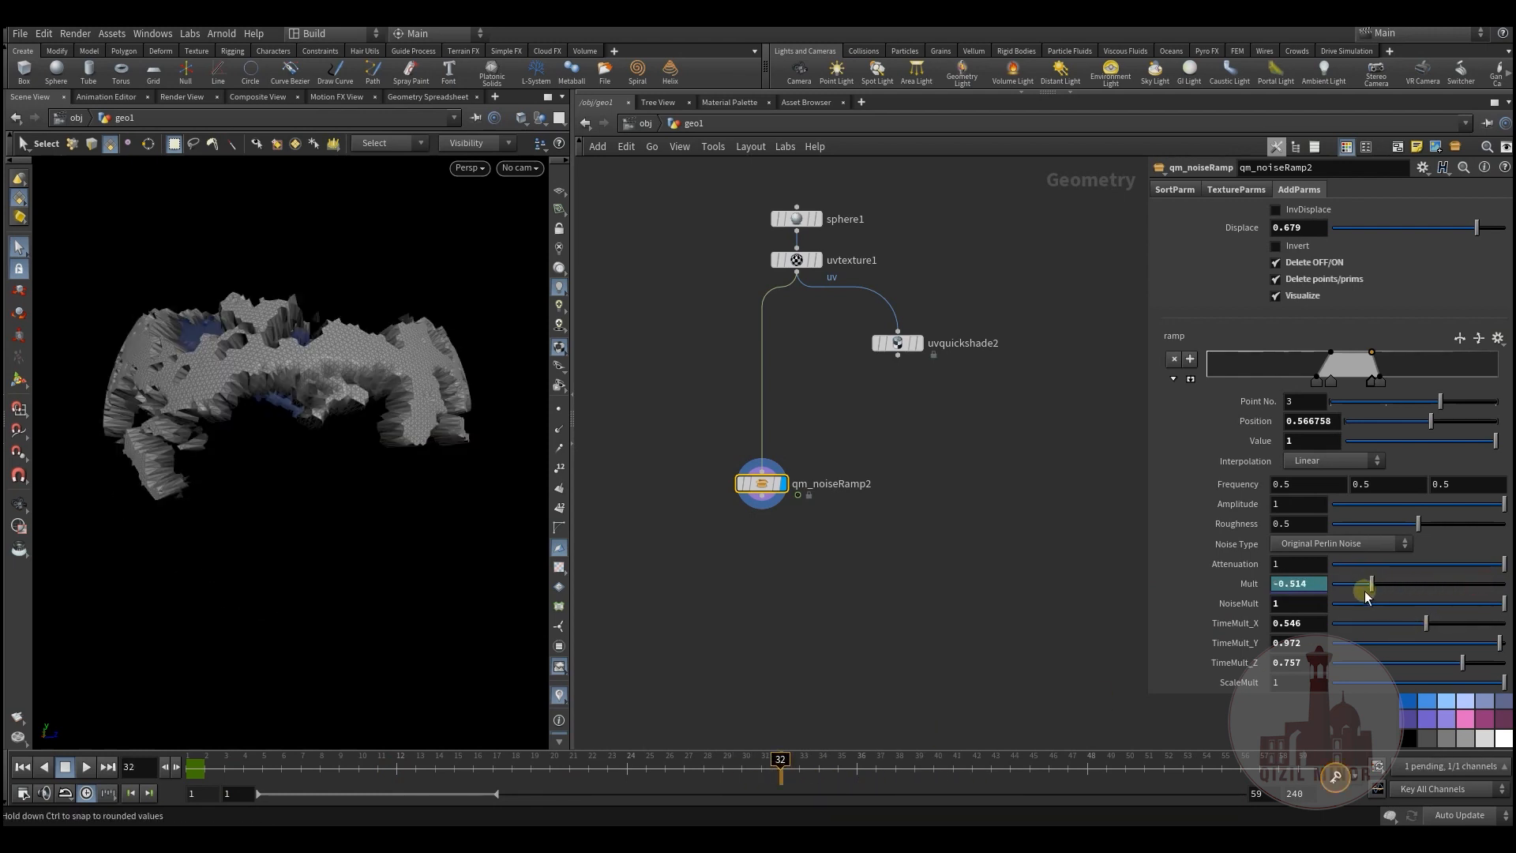
left_click_drag(1363, 583, 1330, 583)
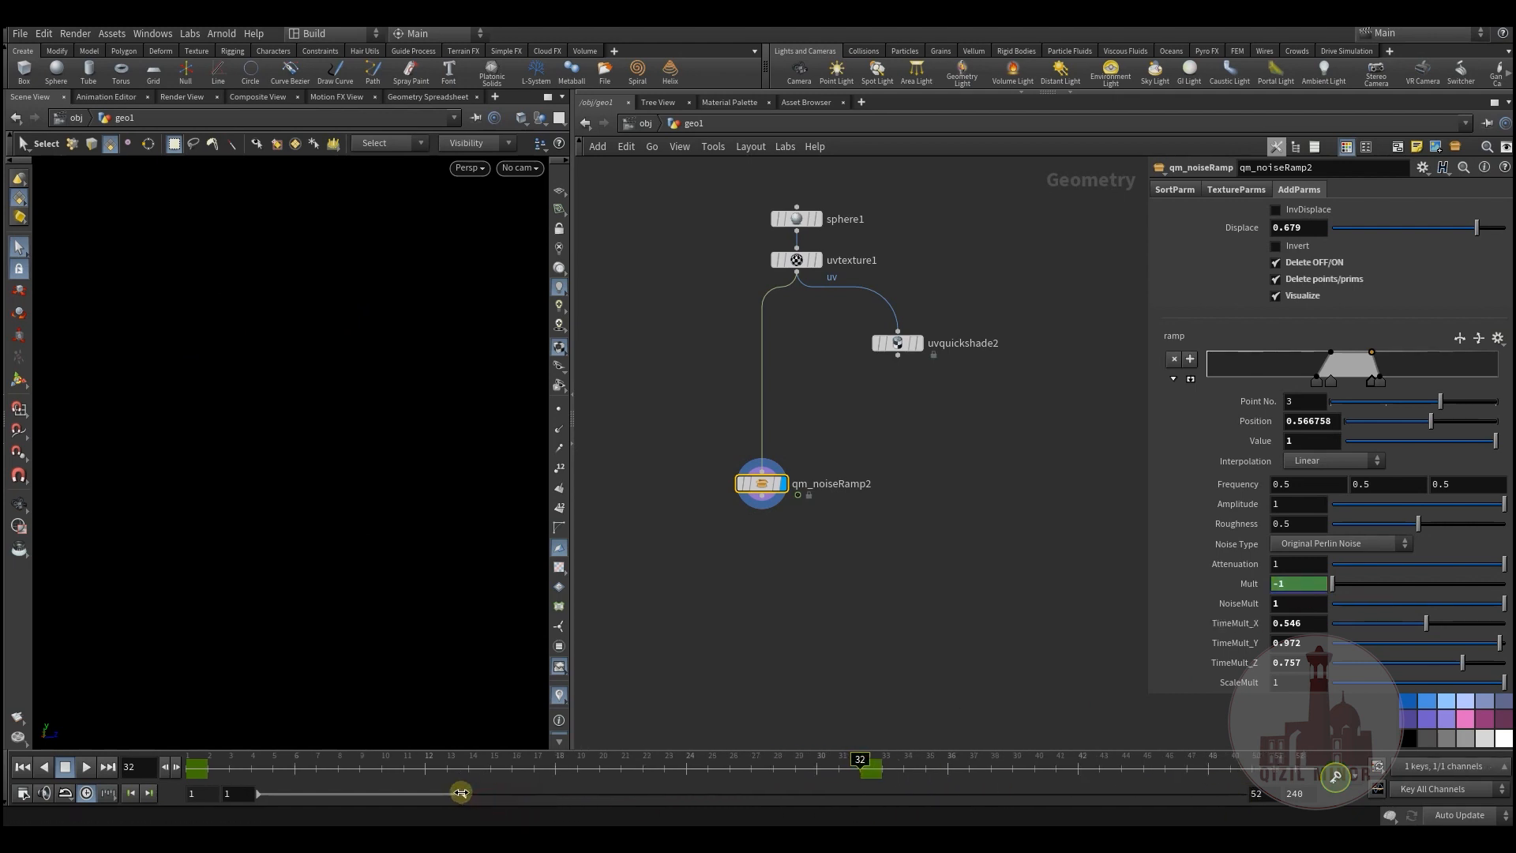
left_click(85, 766)
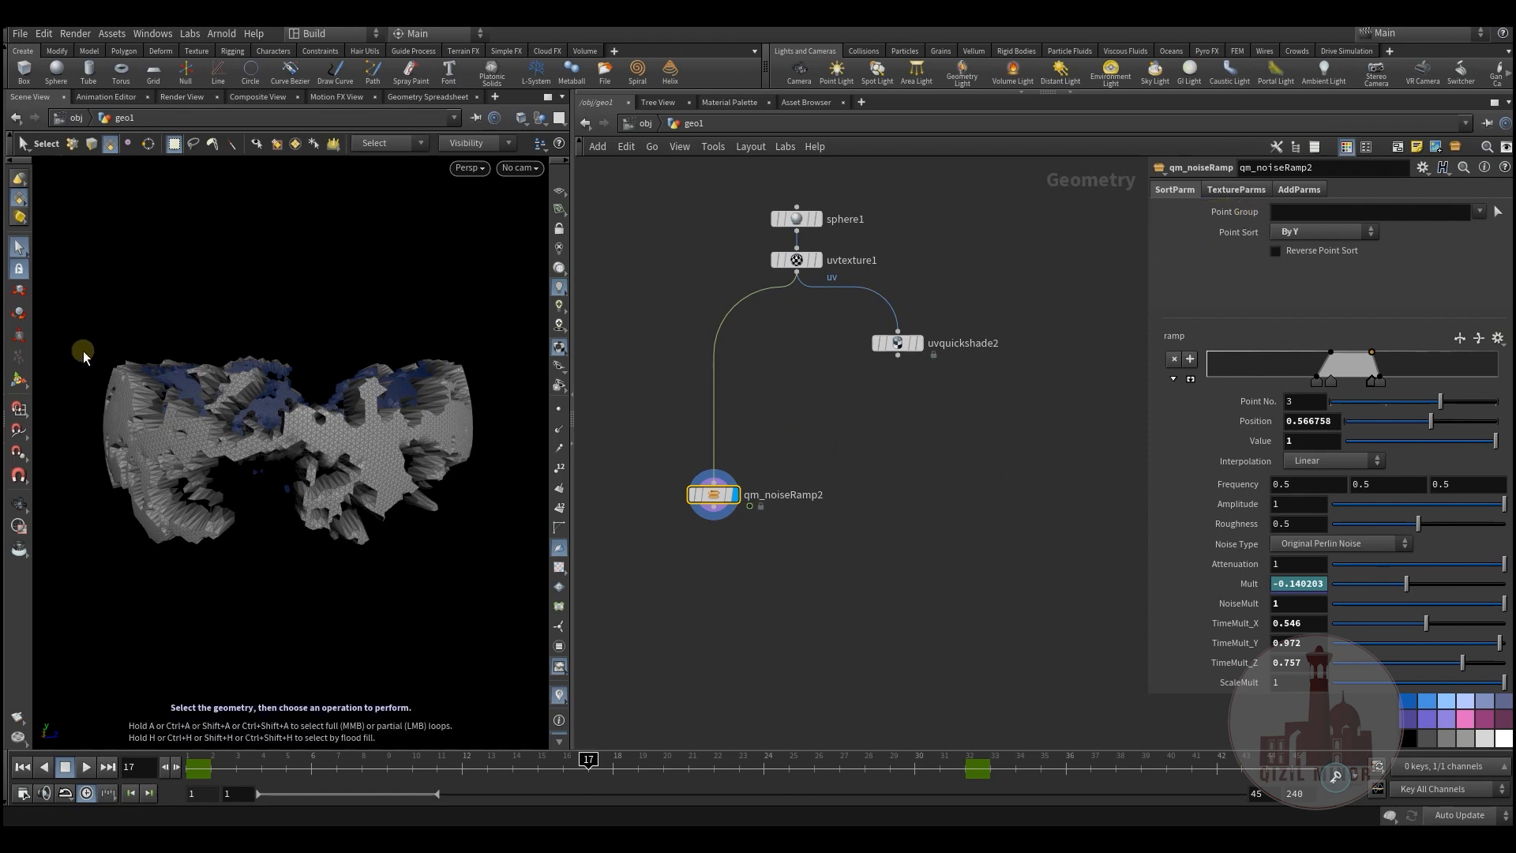
mouse_move(88, 346)
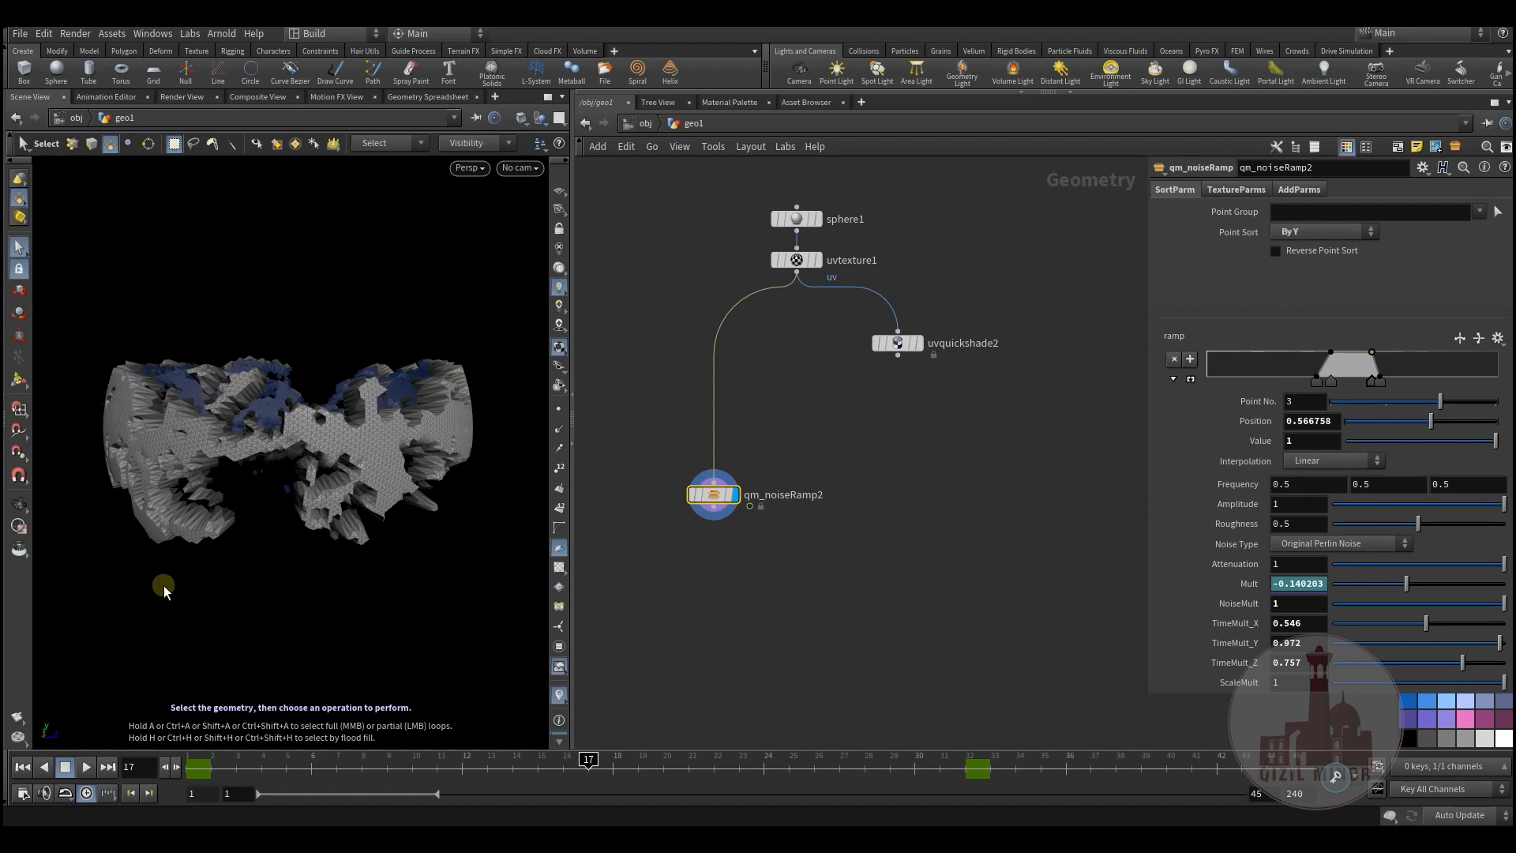
mouse_move(435, 548)
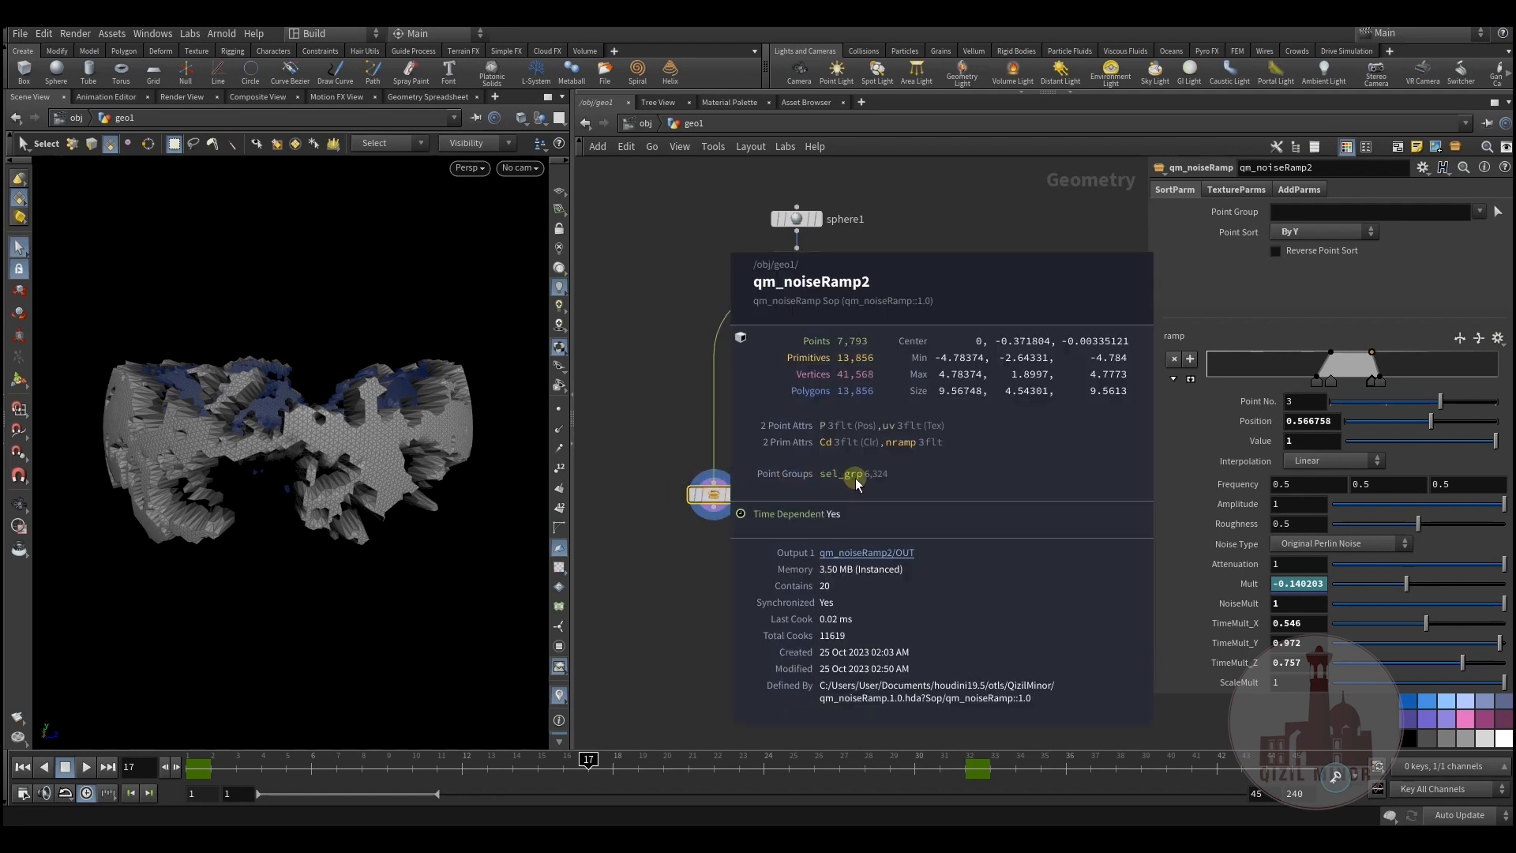
mouse_move(889, 485)
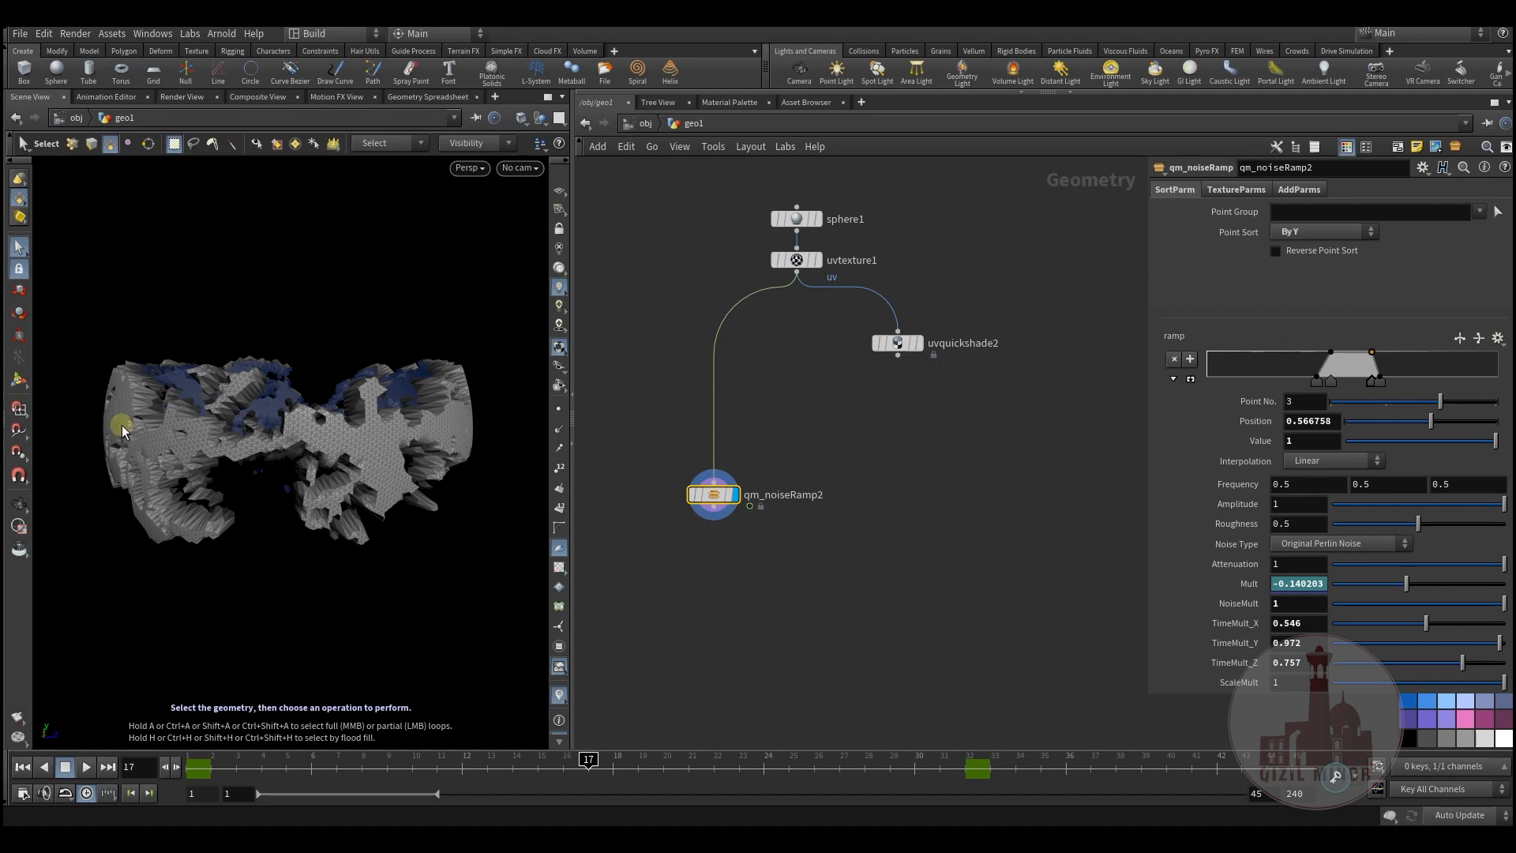
mouse_move(123, 416)
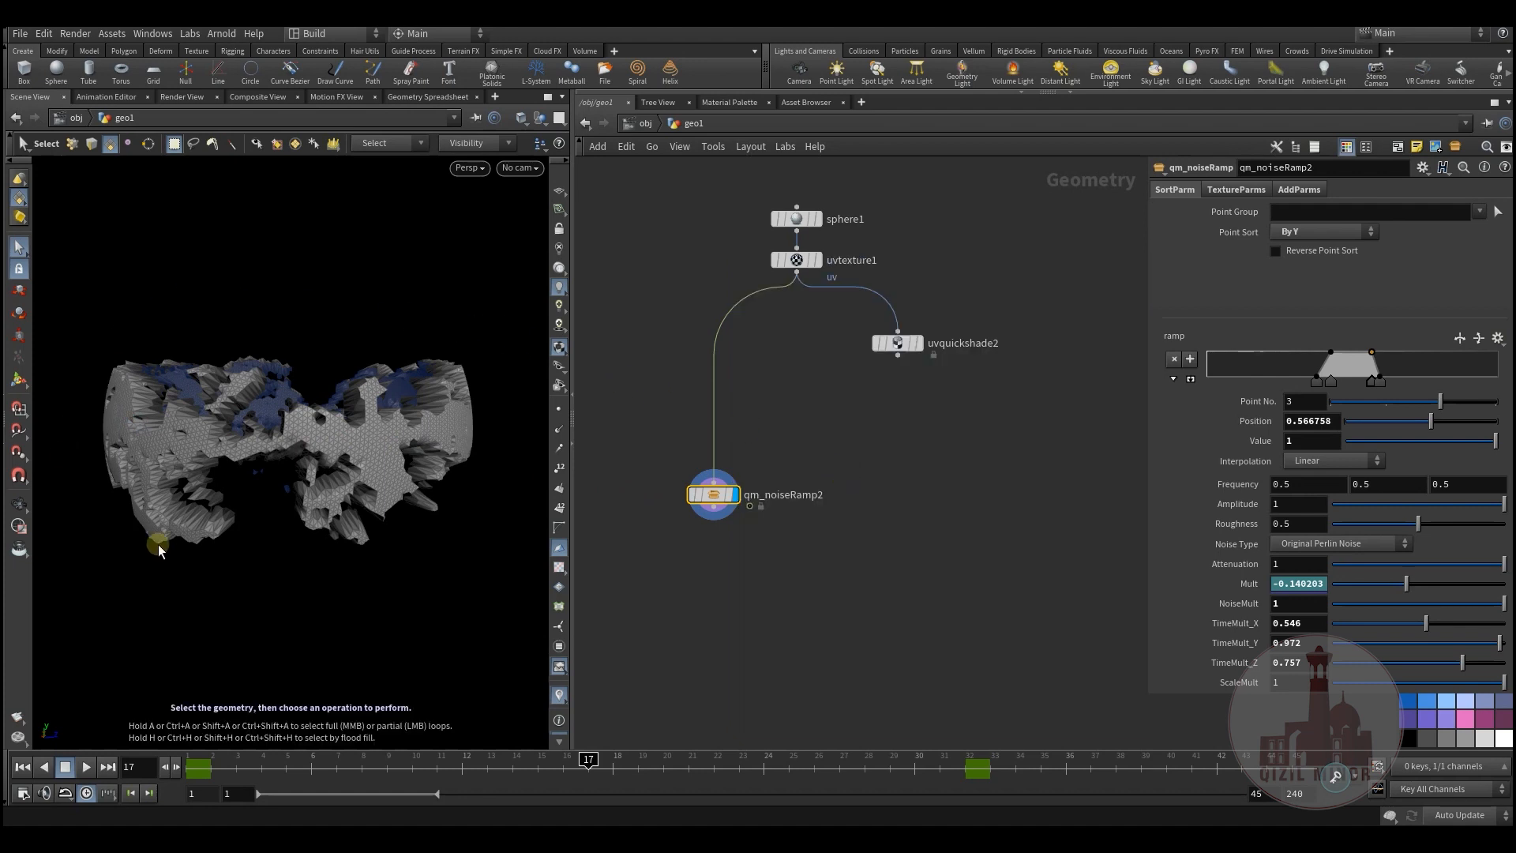
mouse_move(464, 350)
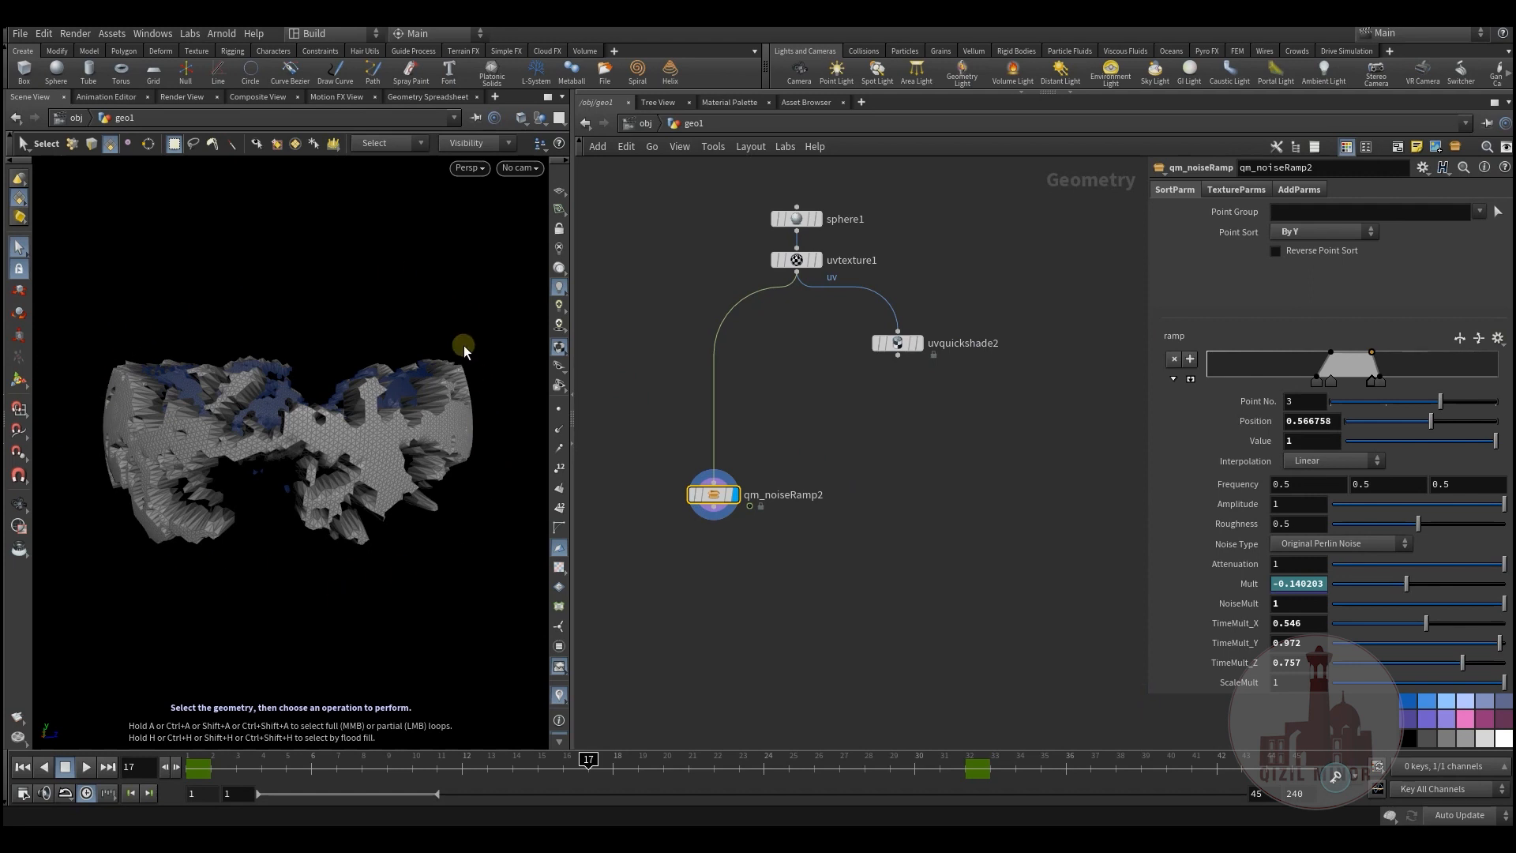